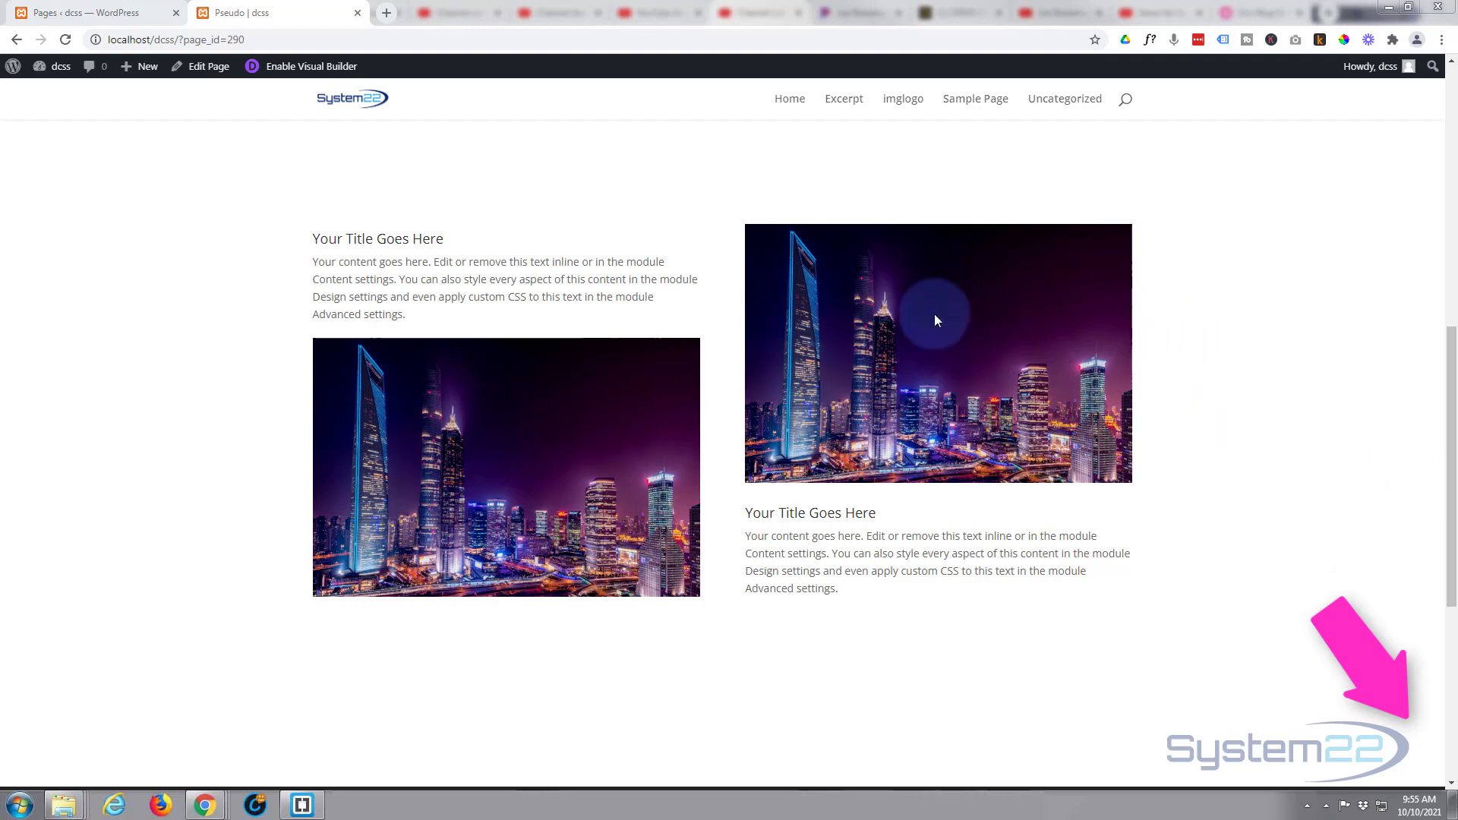
pyautogui.moveTo(945, 344)
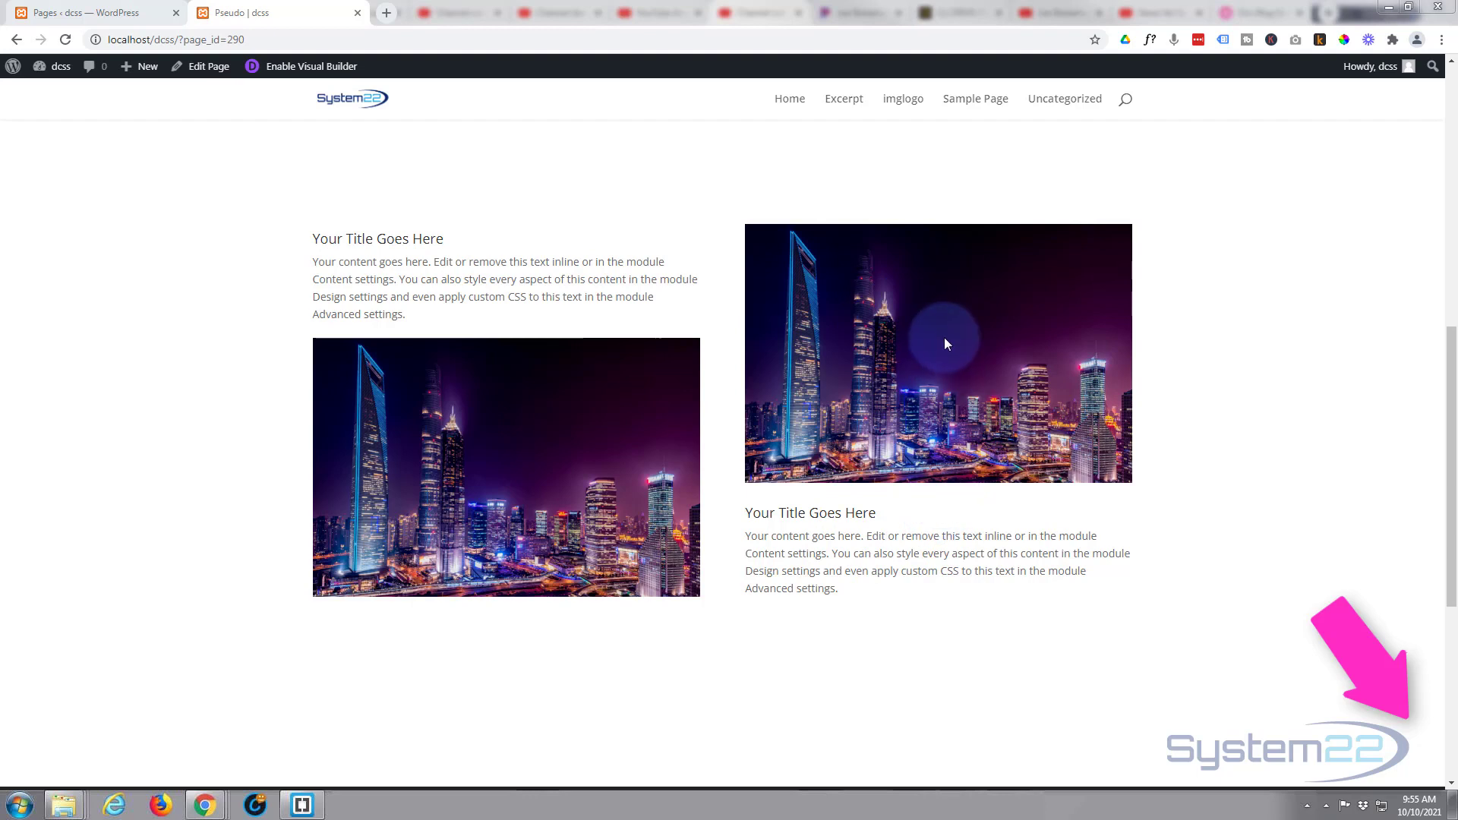
pyautogui.moveTo(944, 536)
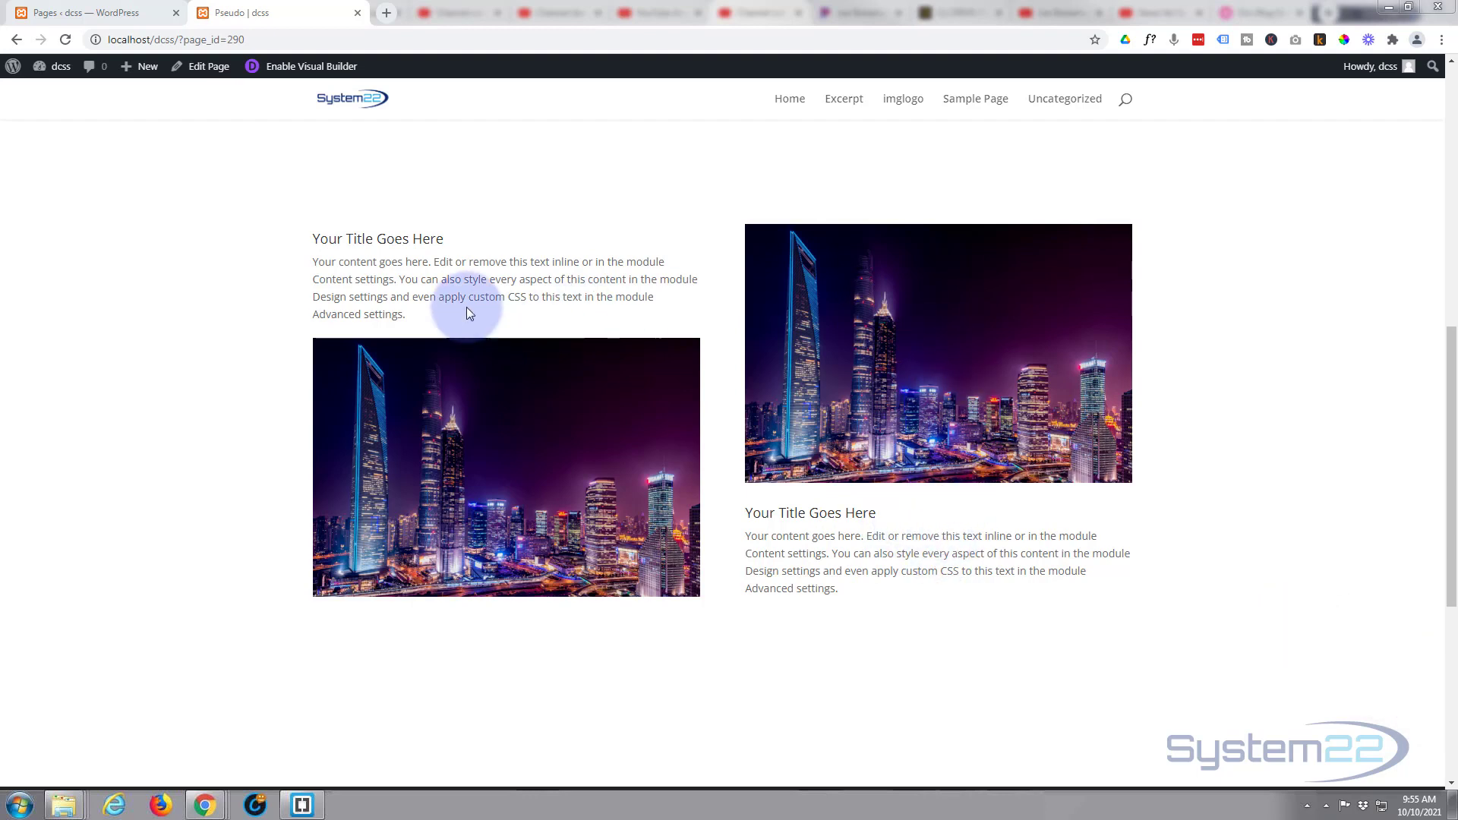
pyautogui.moveTo(516, 289)
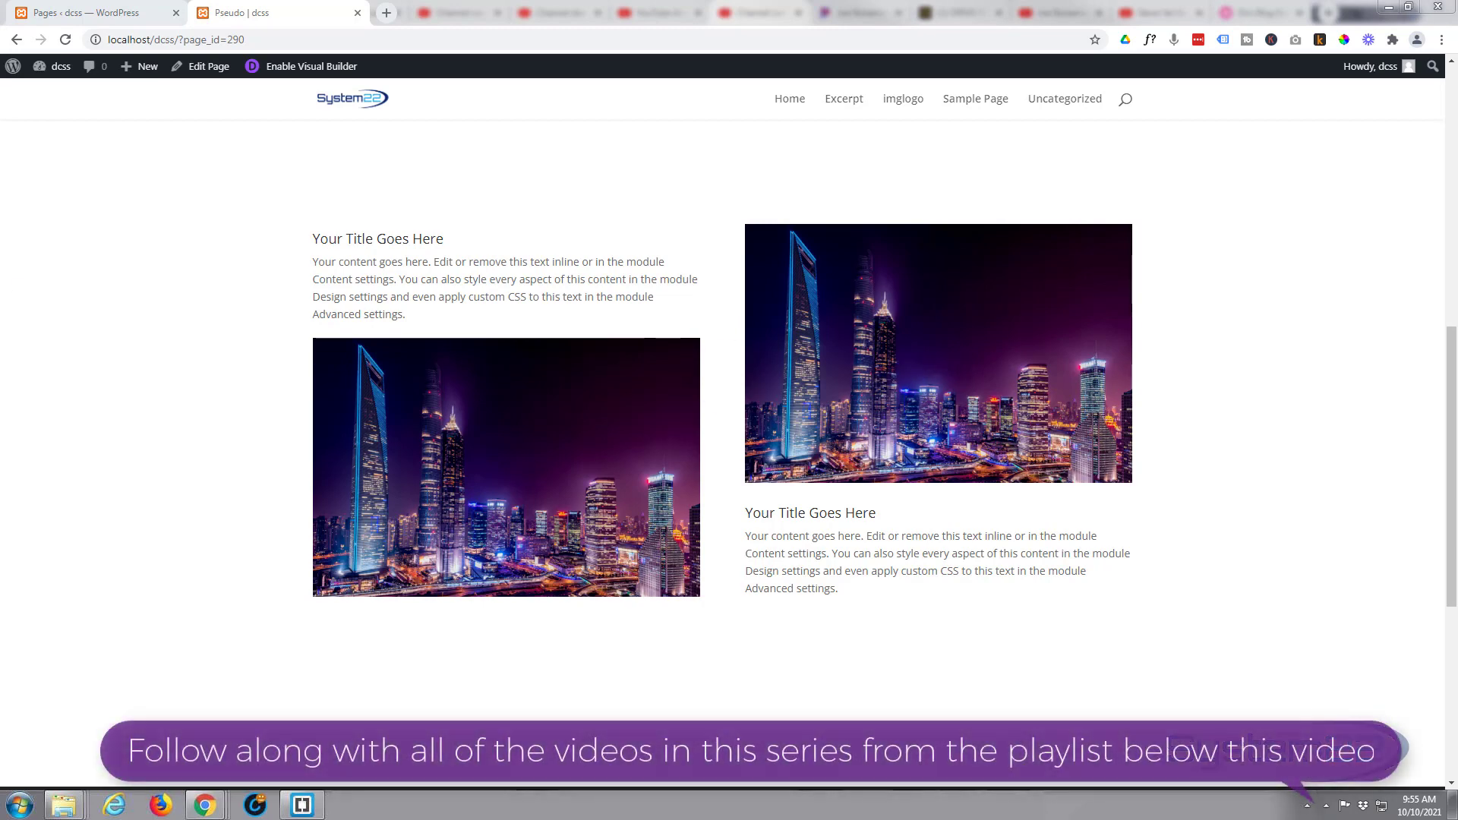
# - Enable the Visual Builder and delete the right-column blurb with its image
pyautogui.click(309, 66)
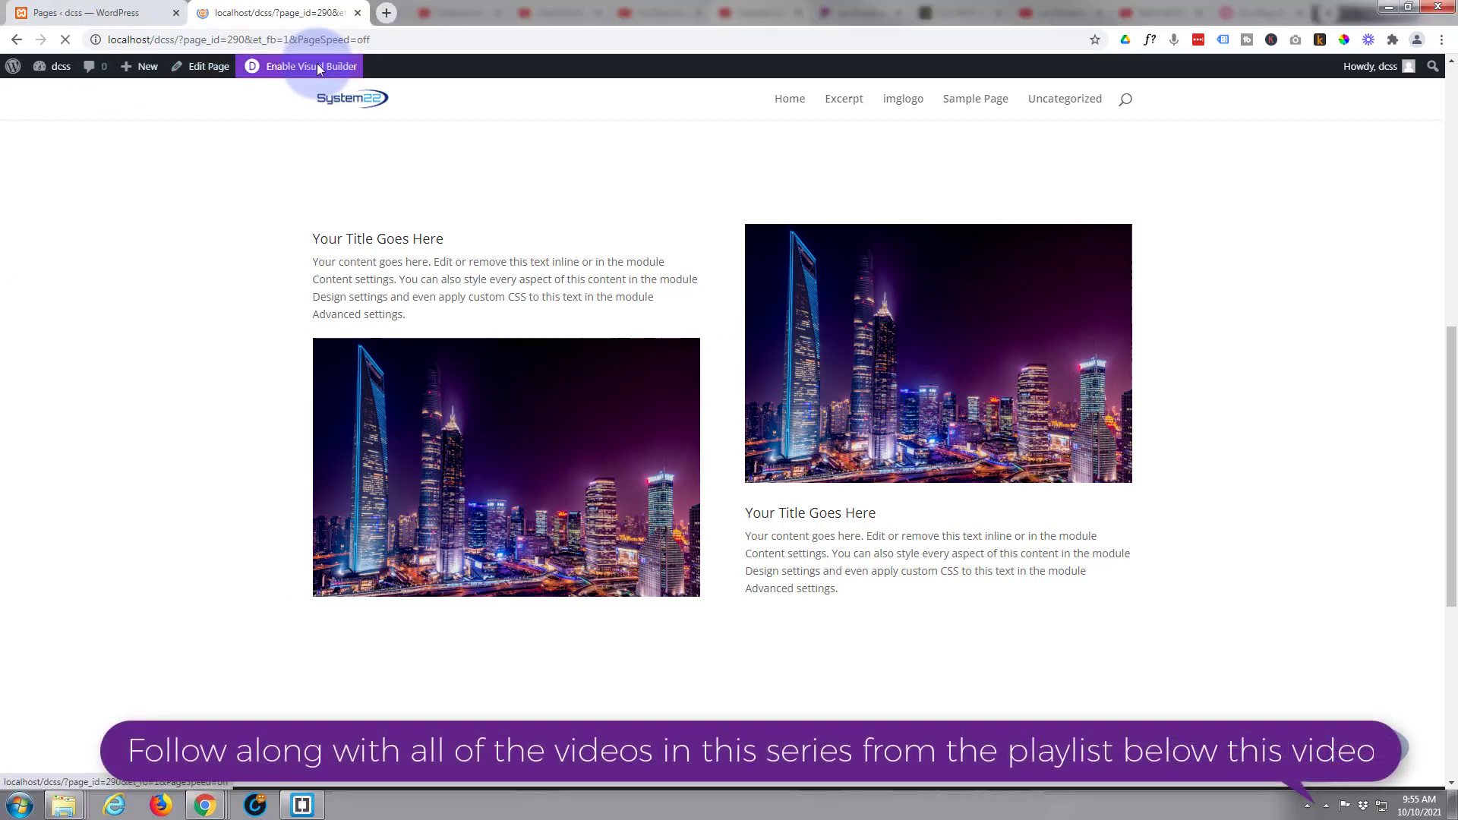
pyautogui.click(308, 66)
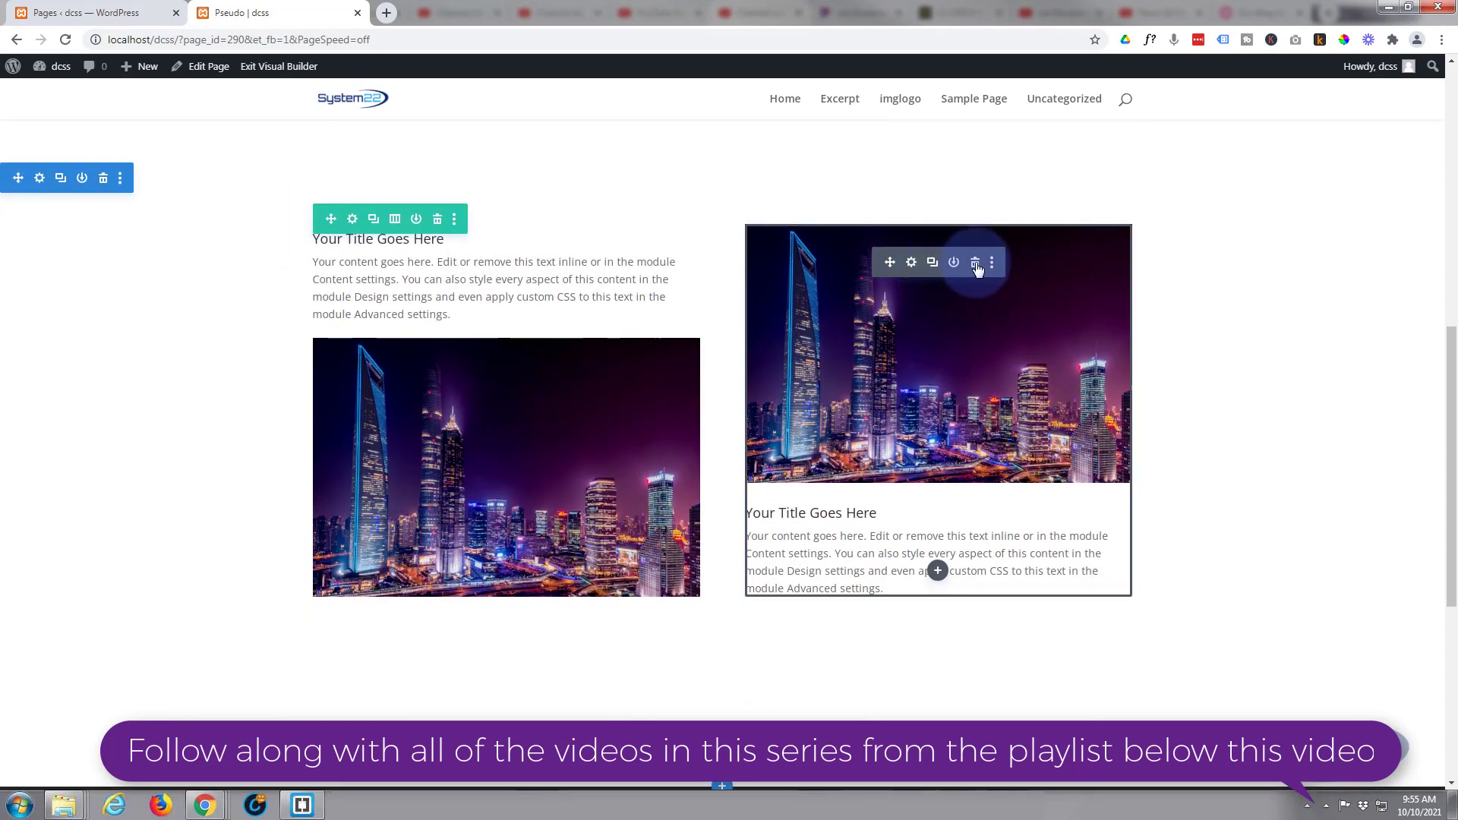
pyautogui.click(974, 261)
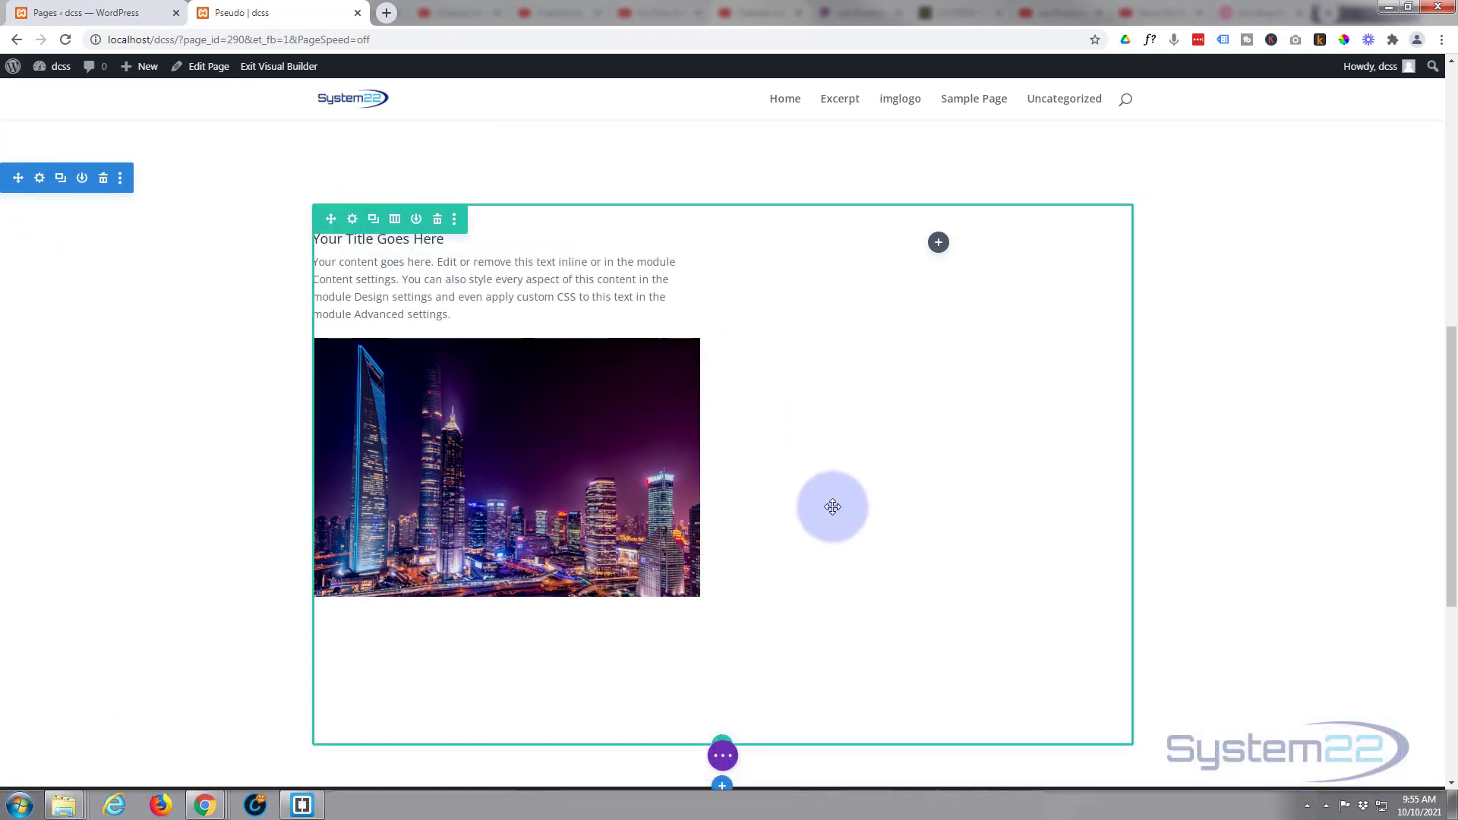
pyautogui.moveTo(939, 243)
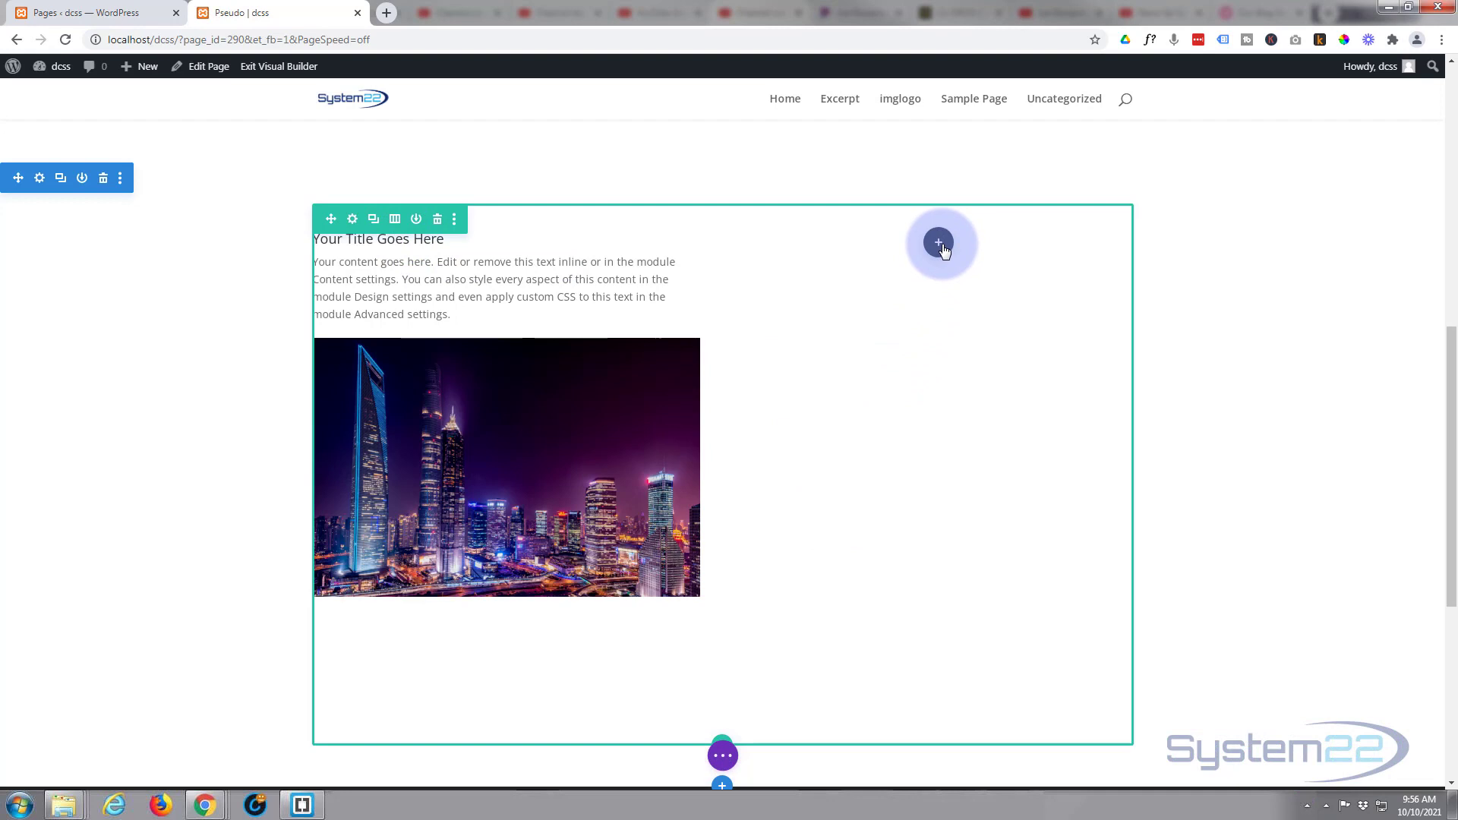
# - Insert a Blurb module into the empty right column
pyautogui.click(939, 243)
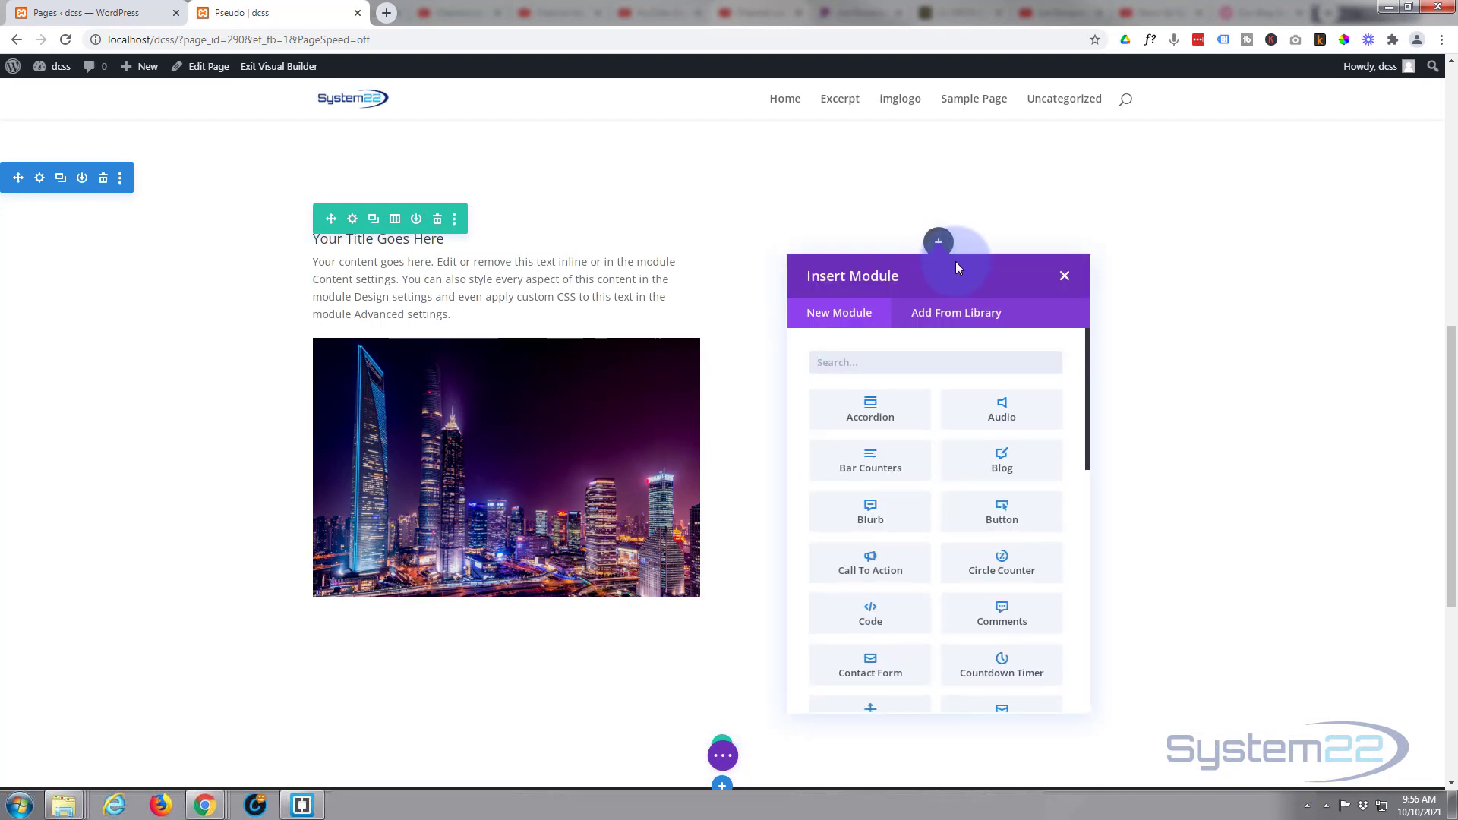
pyautogui.scroll(-3)
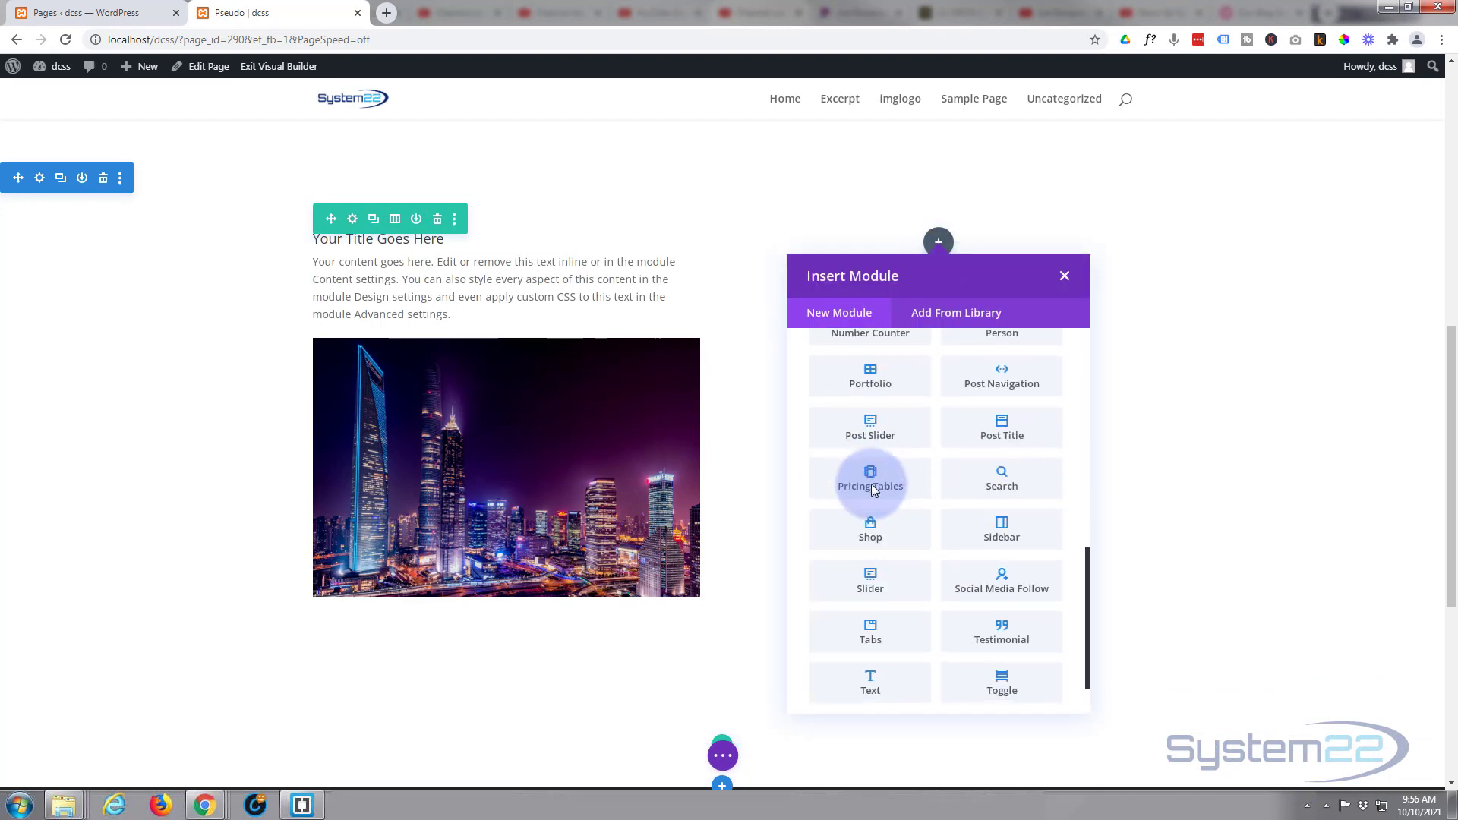
pyautogui.scroll(3)
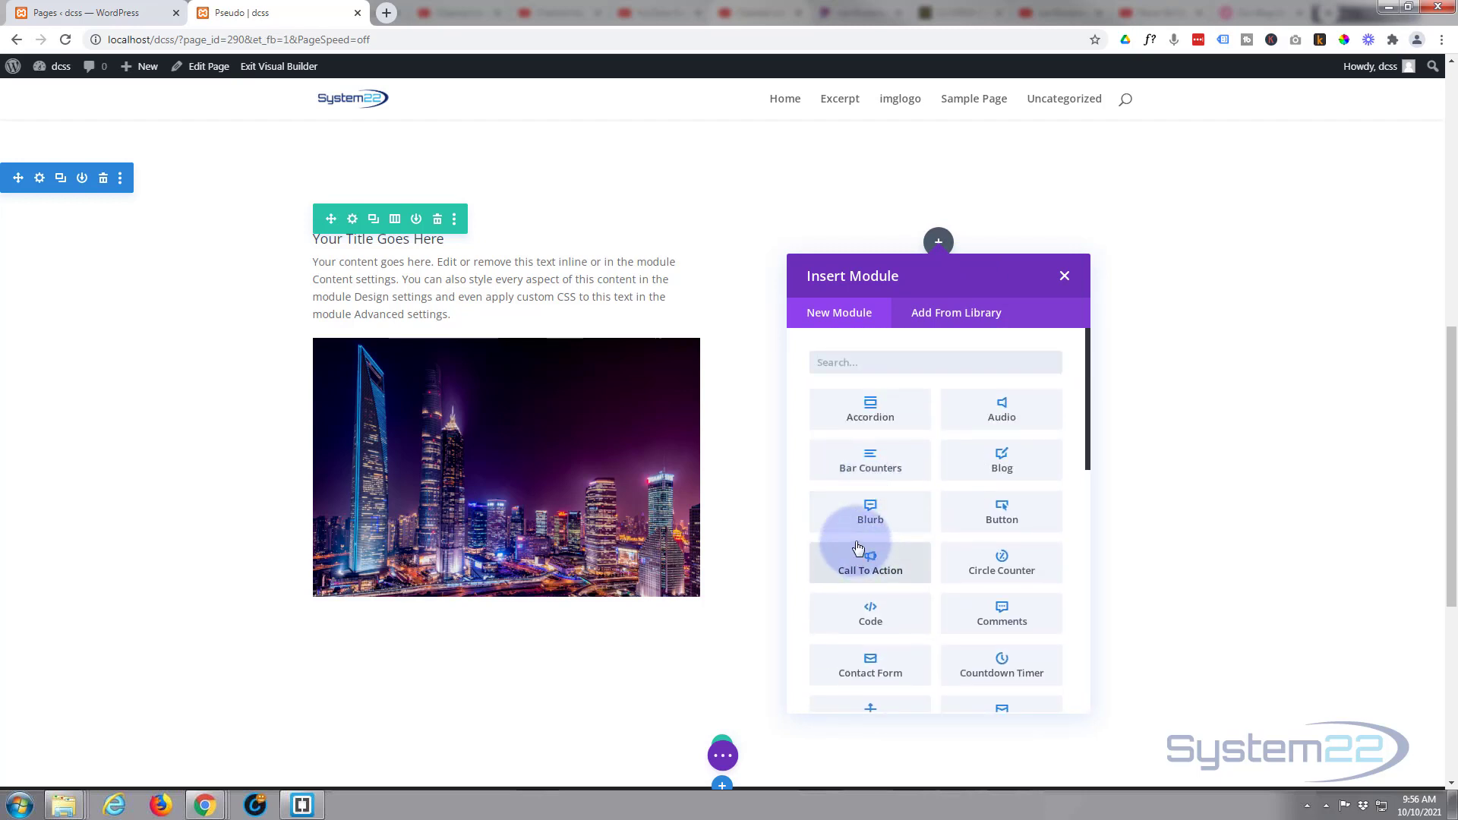
pyautogui.moveTo(890, 517)
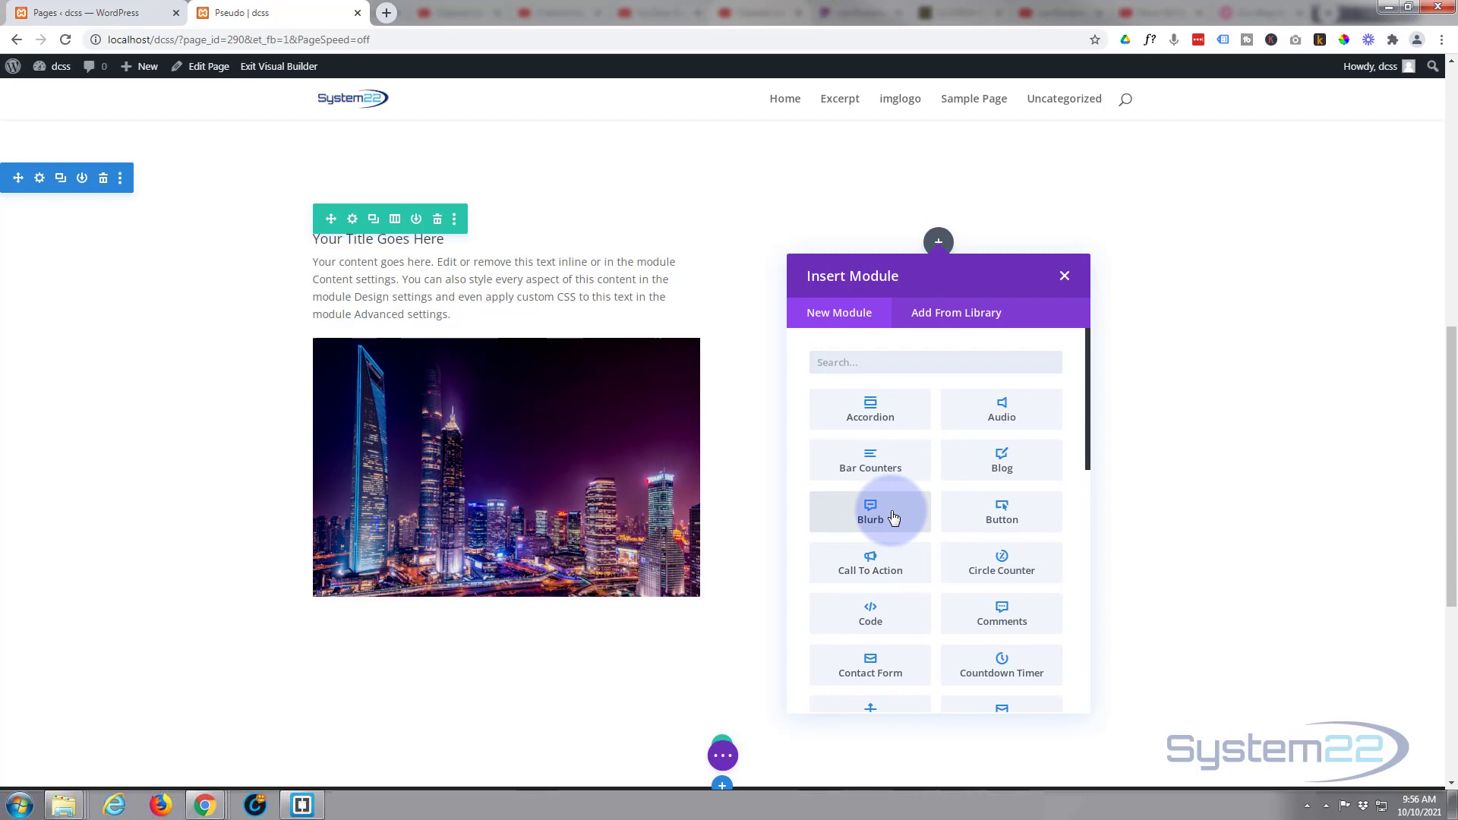
pyautogui.click(870, 511)
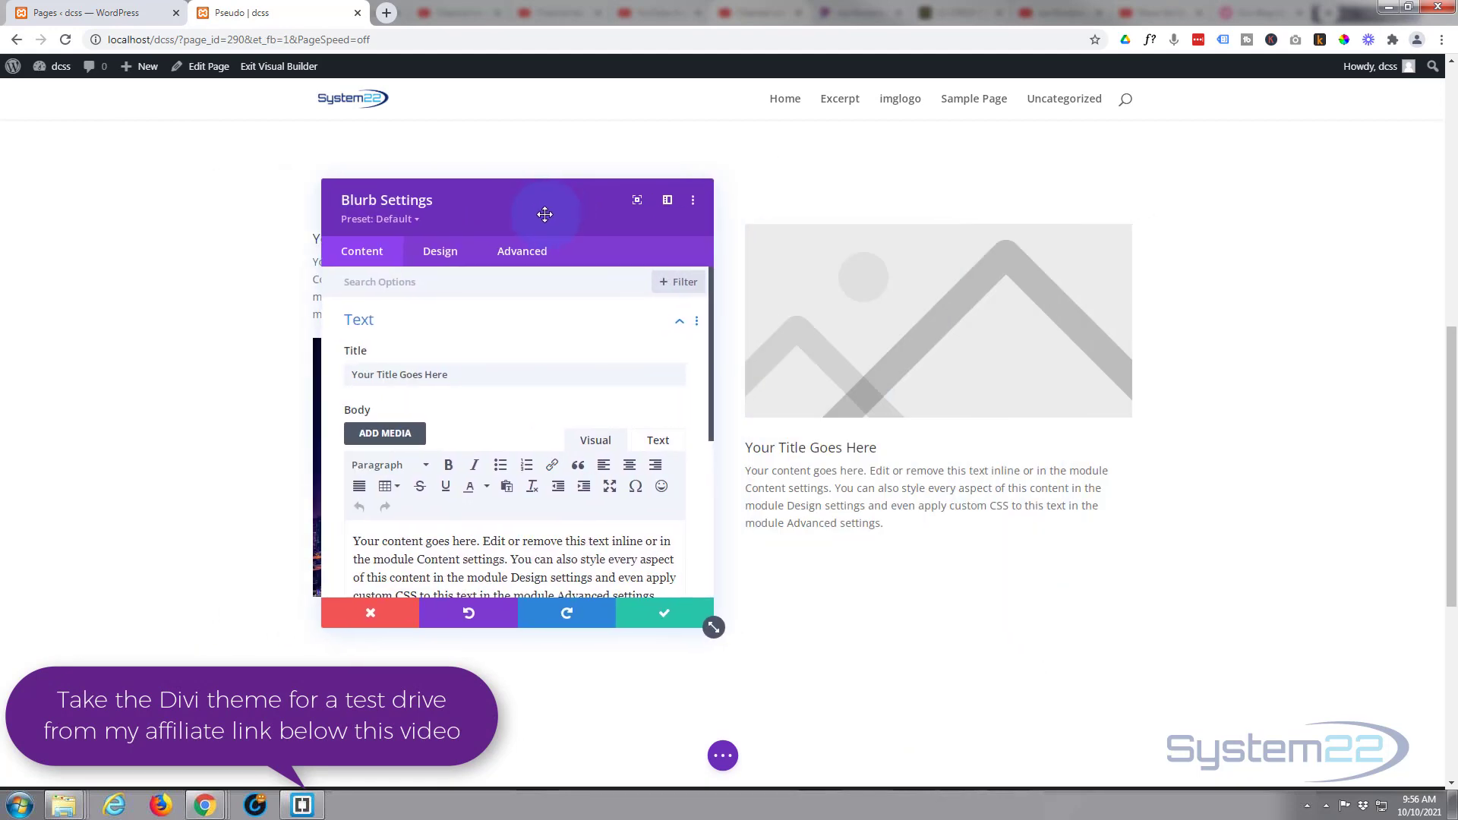
# - Set the blurb's image to the palm-tree beach photo from the Media Library
pyautogui.scroll(-3)
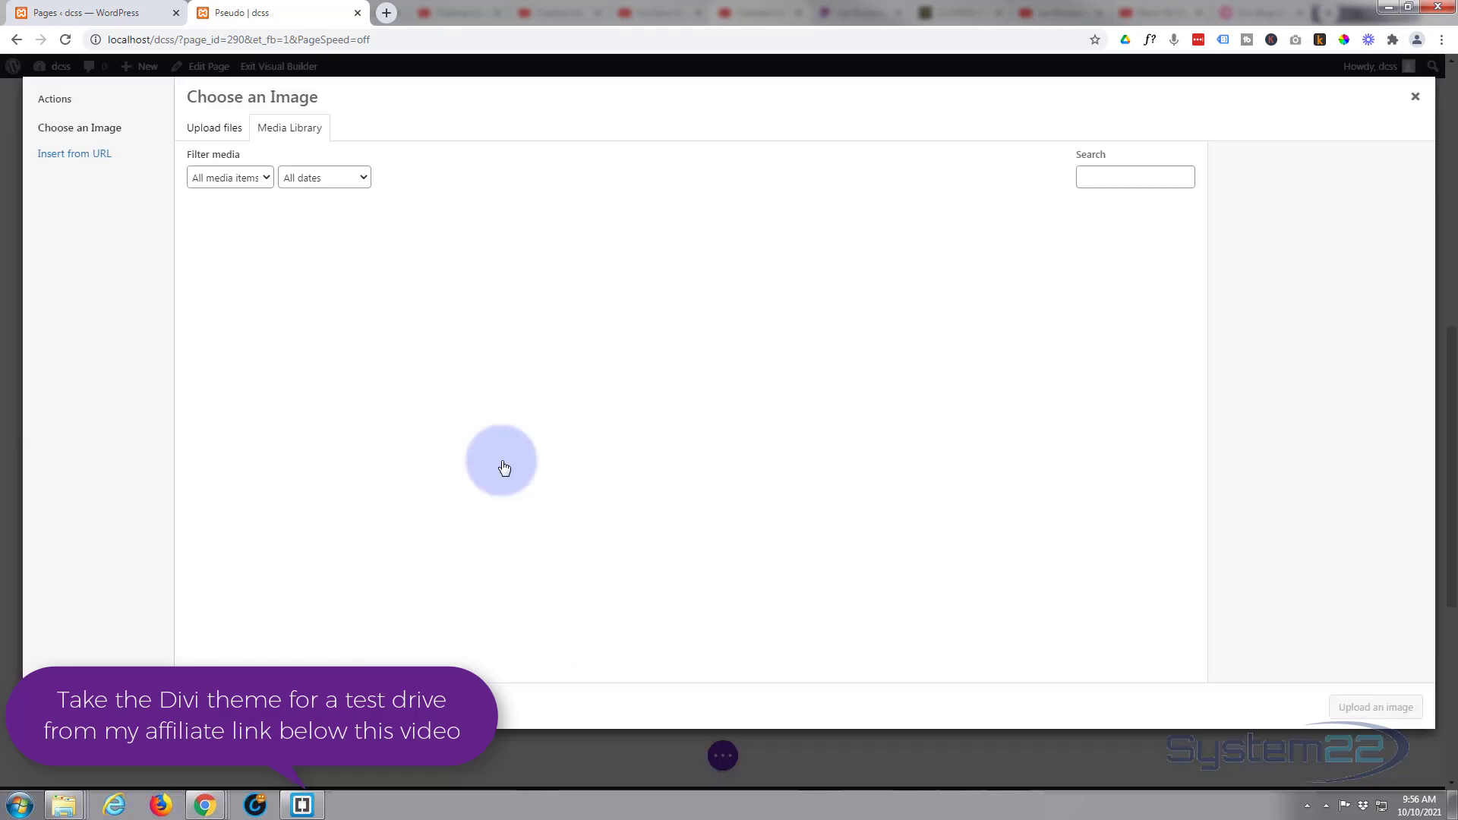
pyautogui.click(351, 366)
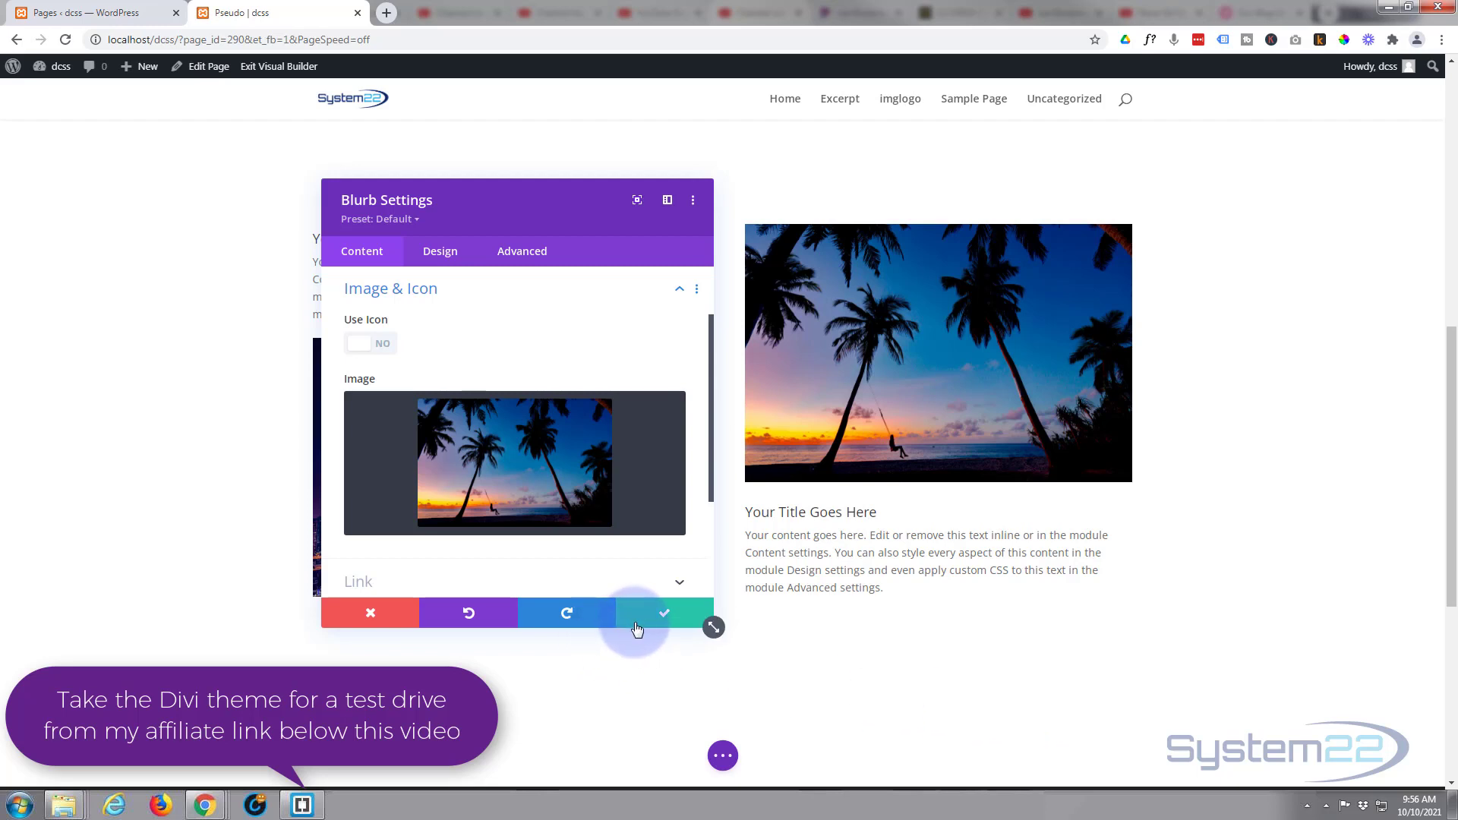
pyautogui.moveTo(496, 216)
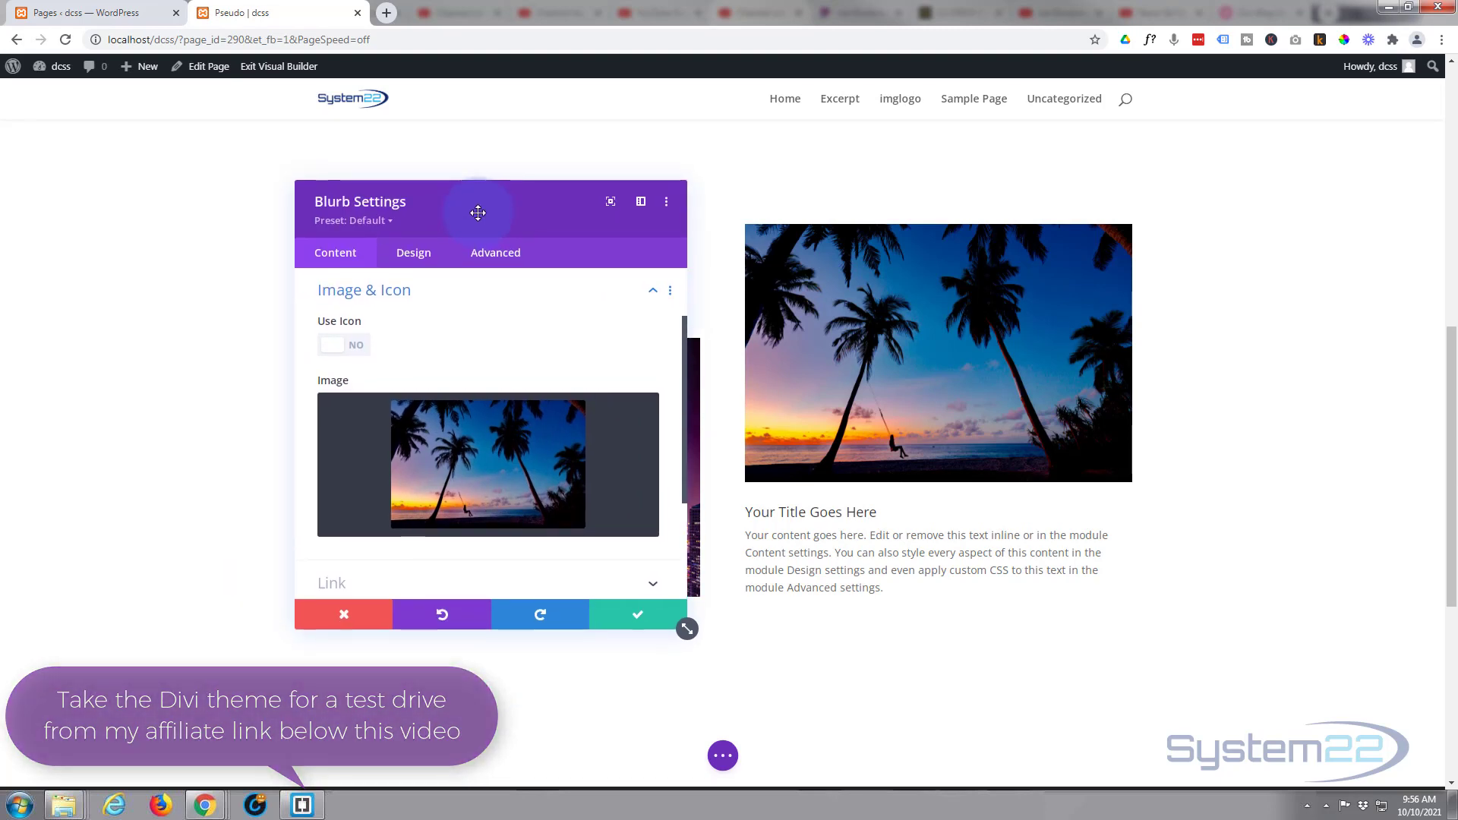
pyautogui.moveTo(961, 659)
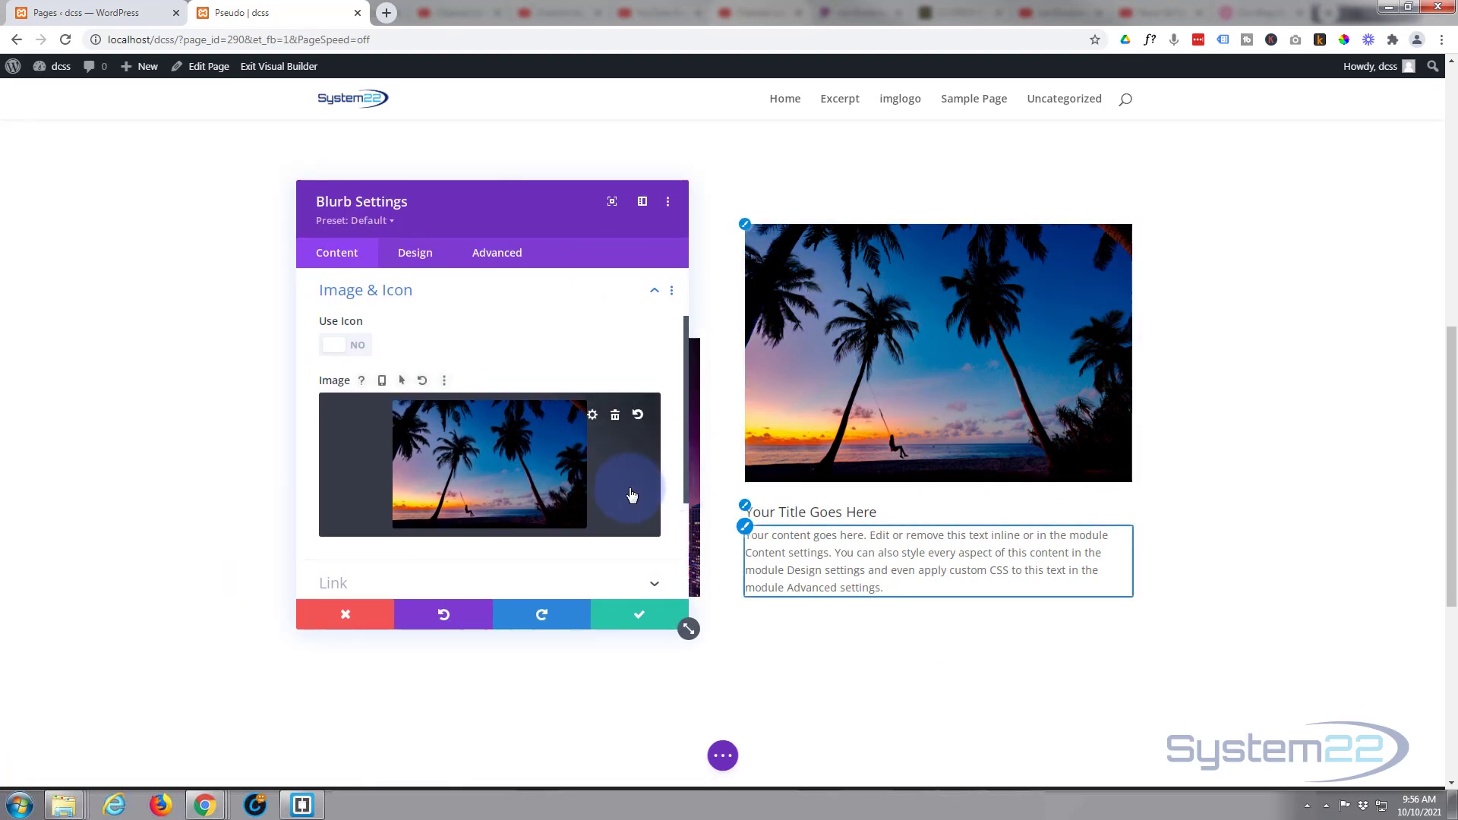
pyautogui.moveTo(629, 490)
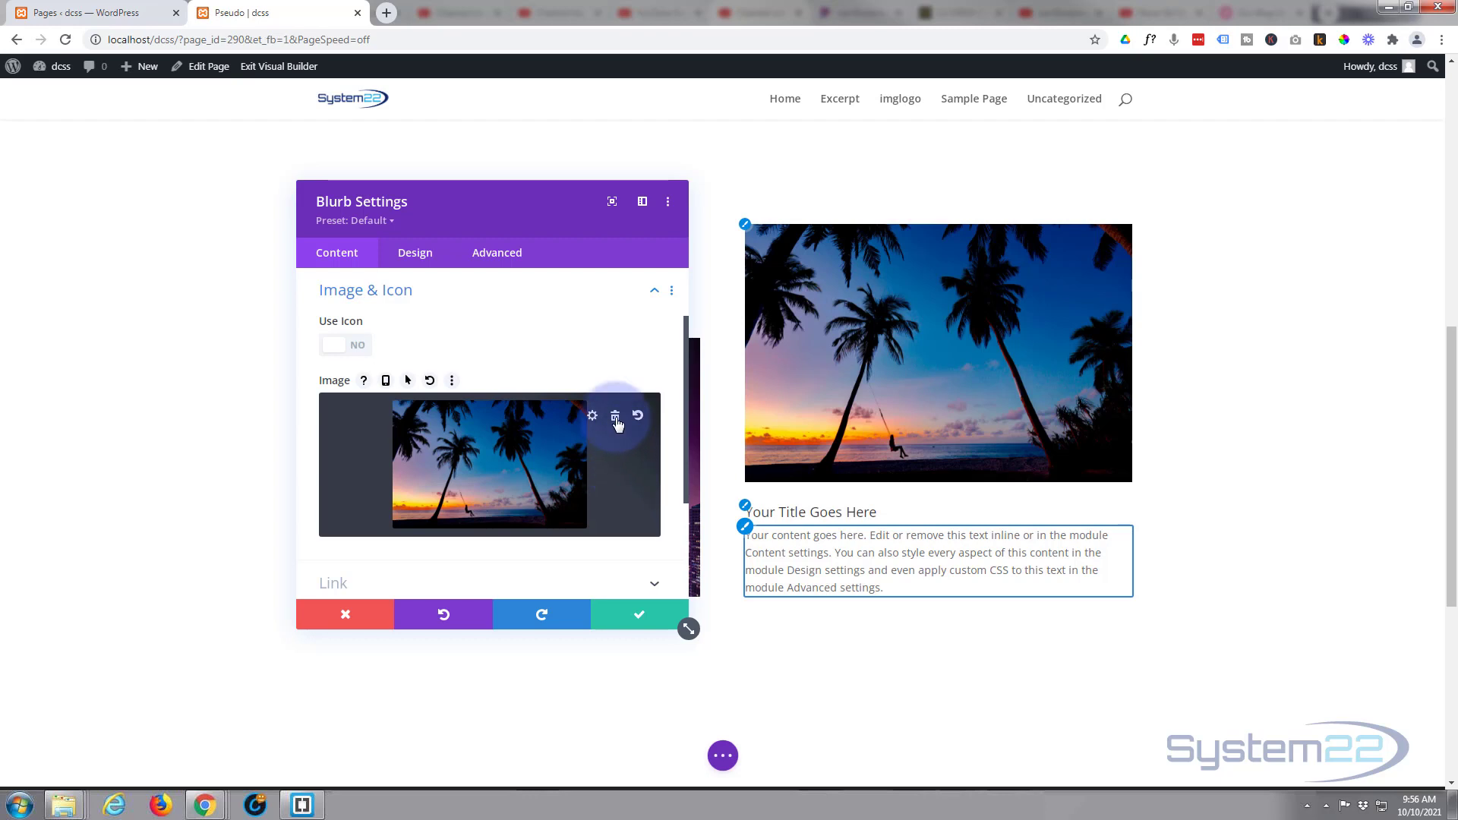
# - Delete the palm-tree photo from the blurb's settings and save the blurb
pyautogui.click(616, 416)
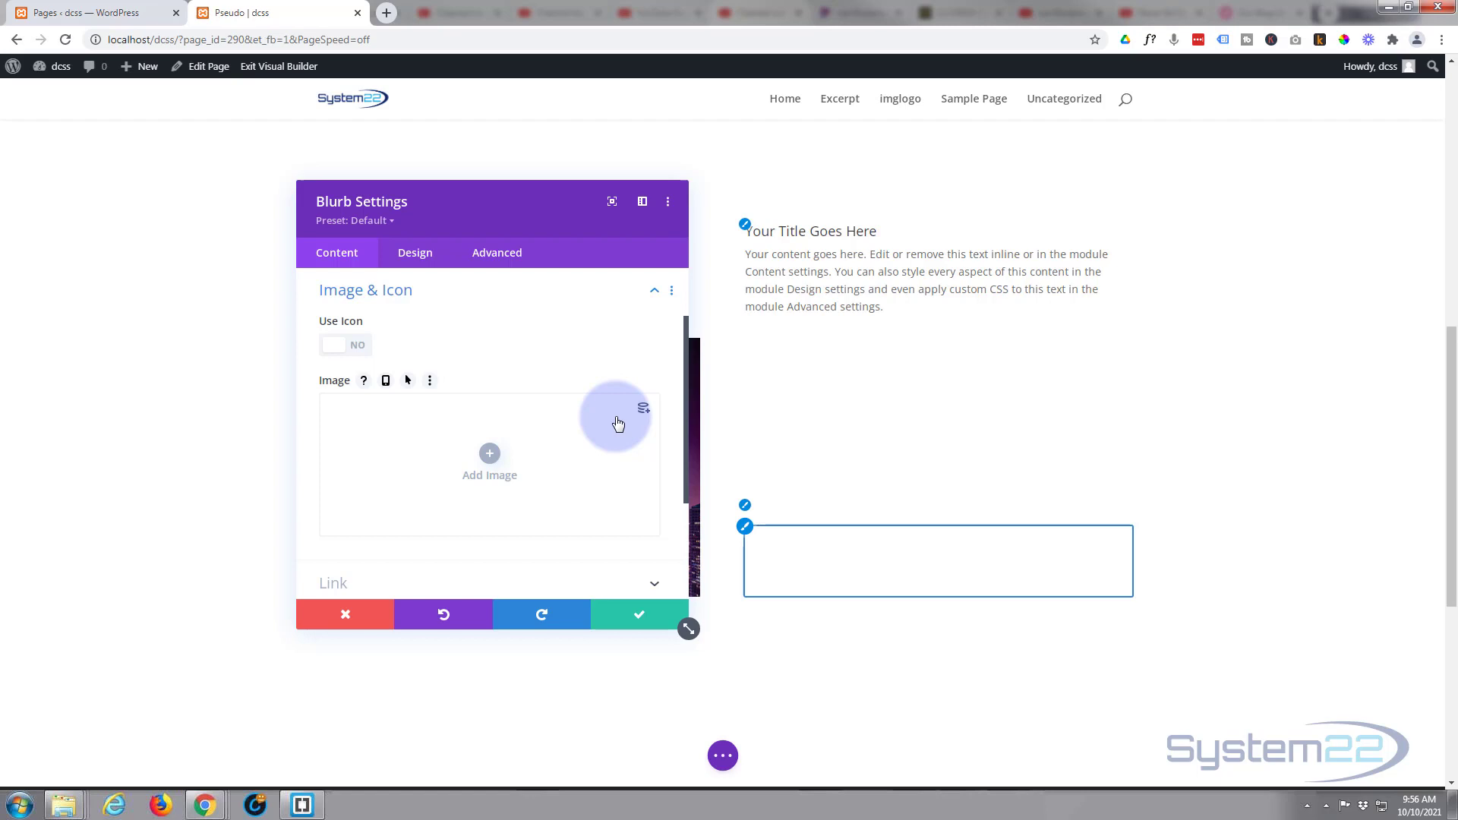
pyautogui.moveTo(874, 431)
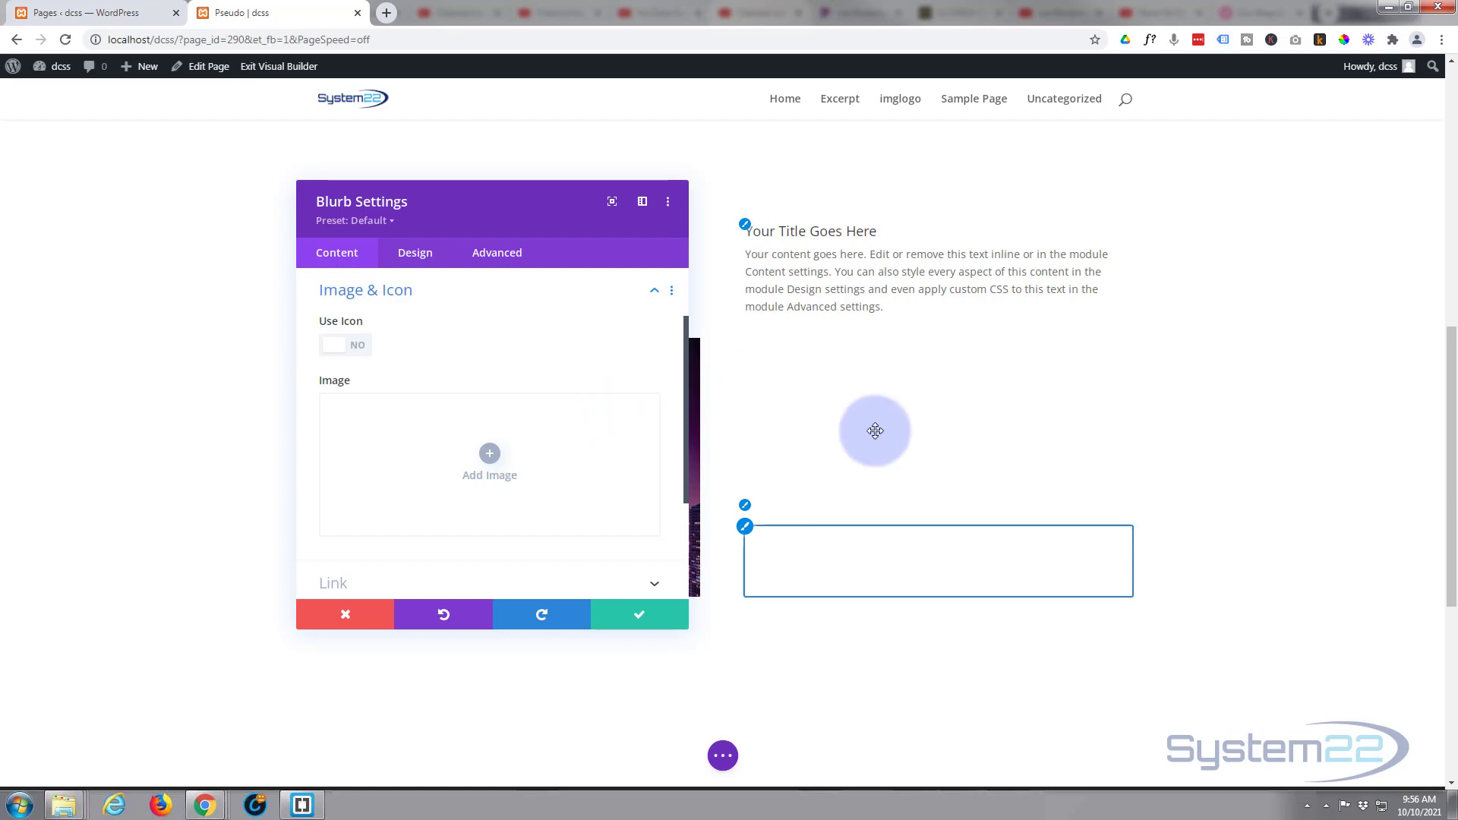
pyautogui.click(637, 614)
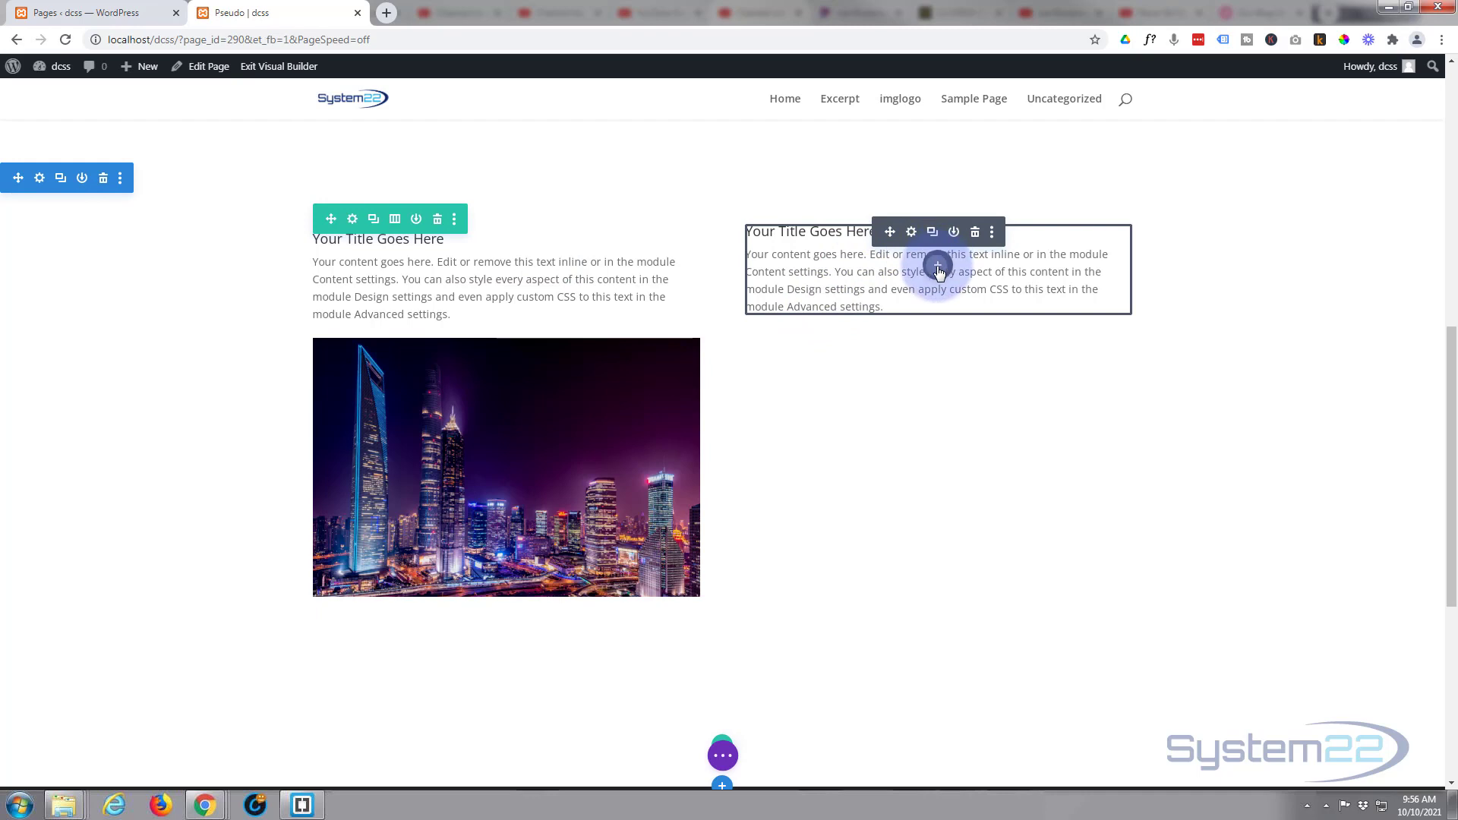
# - Add an Image module below the blurb showing the palm-tree beach photo, and save it
pyautogui.click(937, 265)
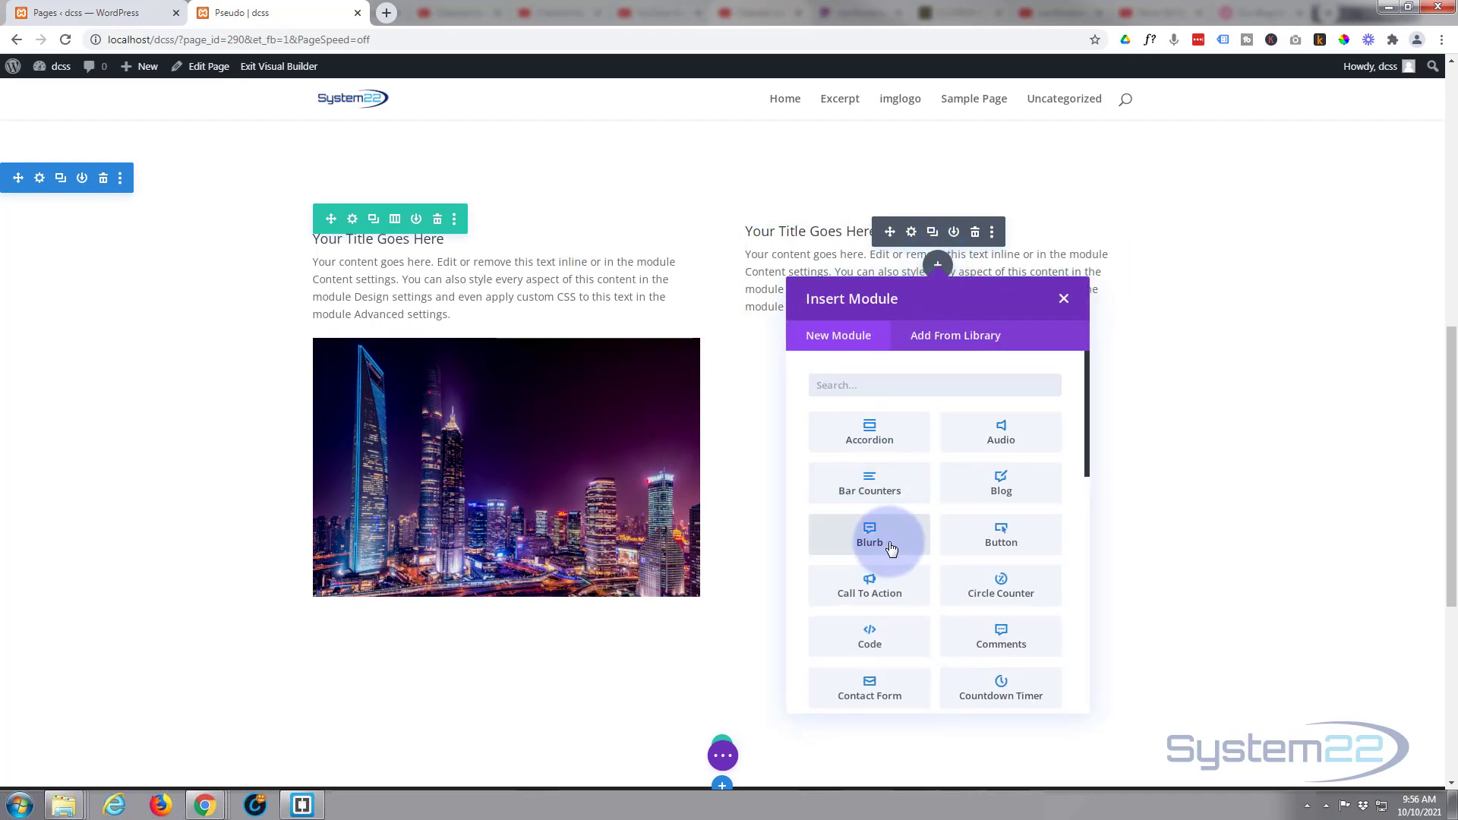
pyautogui.scroll(-3)
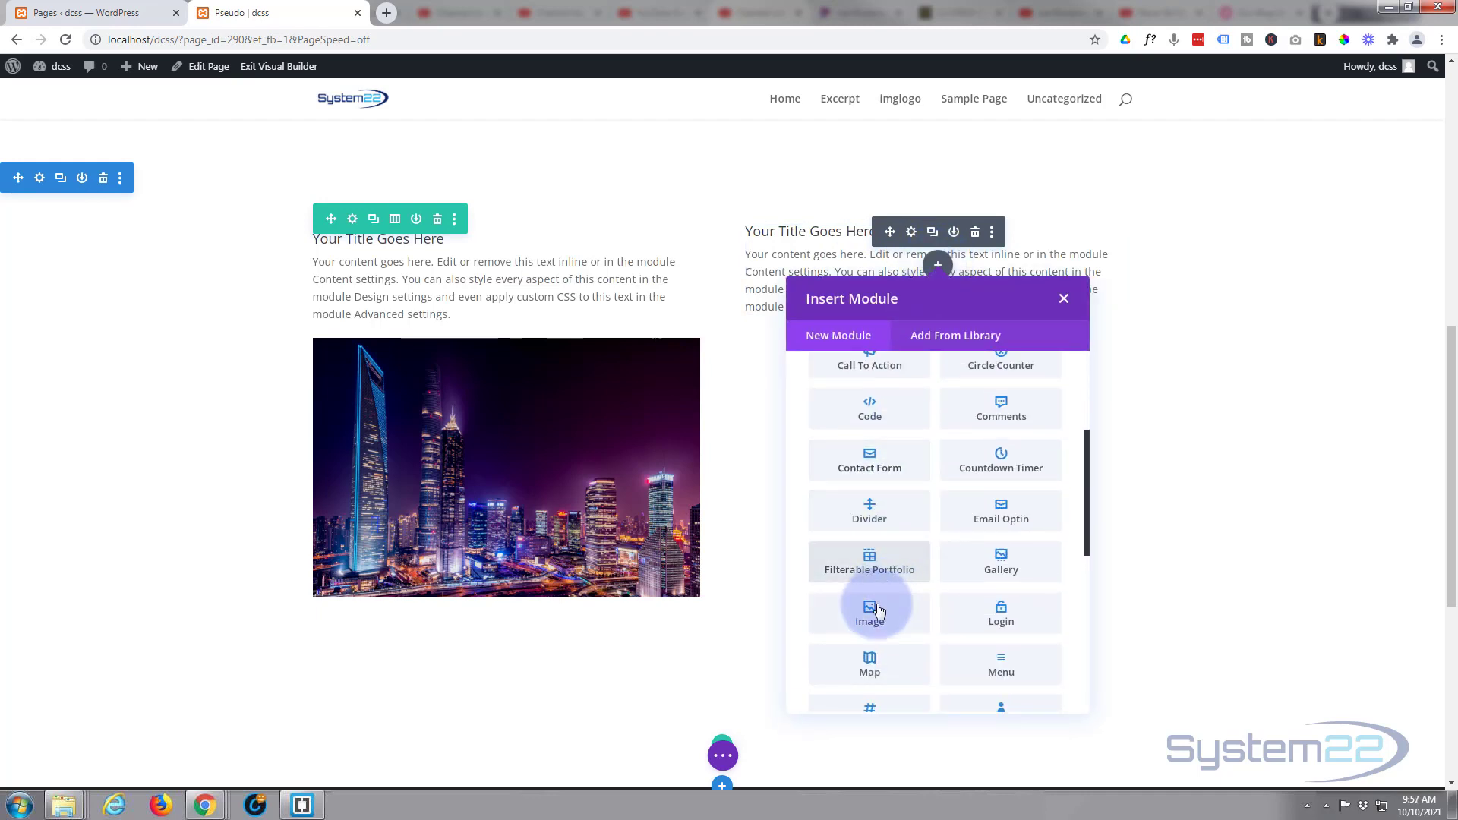
pyautogui.click(869, 613)
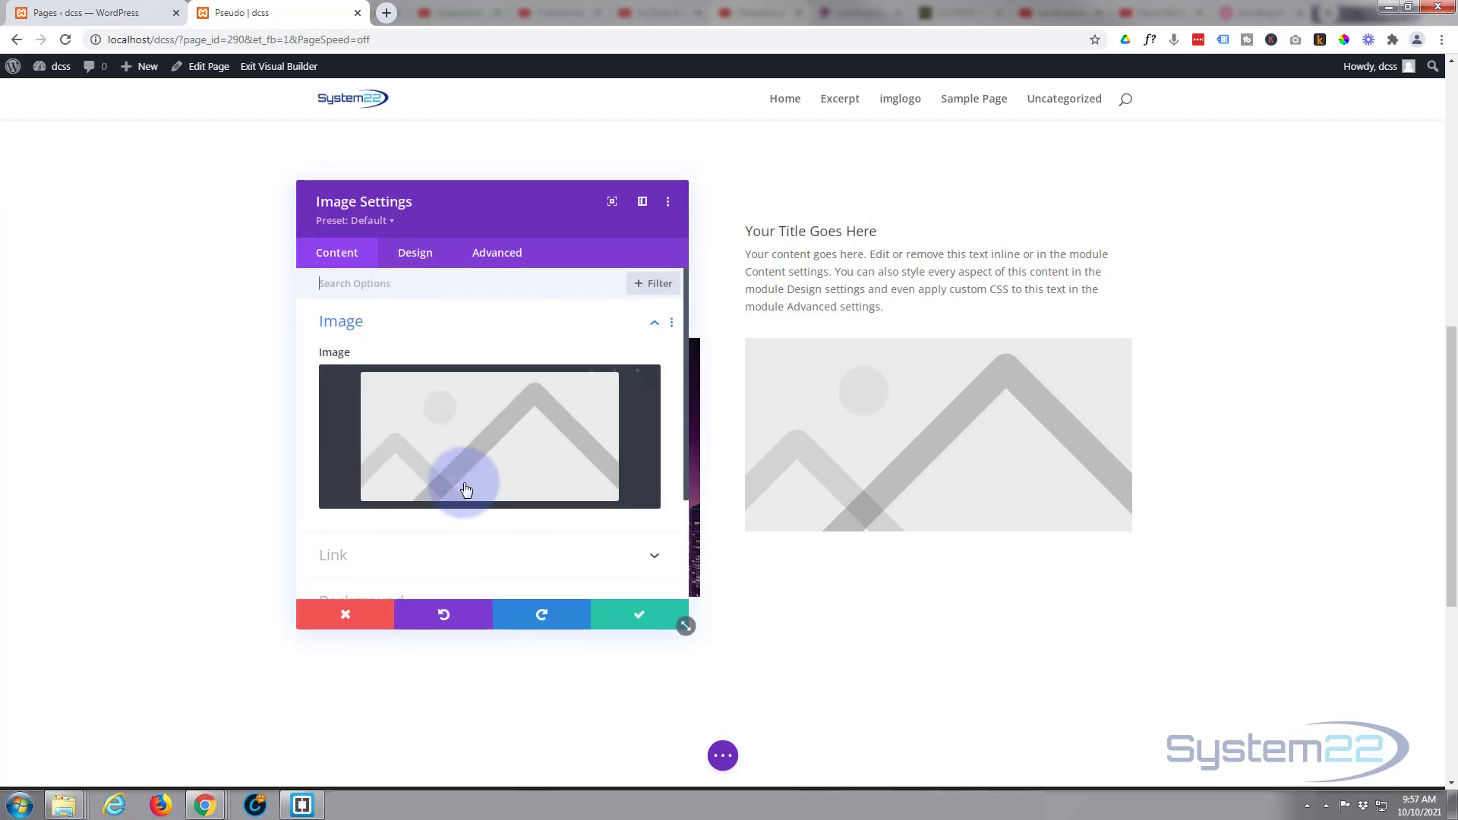
pyautogui.click(464, 490)
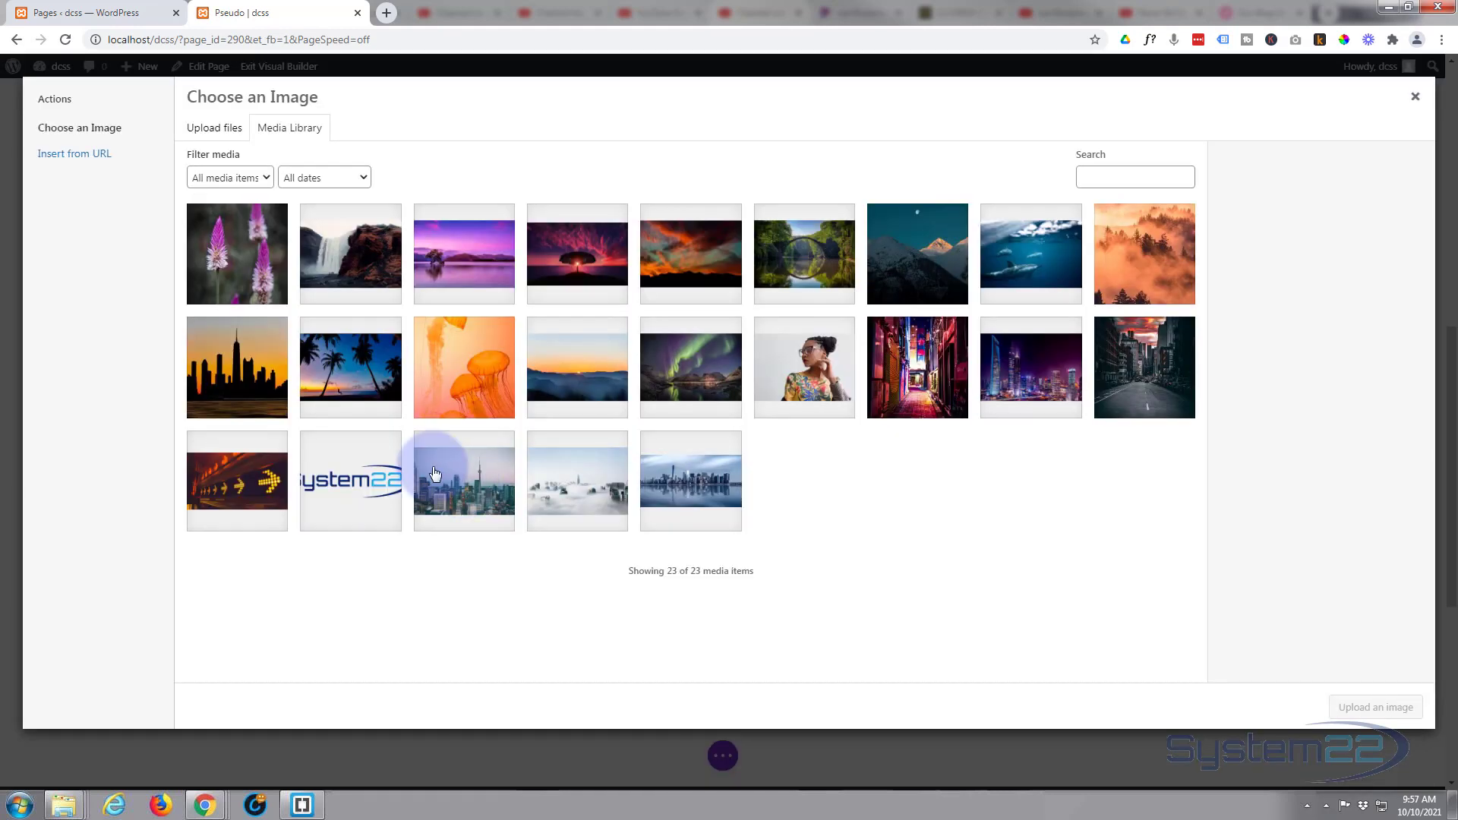
pyautogui.click(349, 366)
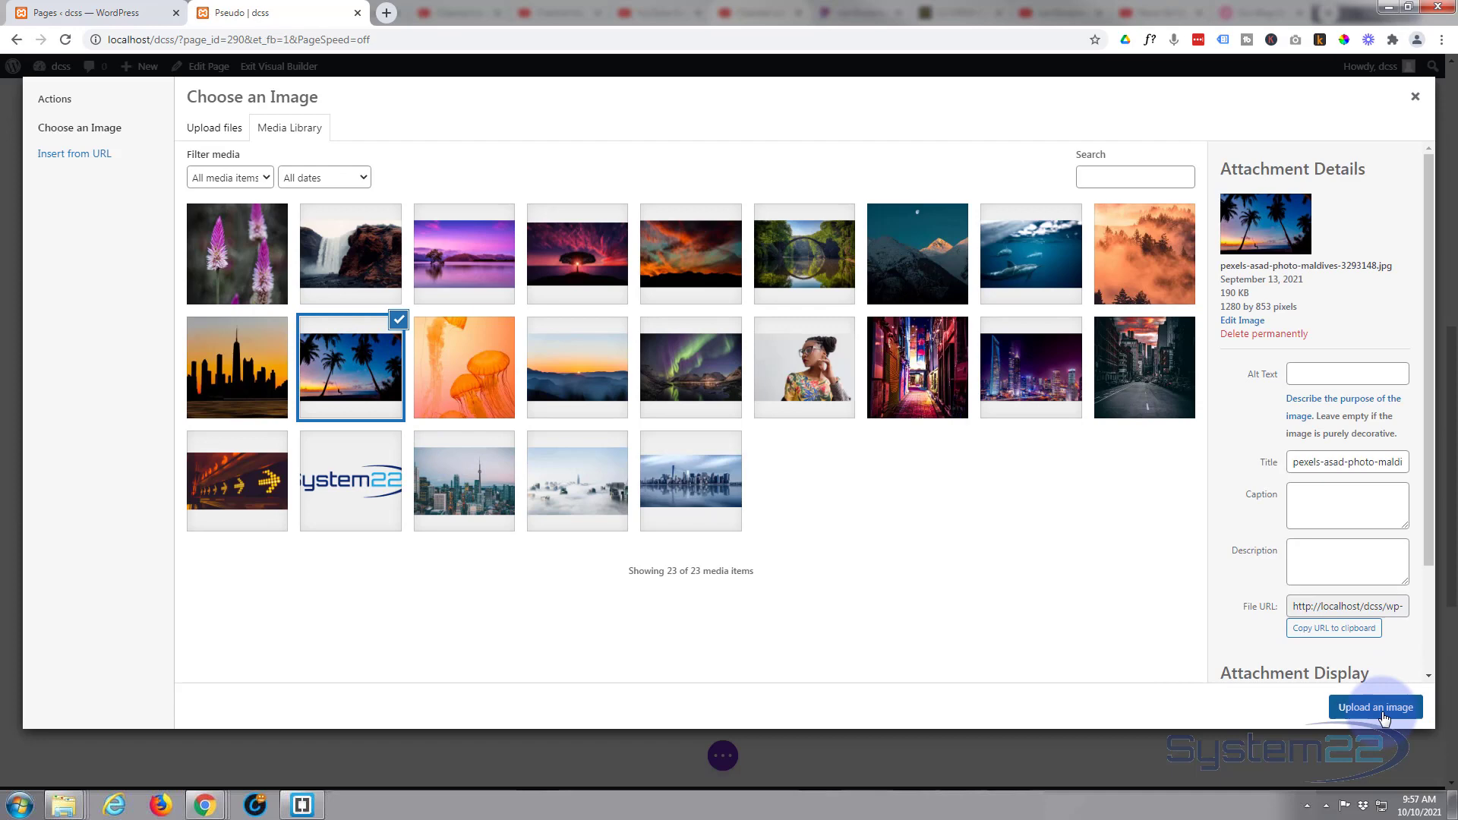
pyautogui.click(1375, 707)
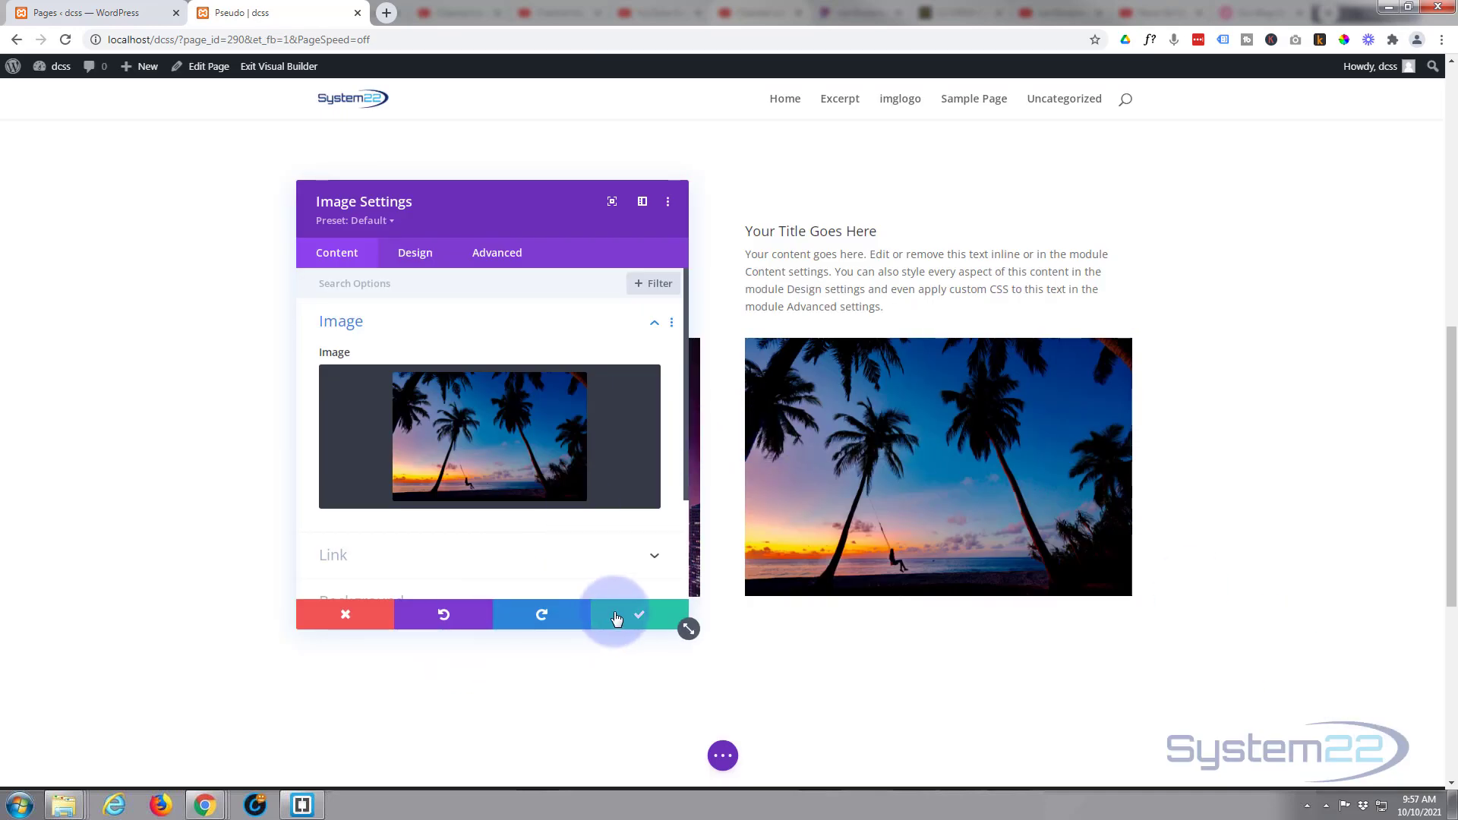
pyautogui.click(638, 614)
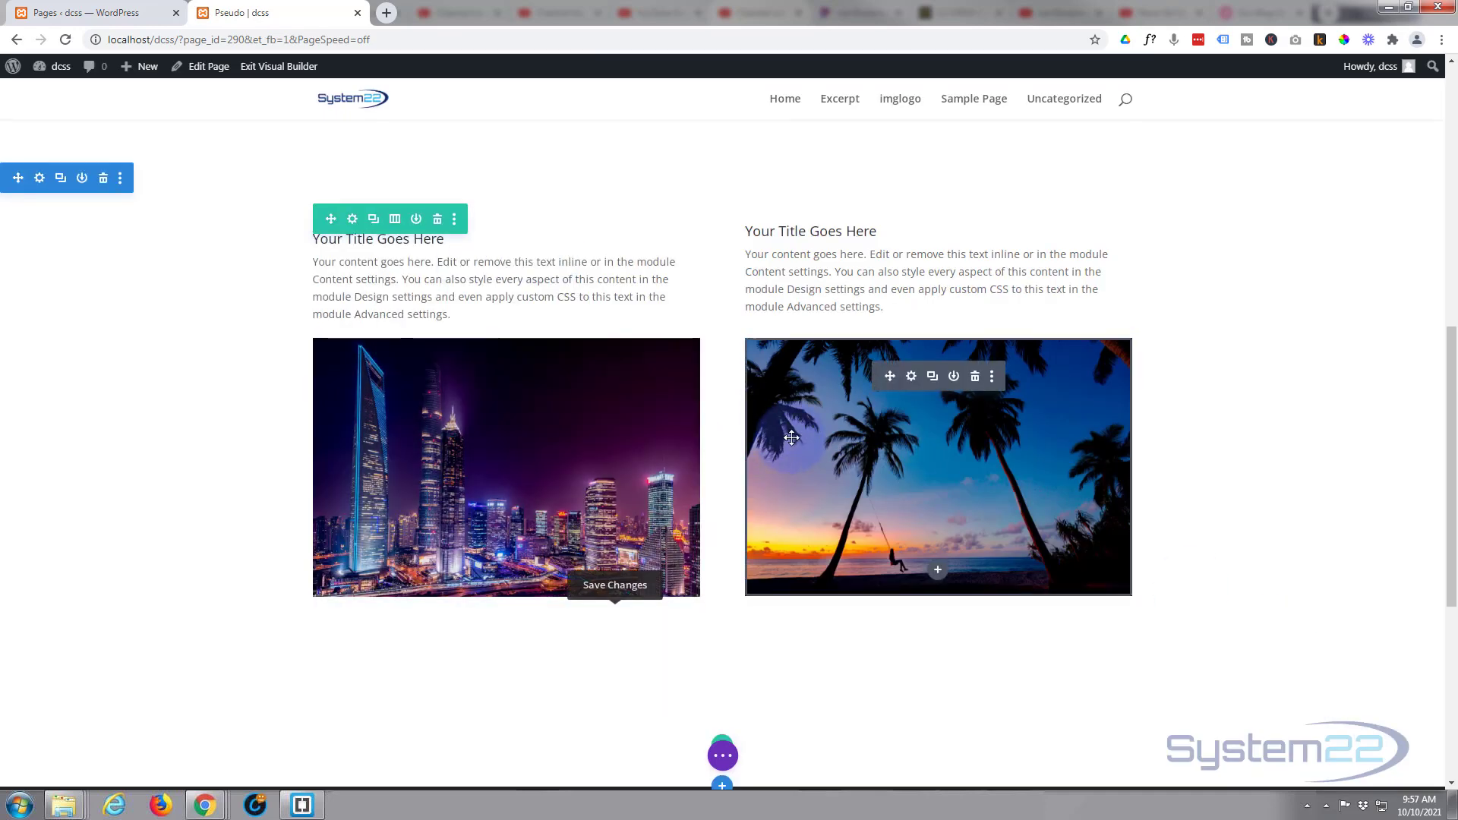
pyautogui.moveTo(914, 410)
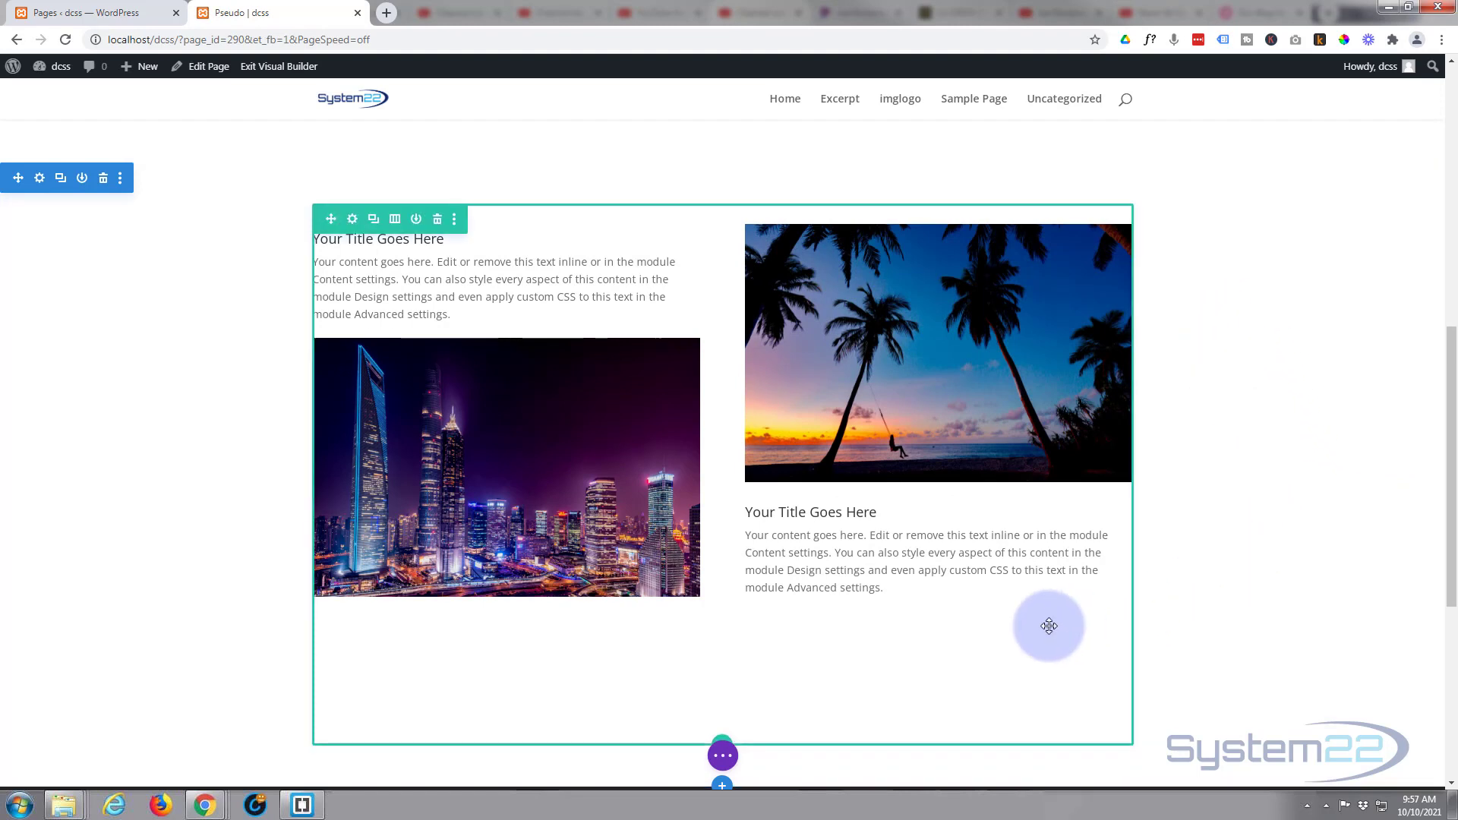
pyautogui.moveTo(879, 572)
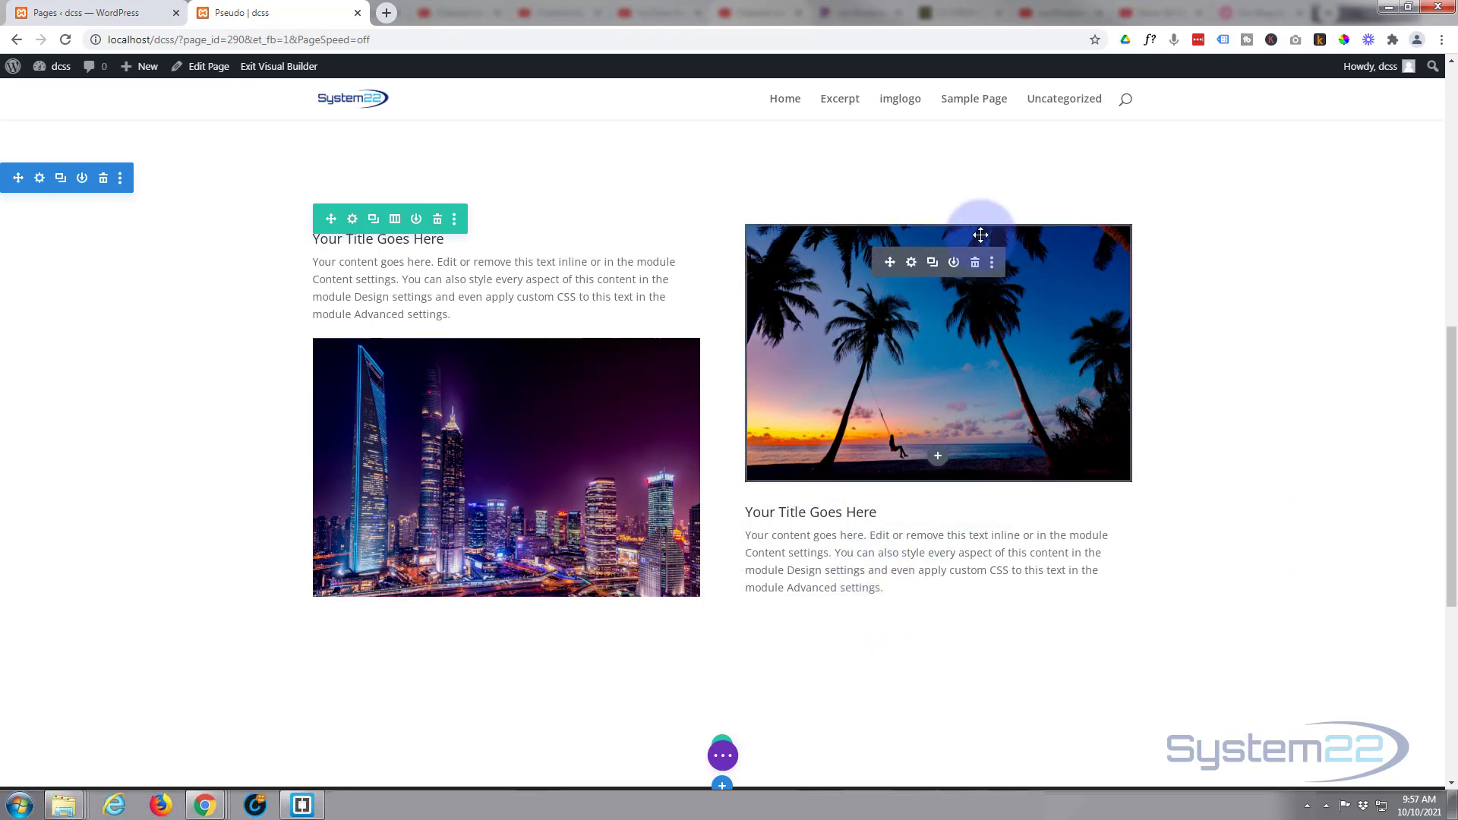
# - Bring up the editing tools for the right-column blurb
pyautogui.click(975, 261)
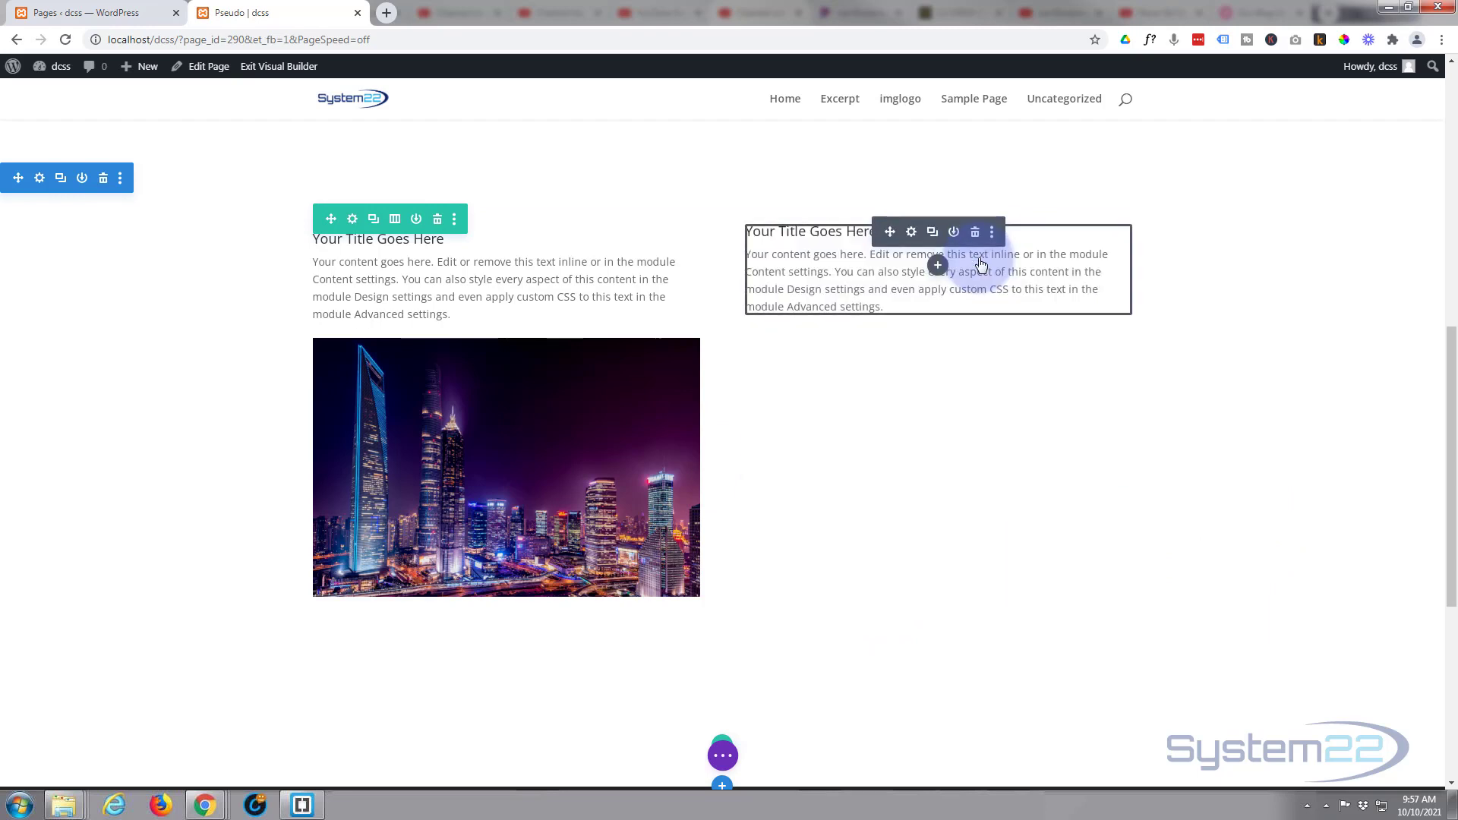
pyautogui.moveTo(912, 232)
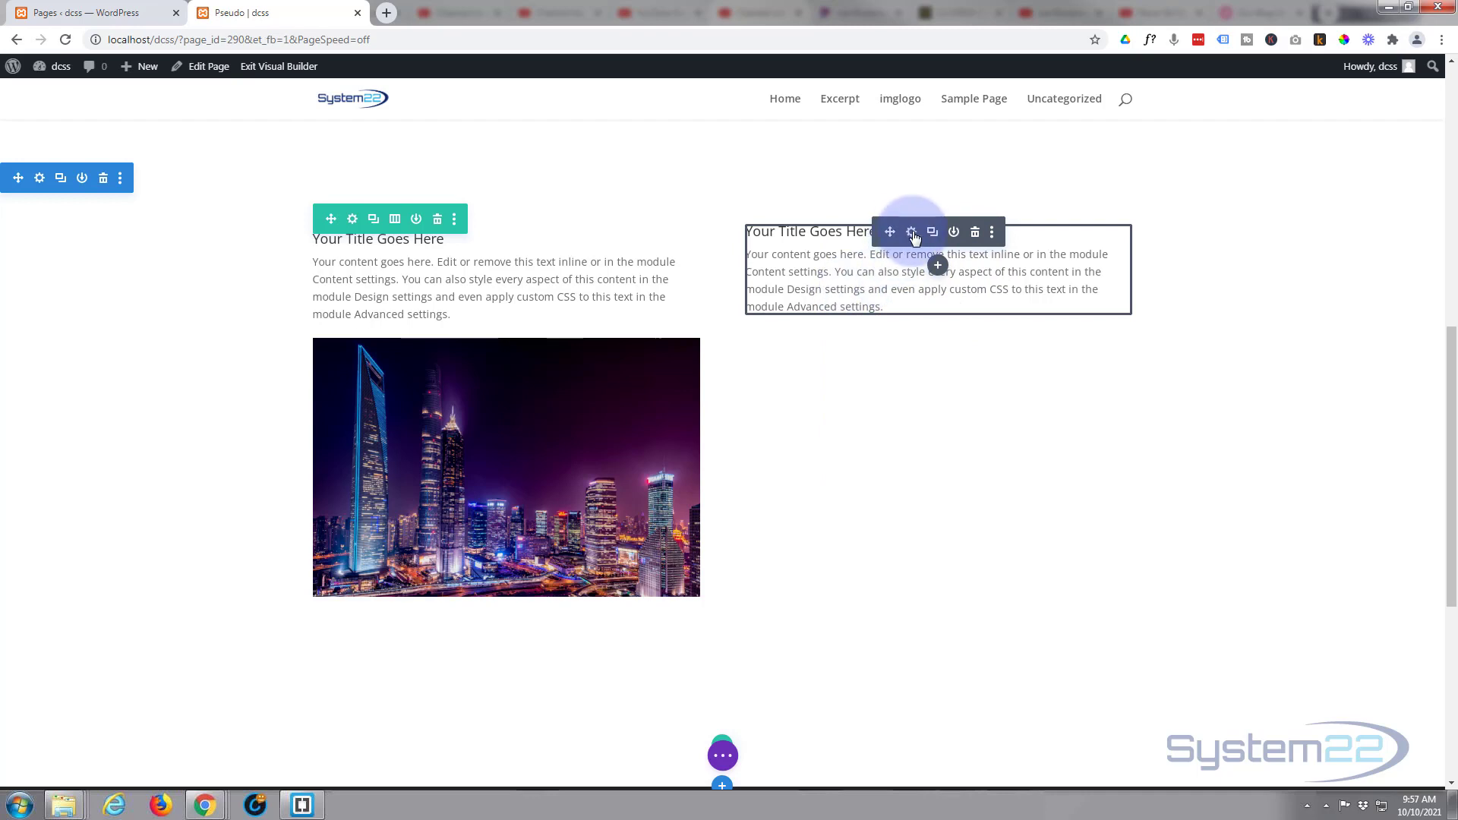
# - Open the blurb's settings and give it the palm-tree sunset photo as its image
pyautogui.click(912, 231)
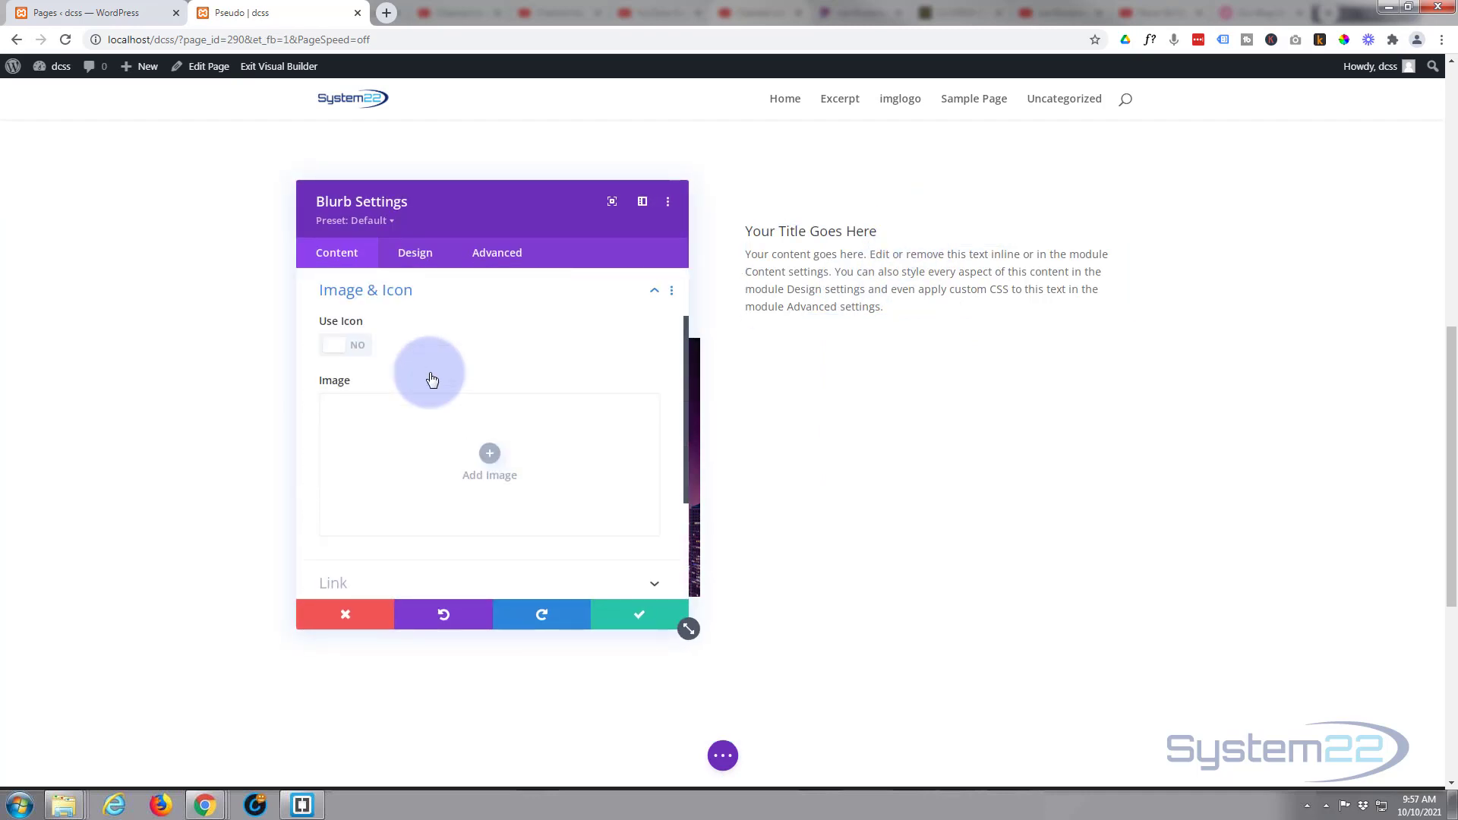
pyautogui.click(489, 459)
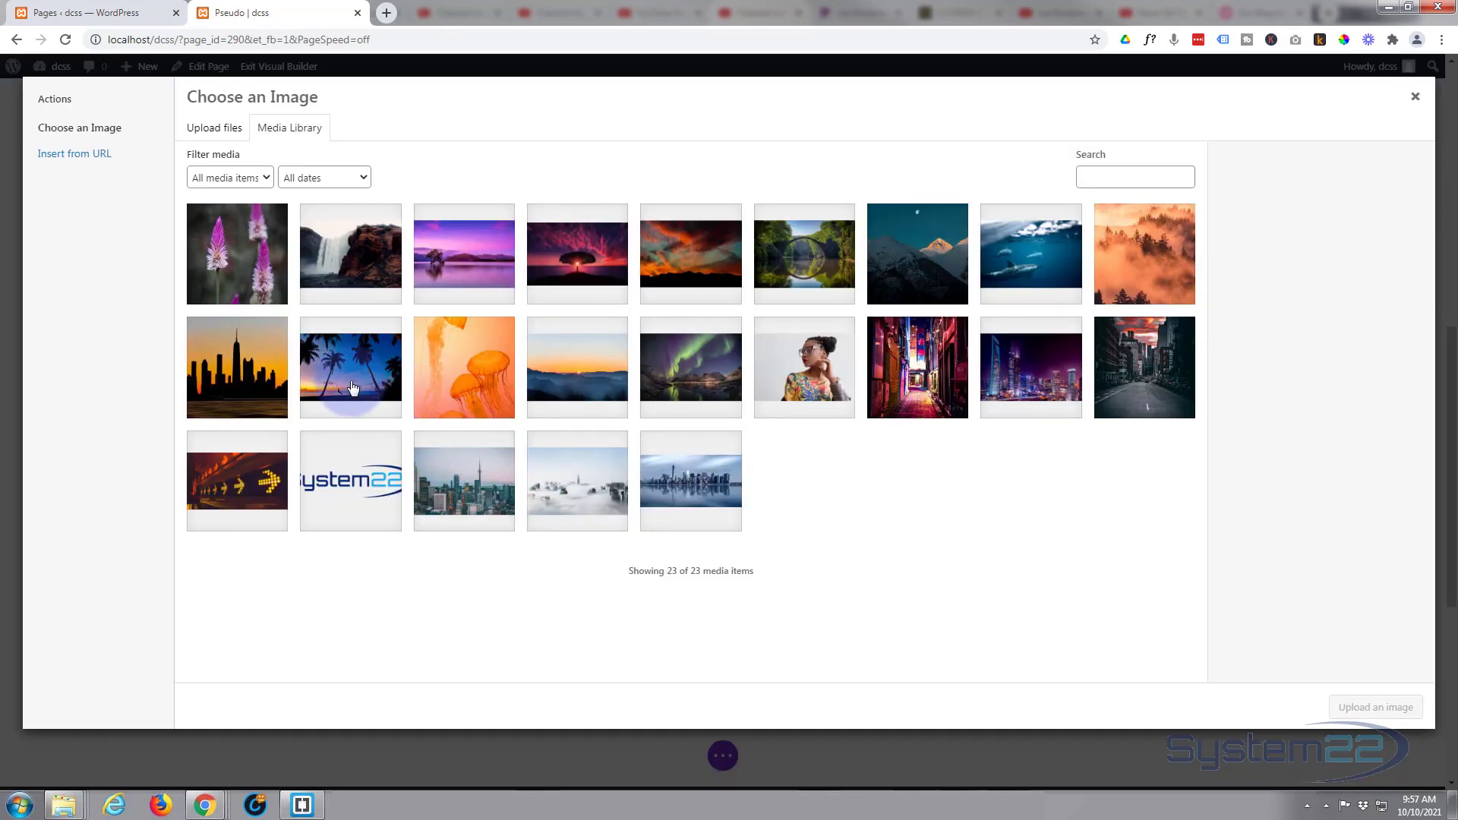
pyautogui.click(351, 366)
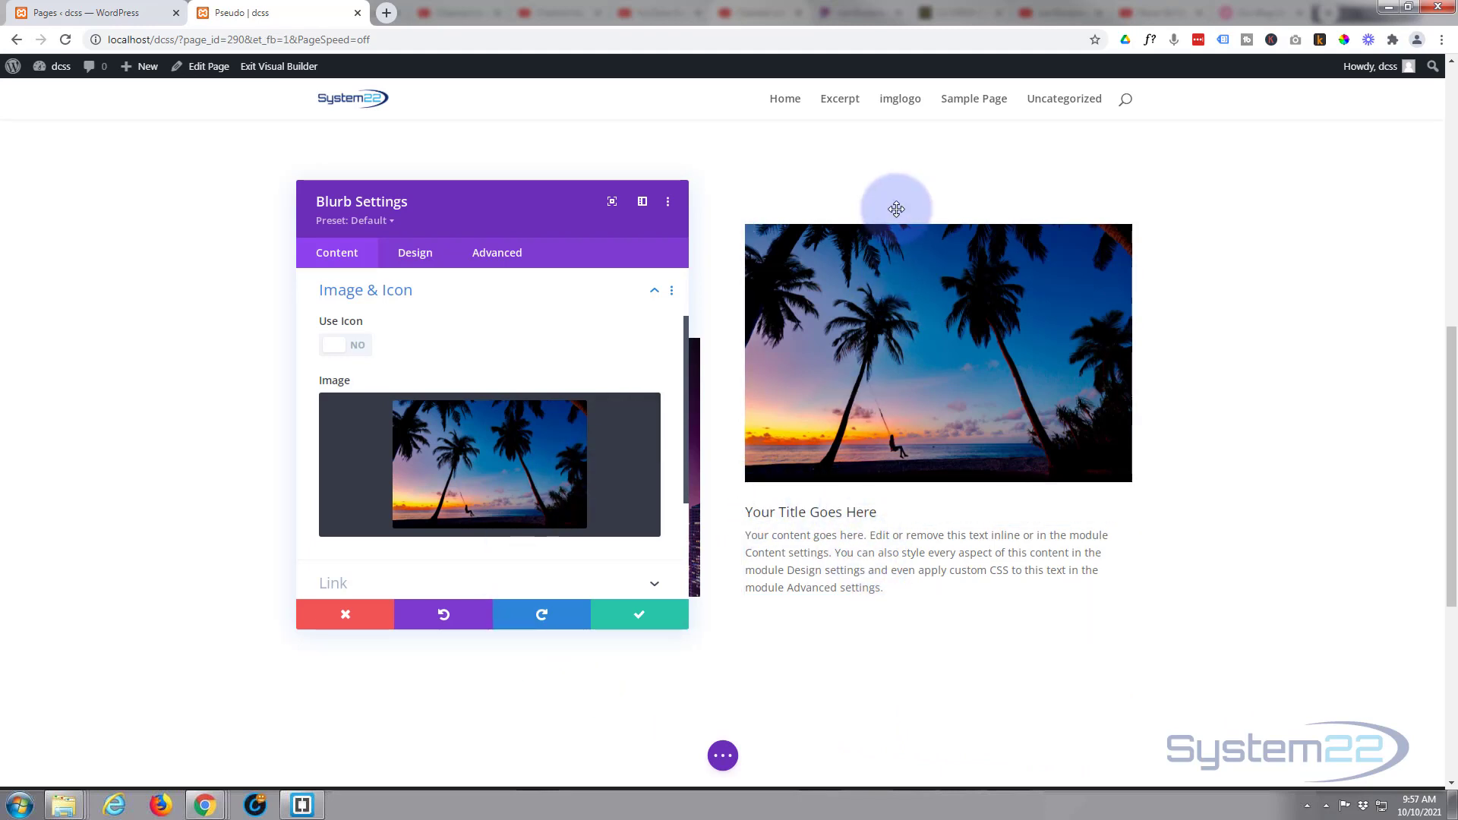
pyautogui.moveTo(393, 289)
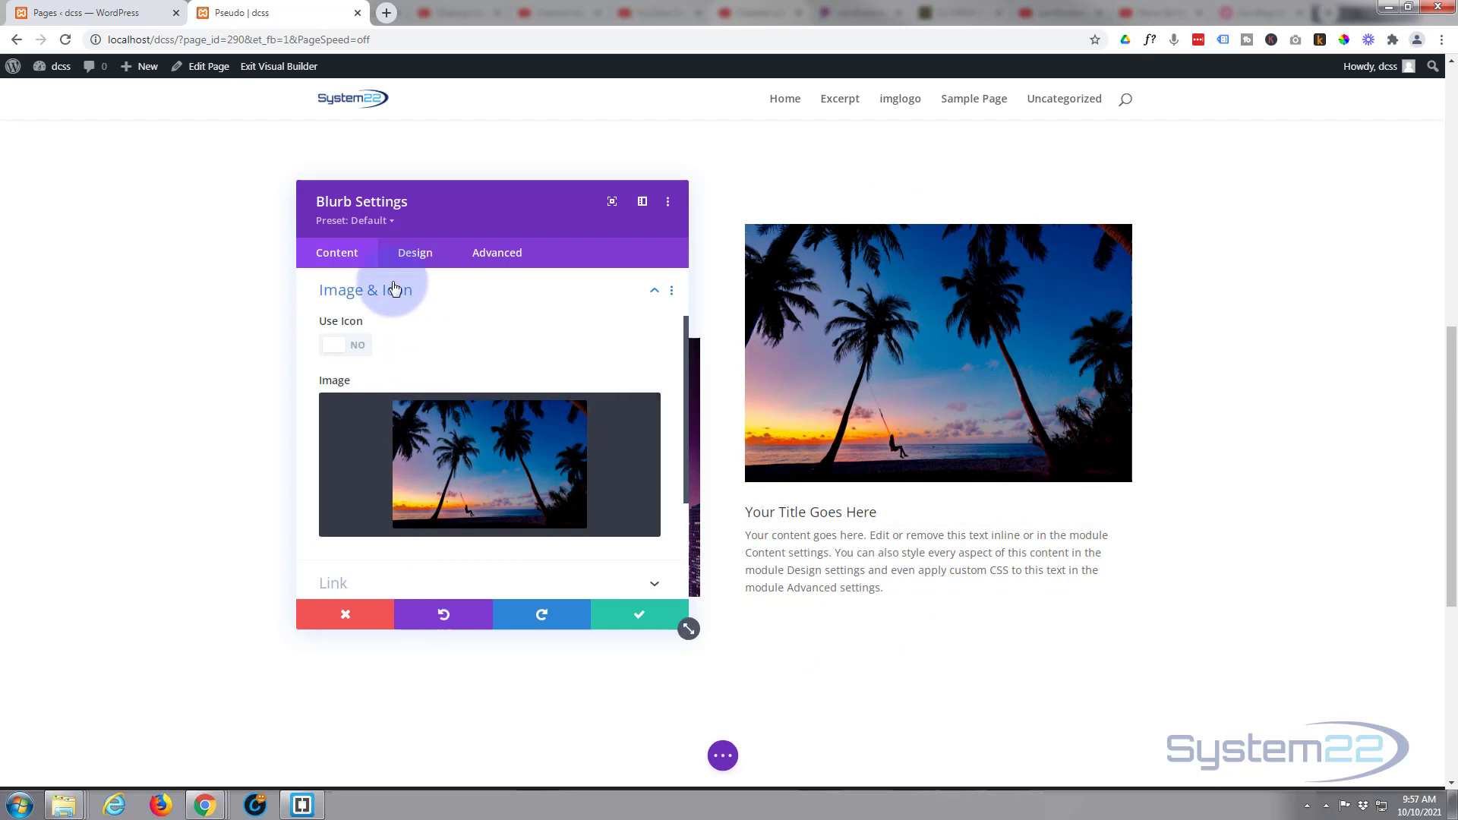
pyautogui.moveTo(497, 252)
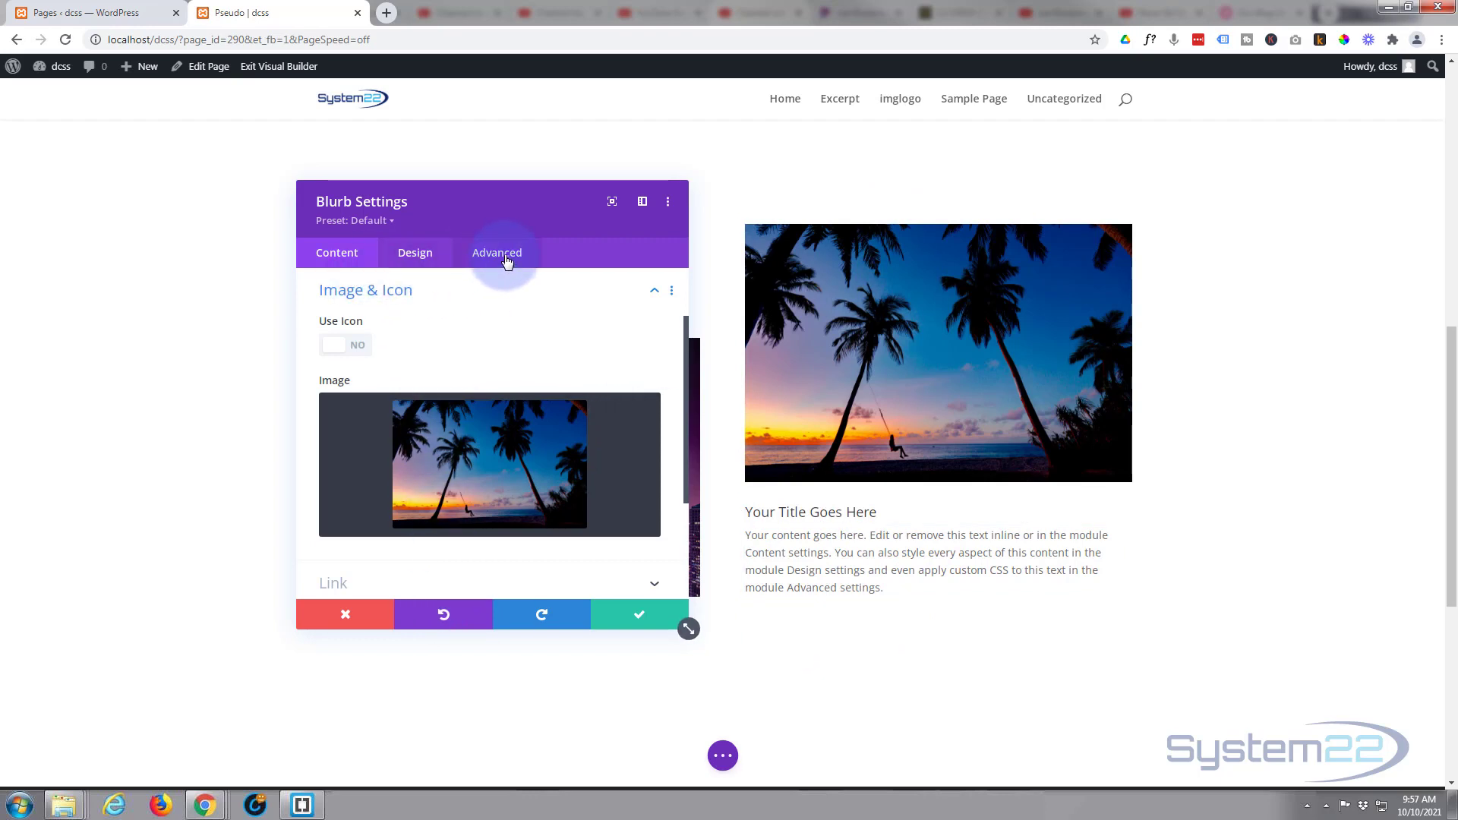
# - Add 'margin-top:-100%;' to the Blurb Title field under Advanced > Custom CSS
pyautogui.click(496, 252)
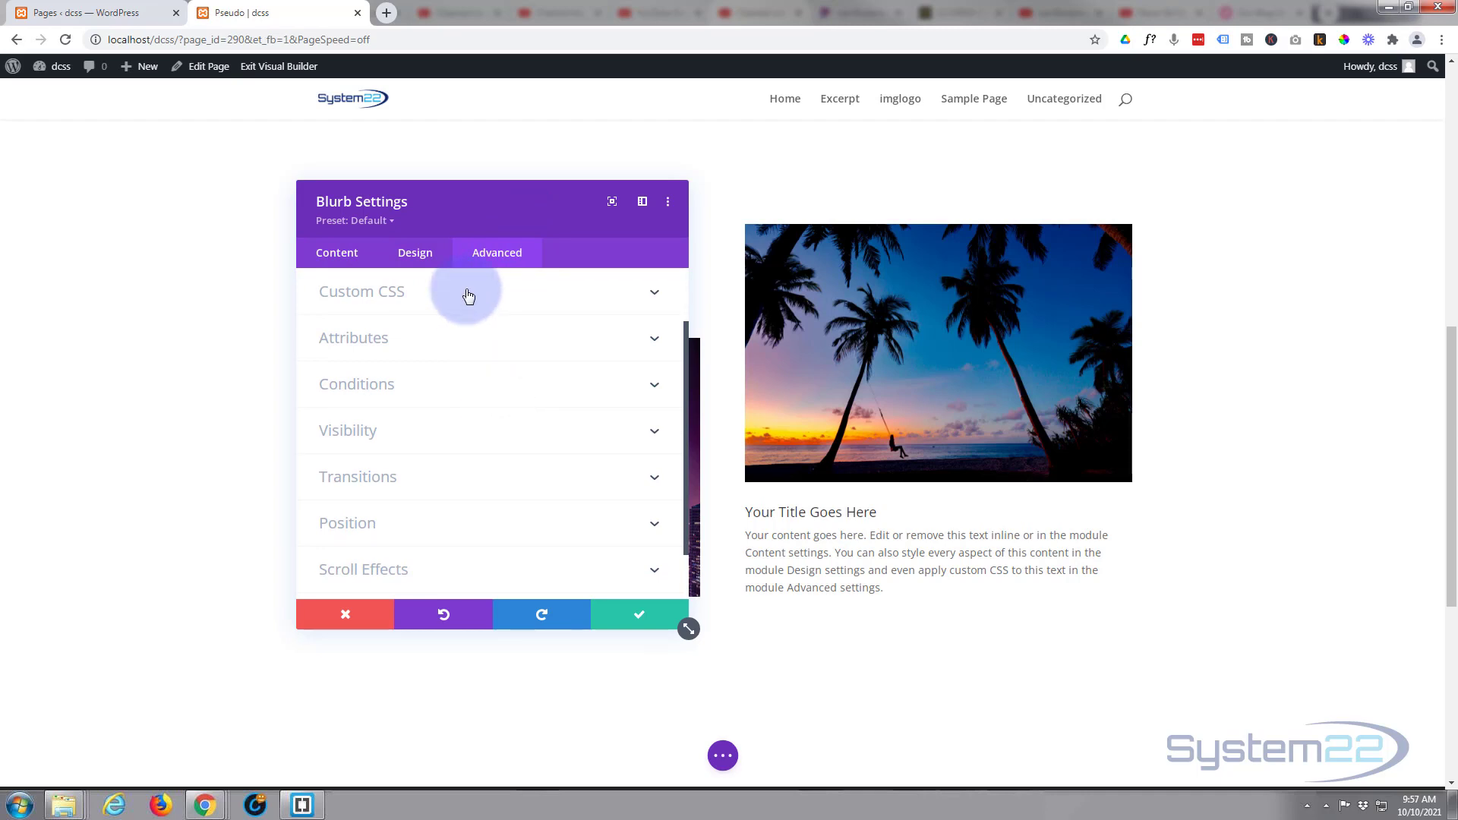
pyautogui.click(361, 291)
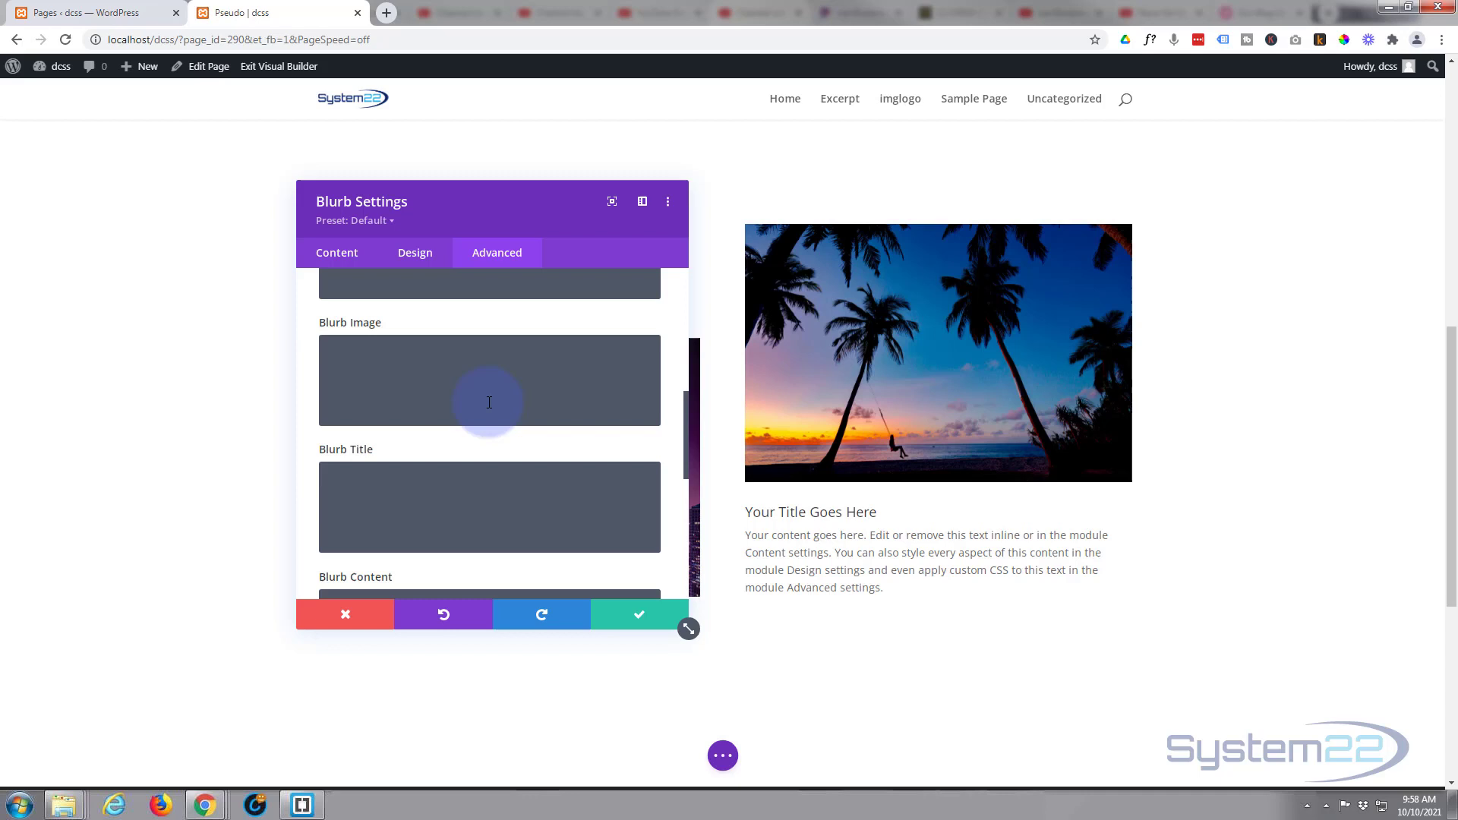
pyautogui.scroll(-3)
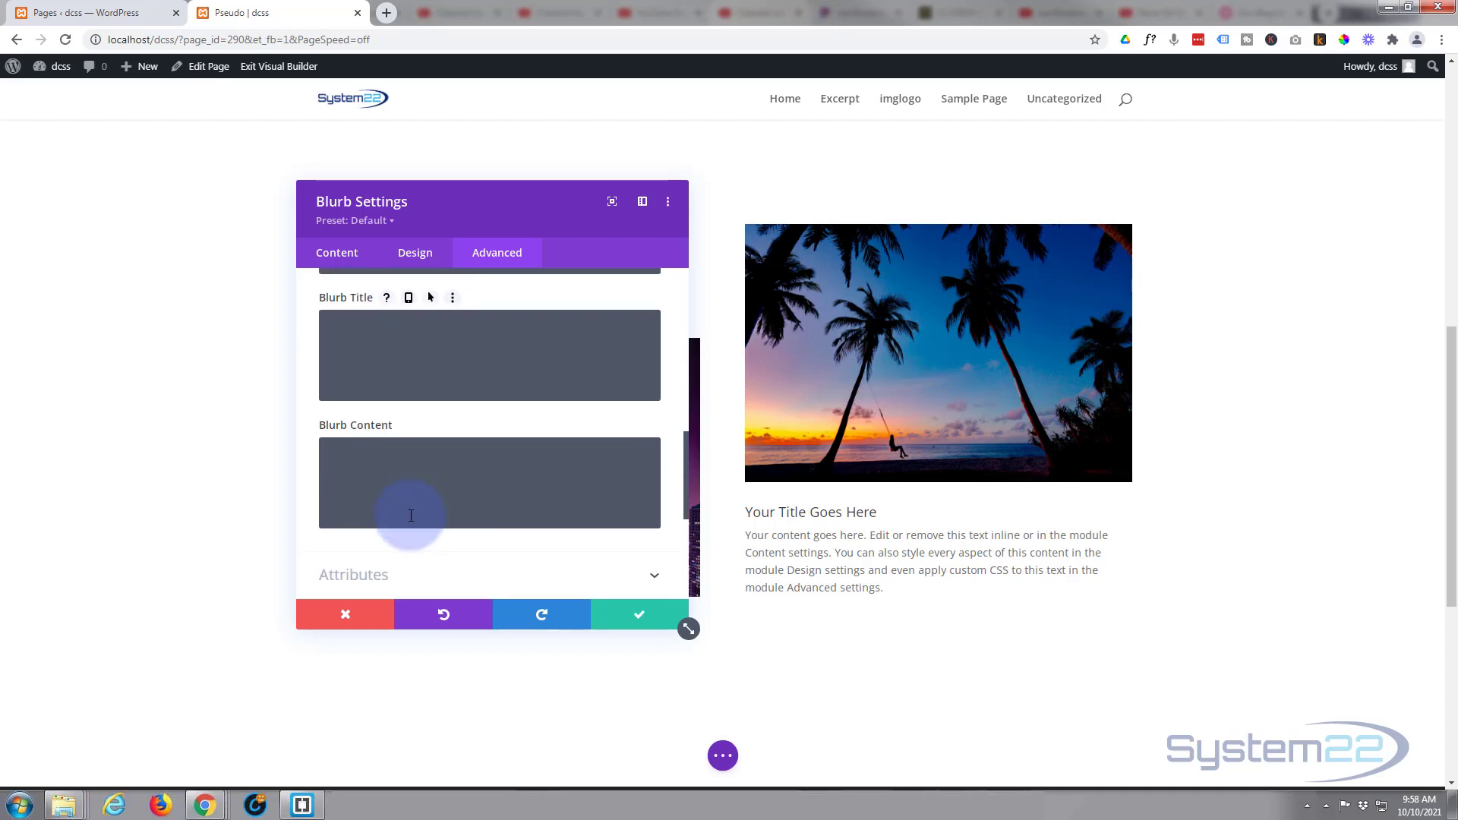
pyautogui.scroll(-3)
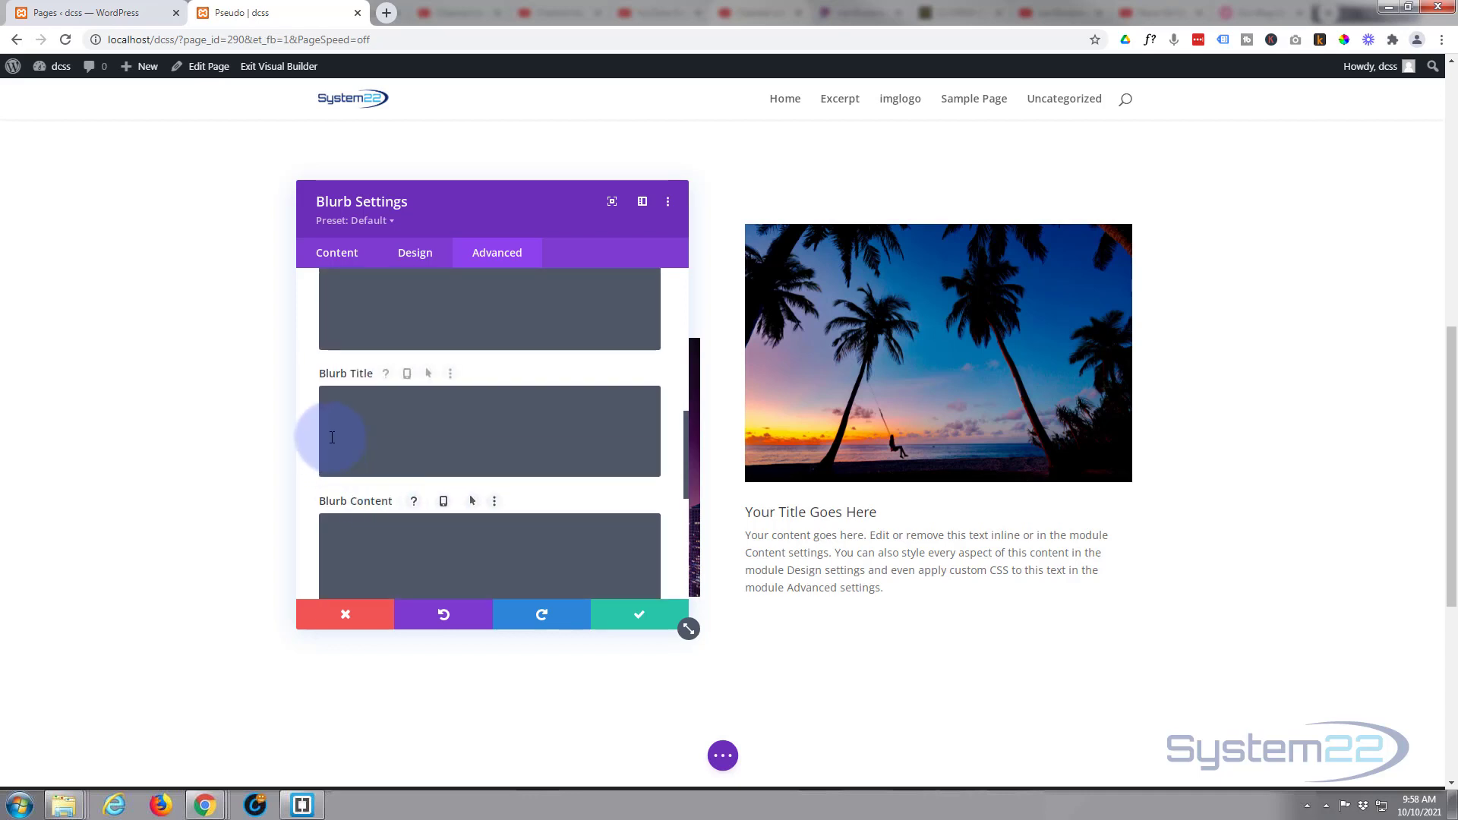
pyautogui.click(809, 561)
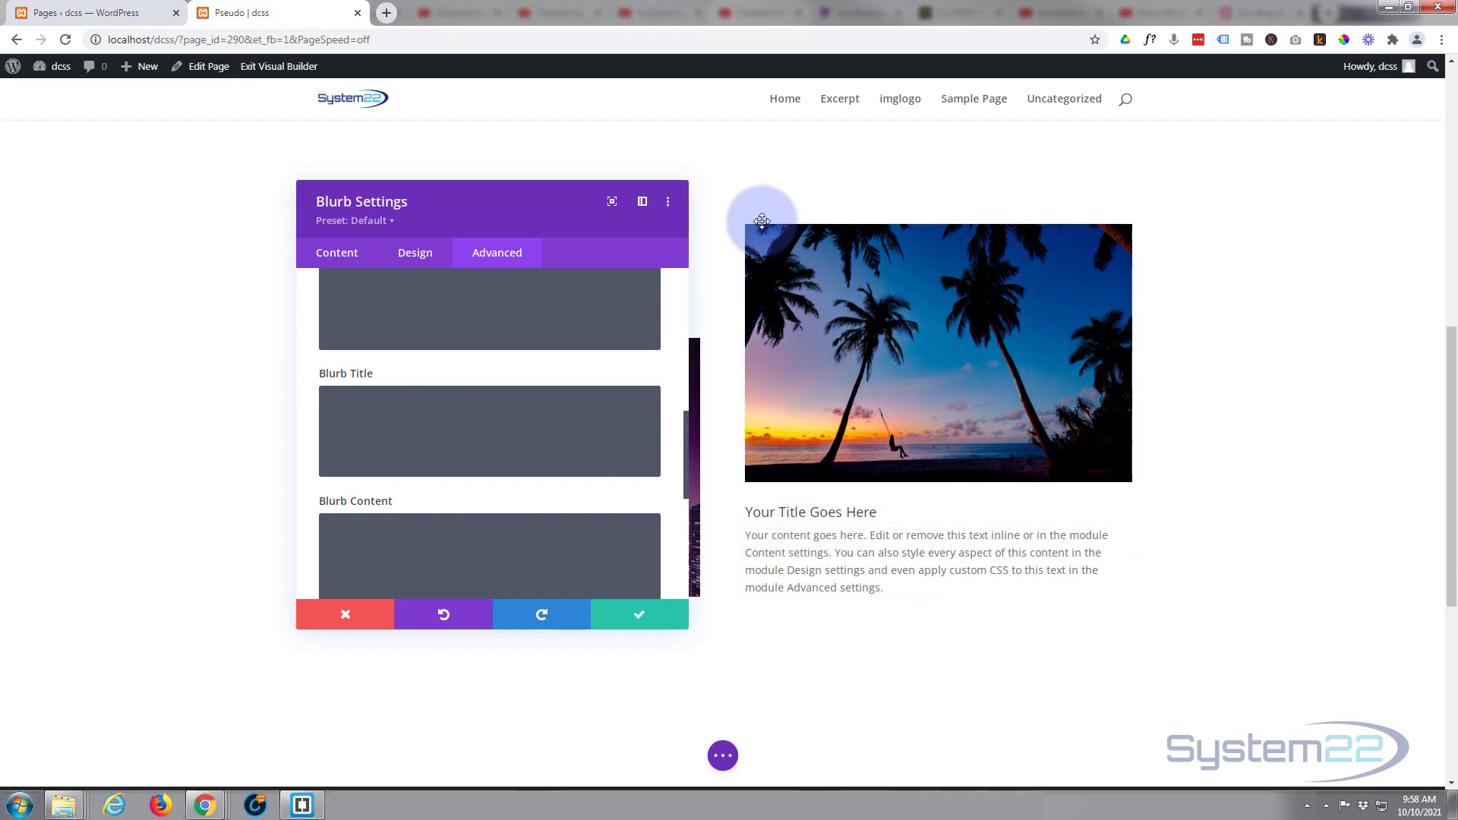
pyautogui.click(489, 430)
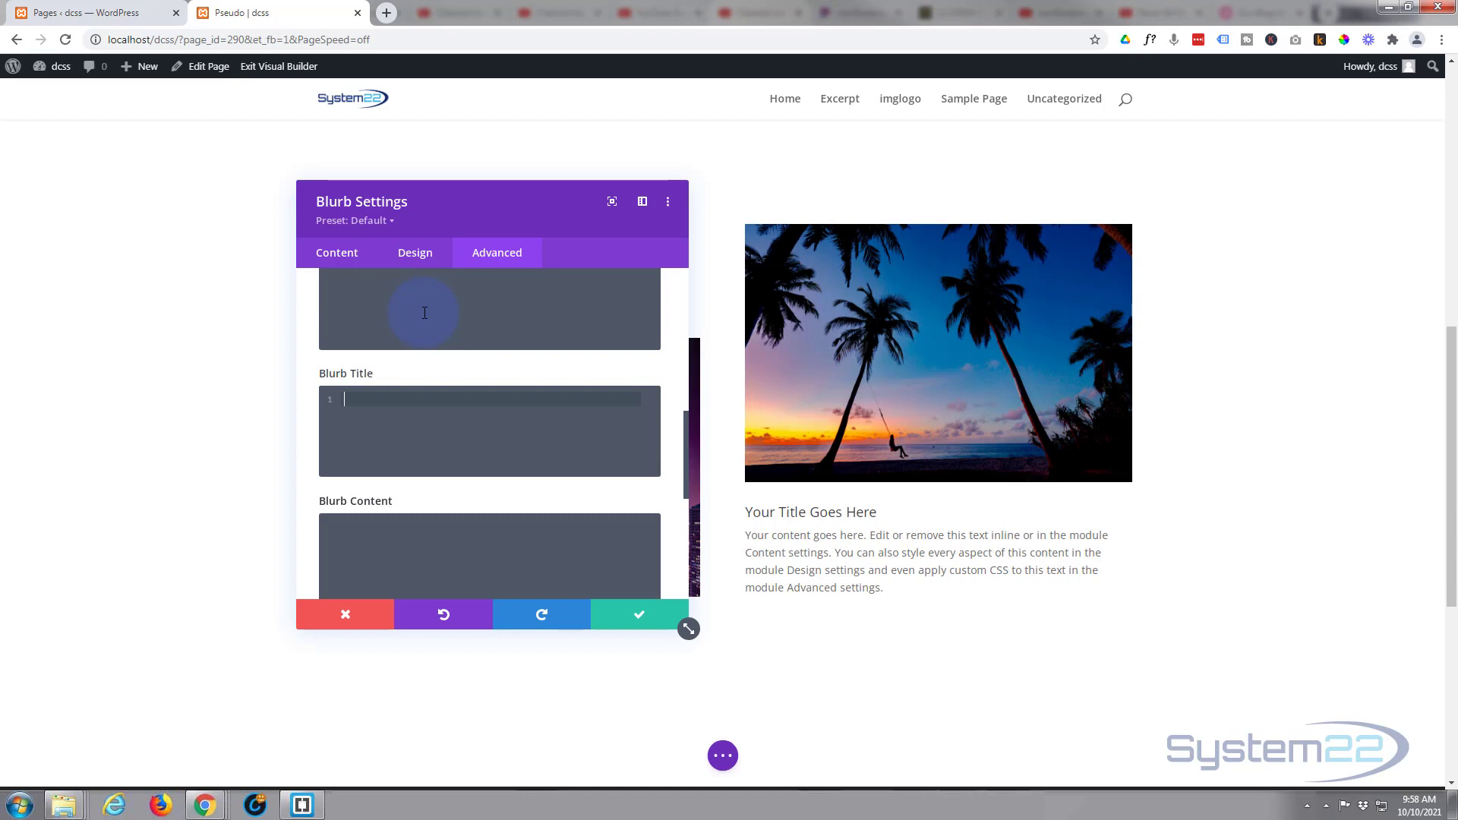
pyautogui.write('margin-to')
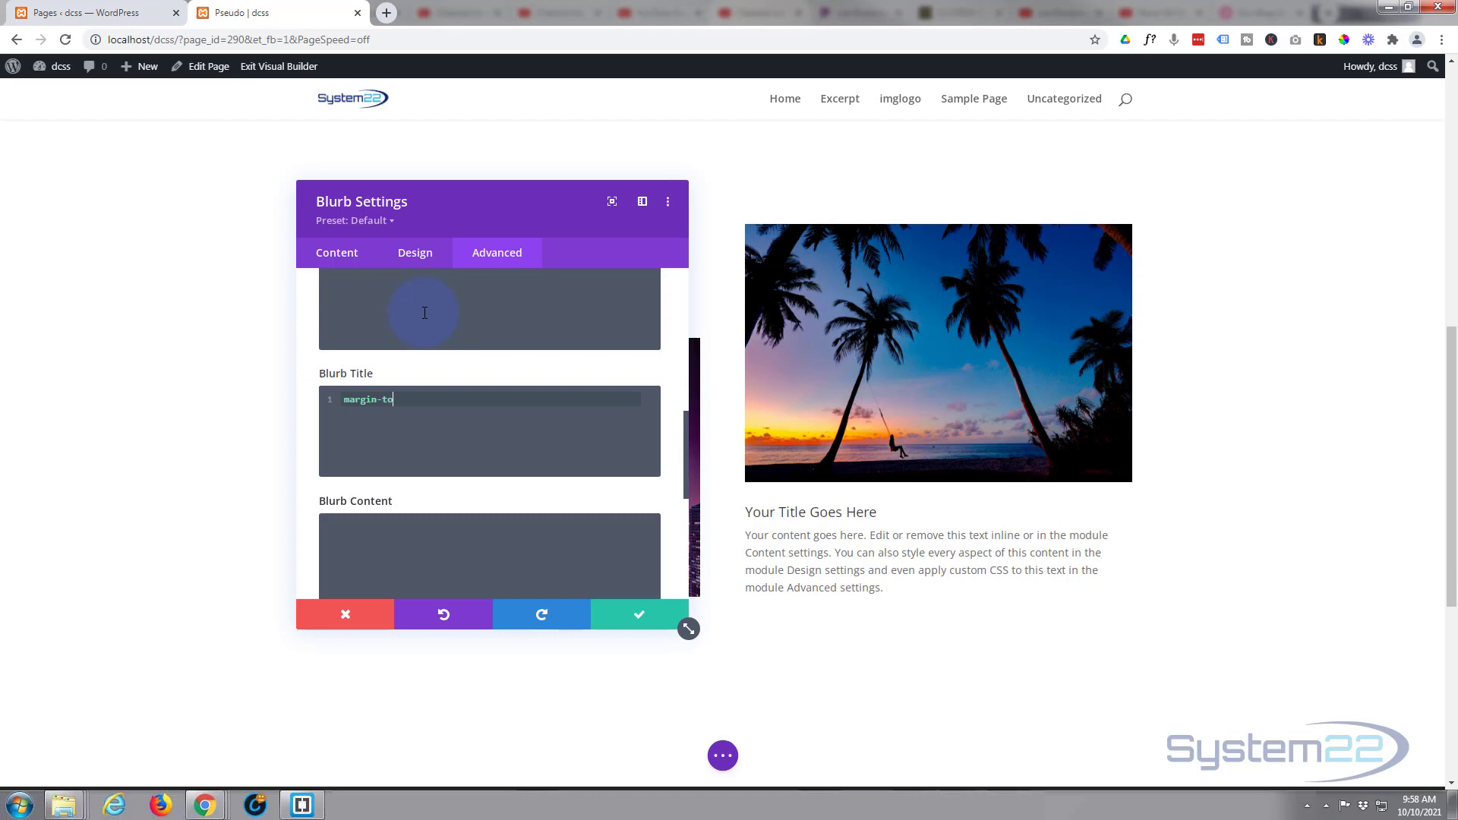
pyautogui.write('p:')
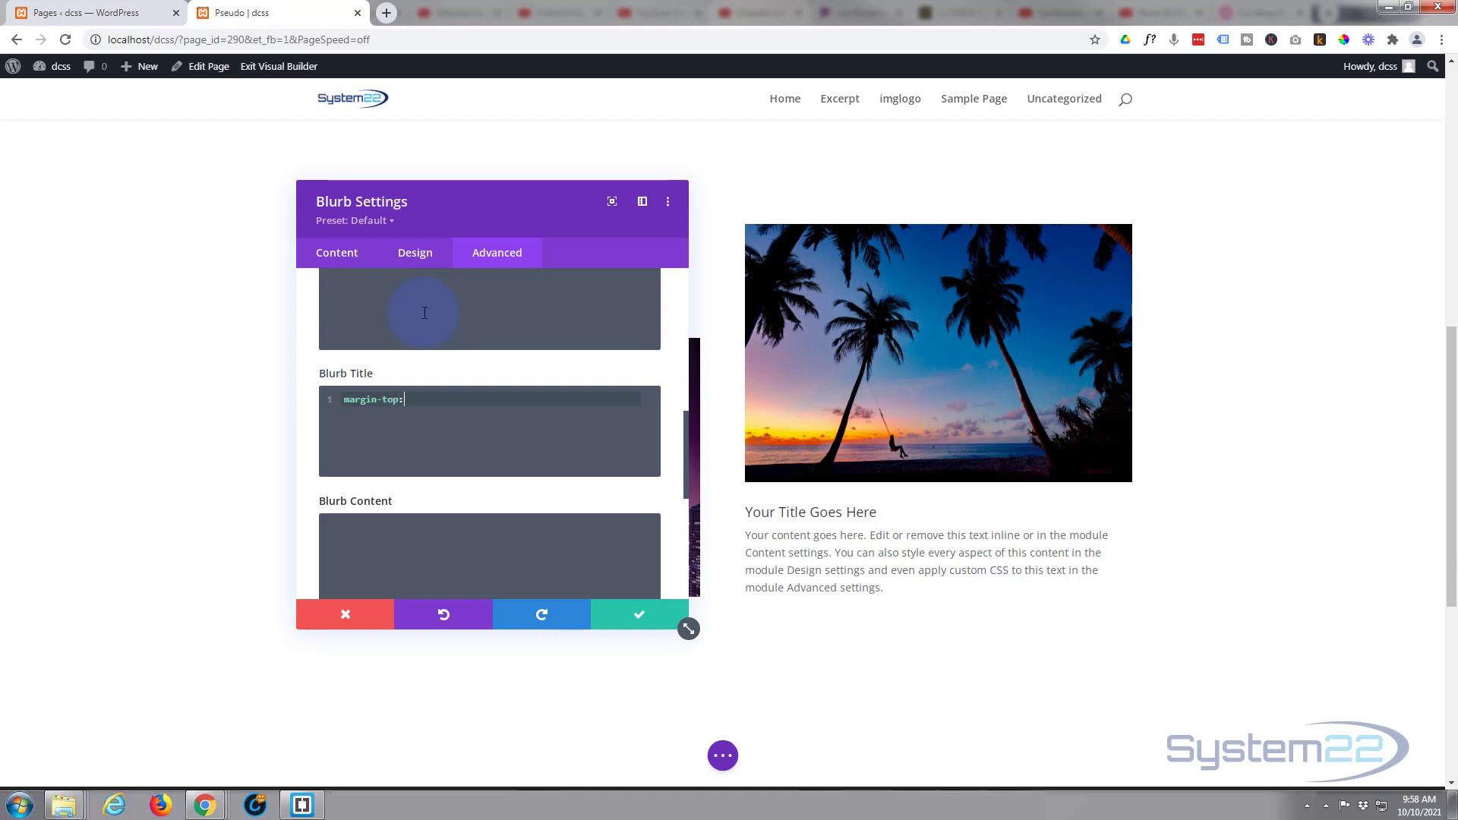
pyautogui.write('-100%')
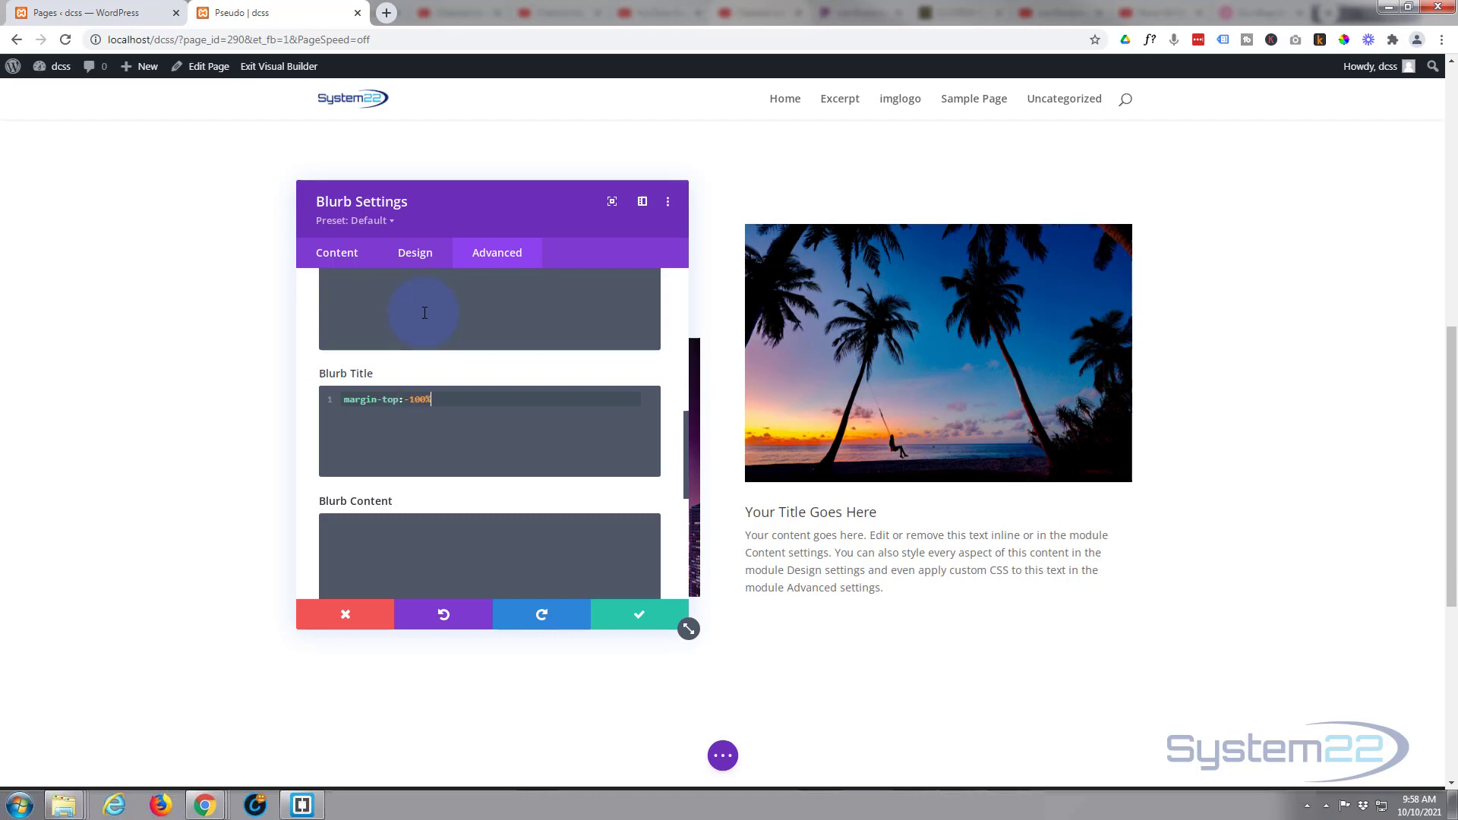
pyautogui.write(';')
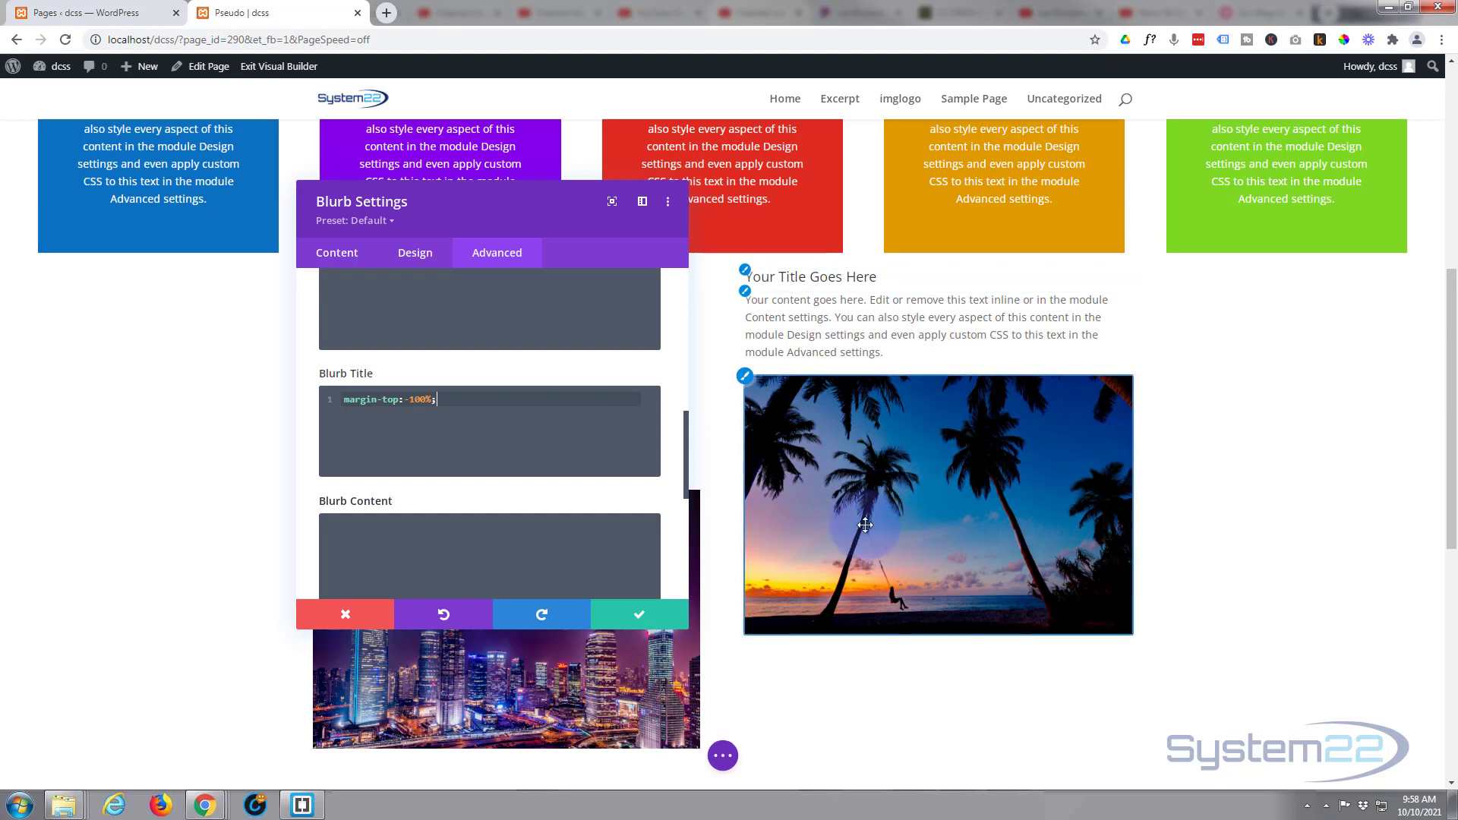
# - Move the Blurb Settings panel over the left column and show its Design options
pyautogui.moveTo(489, 202); pyautogui.dragTo(270, 229)
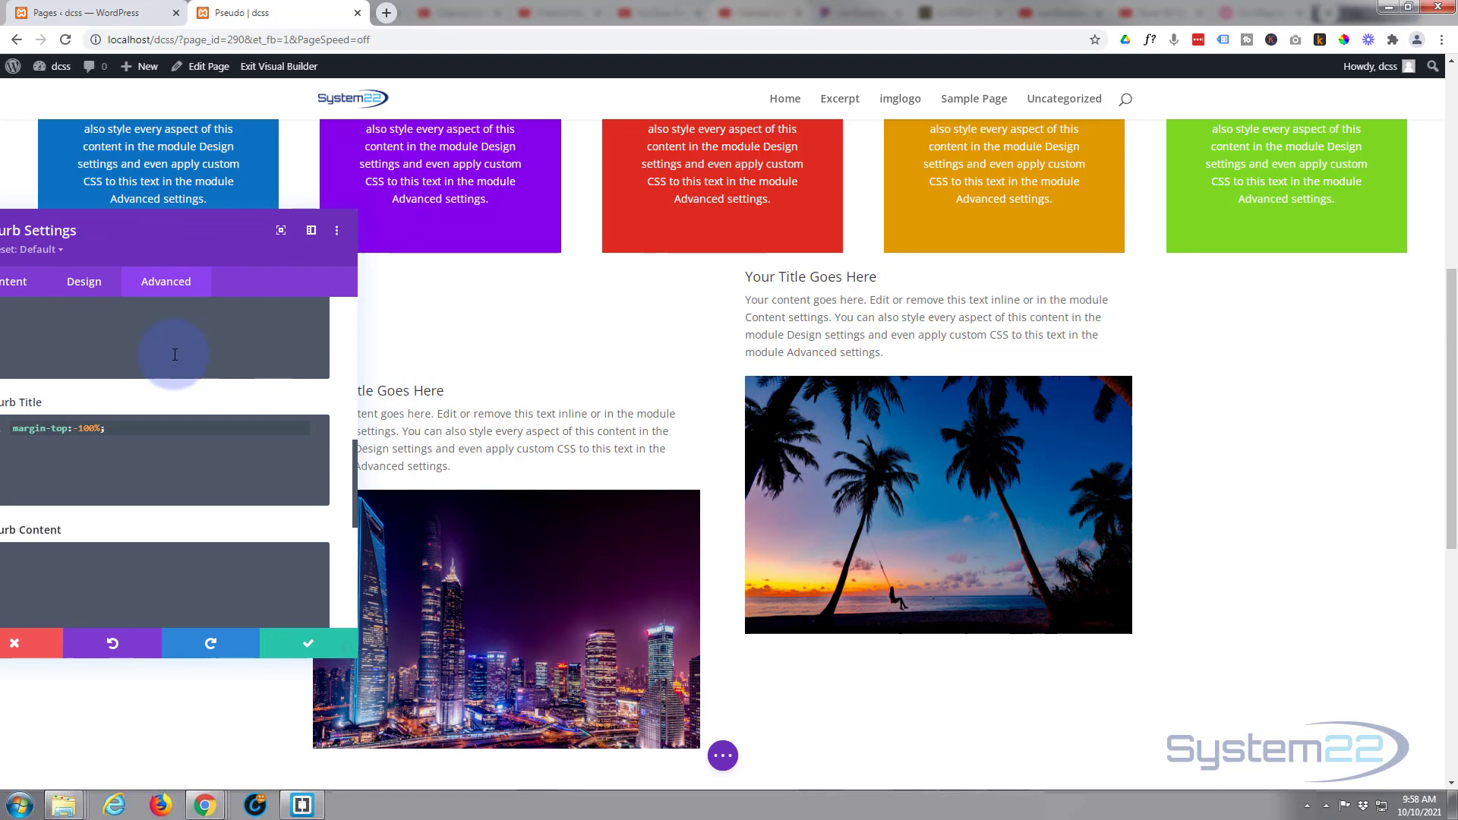
pyautogui.moveTo(174, 229); pyautogui.dragTo(564, 258)
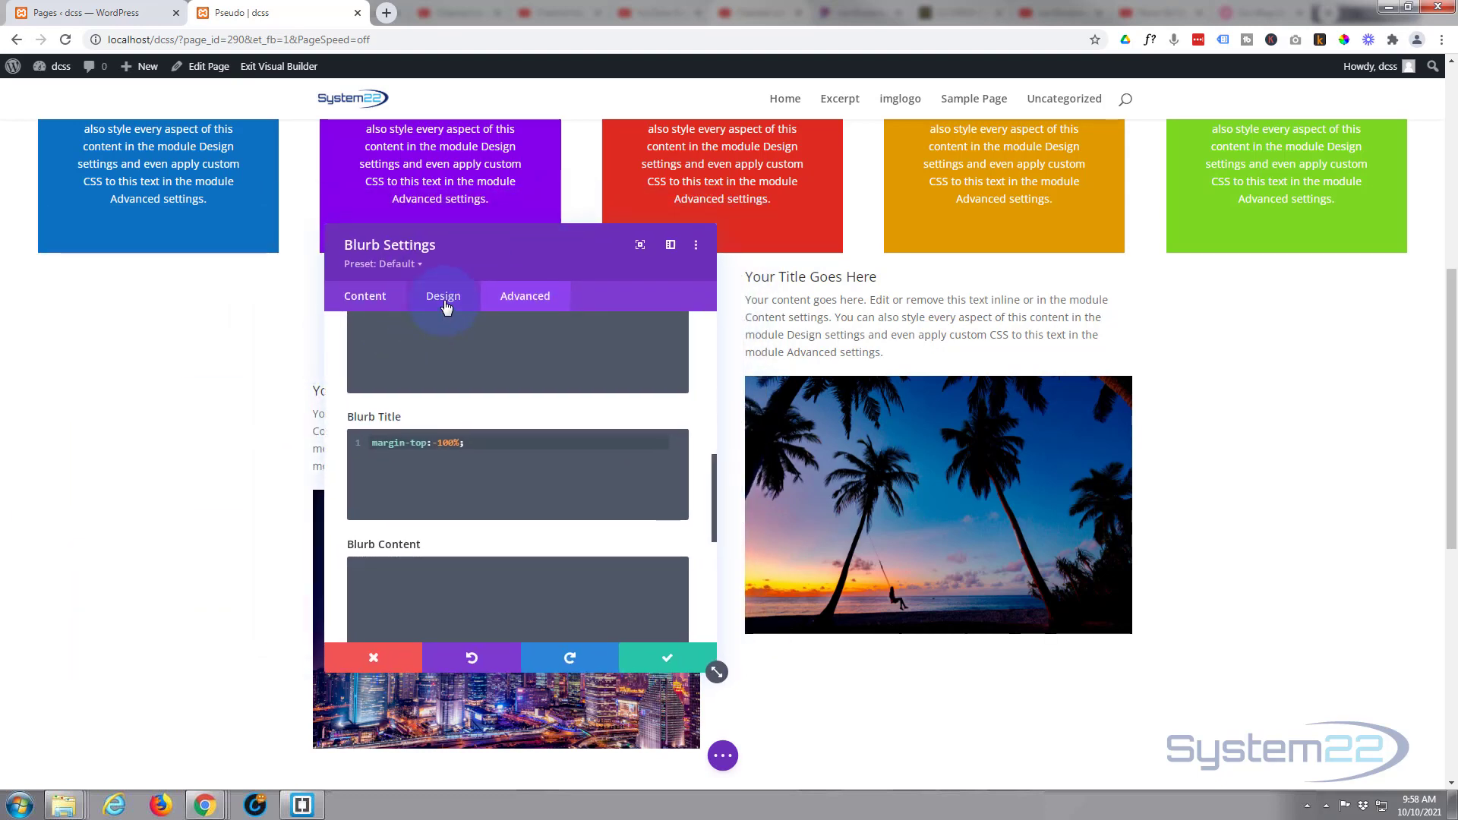
pyautogui.click(443, 295)
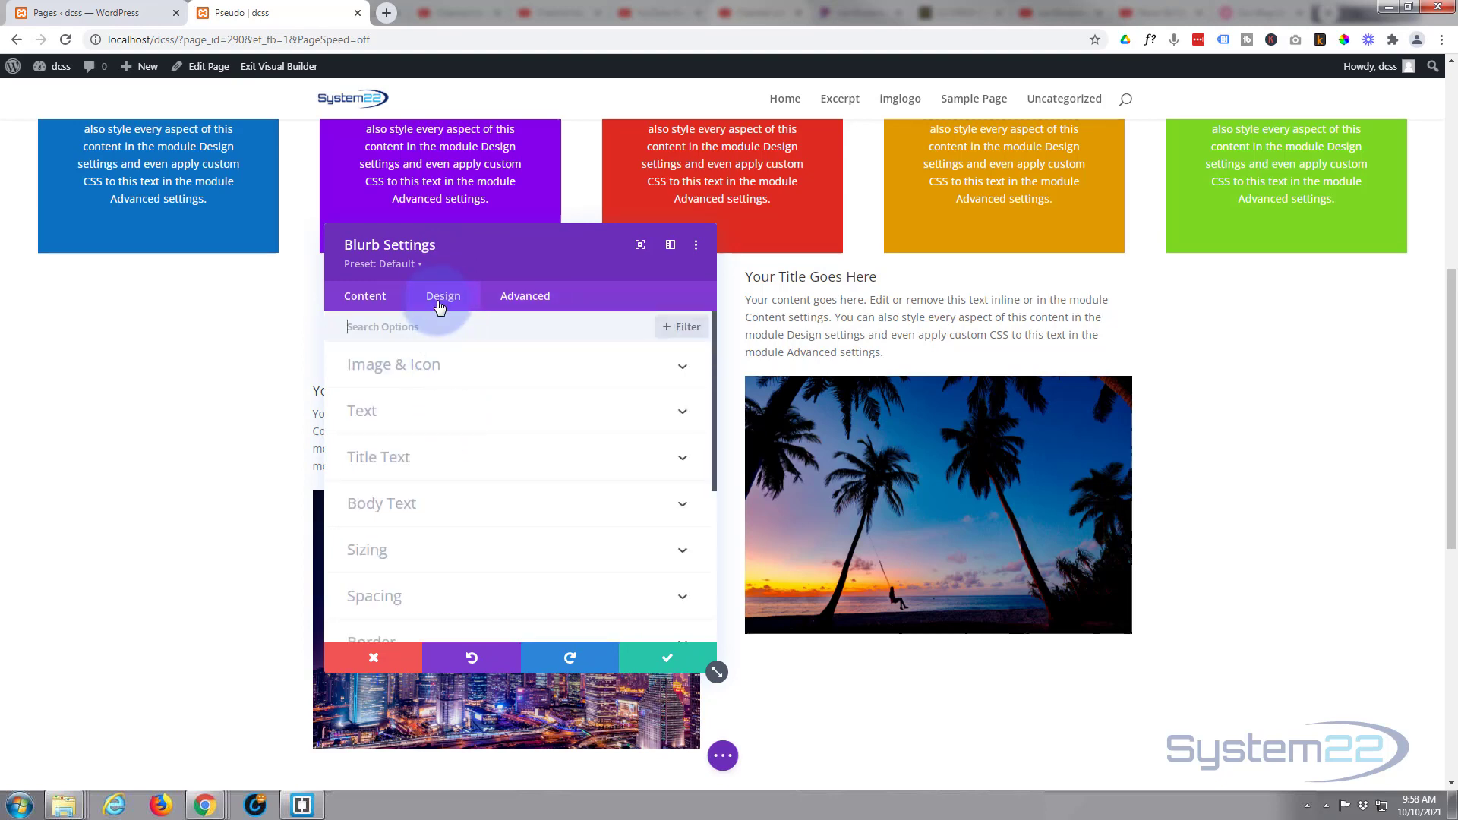
# - Enter 150px as the blurb's top padding under Design > Spacing
pyautogui.scroll(-3)
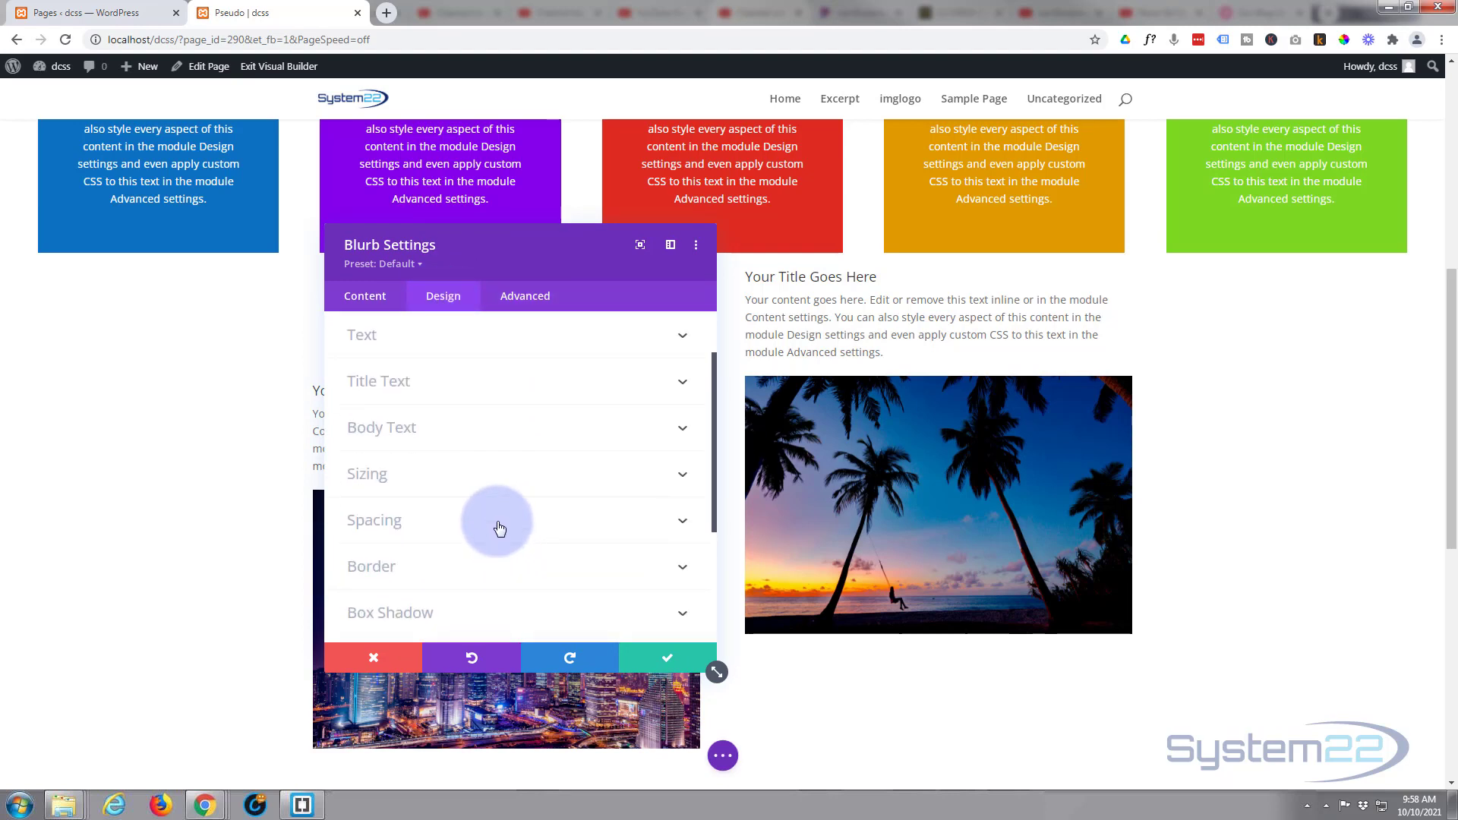
pyautogui.click(373, 519)
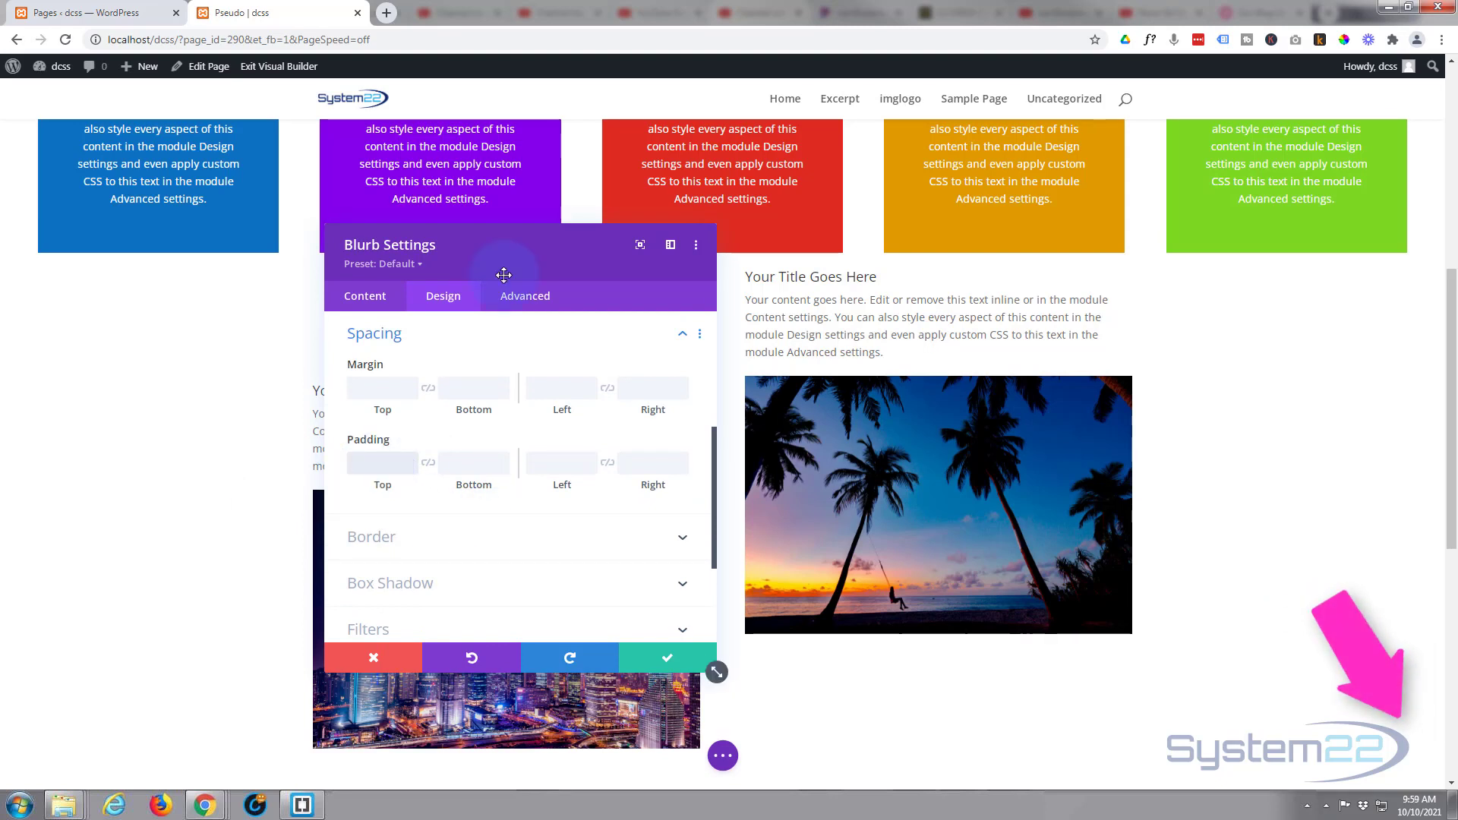
pyautogui.write('150px')
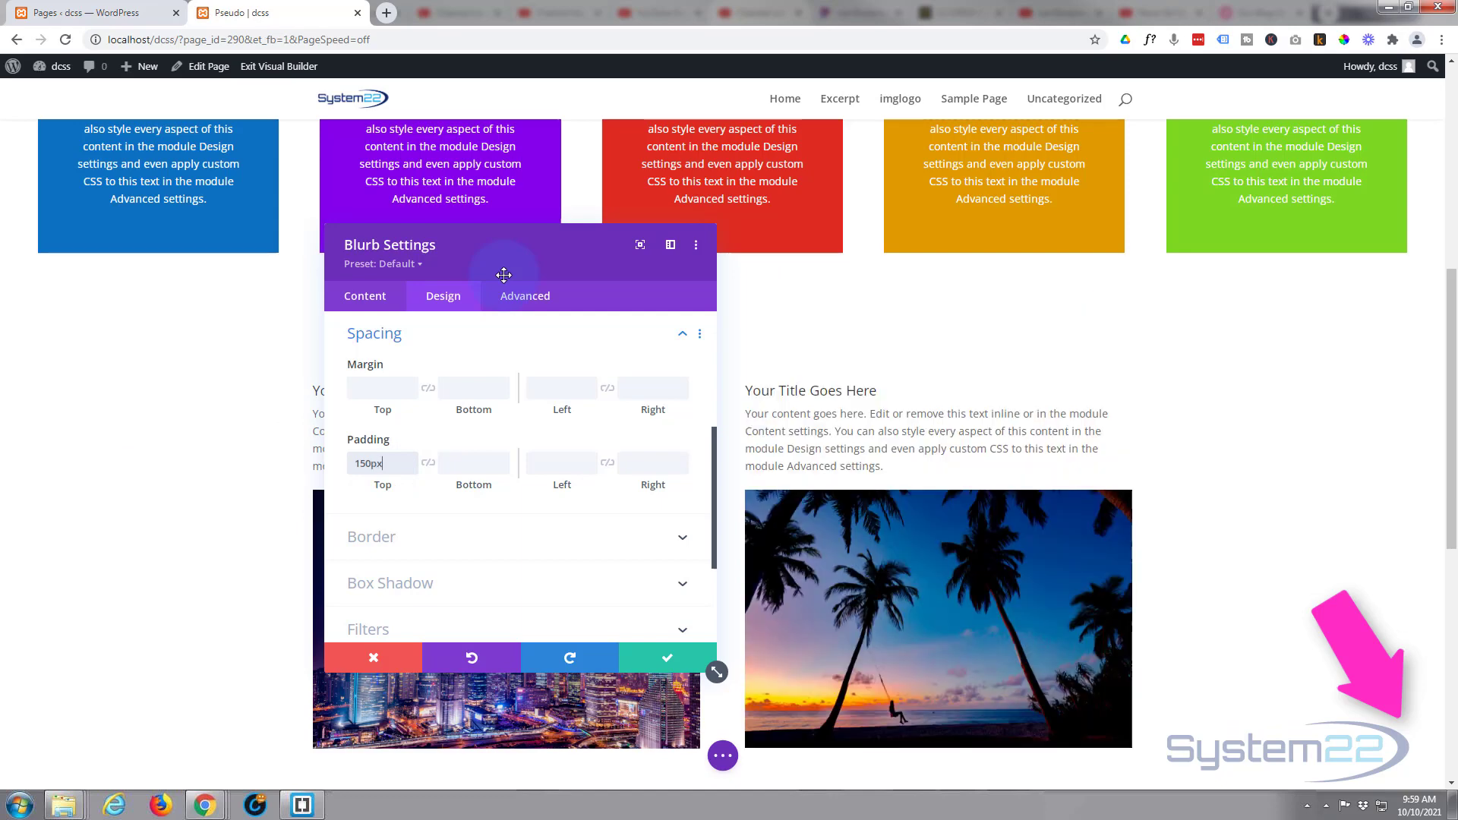
pyautogui.moveTo(551, 249)
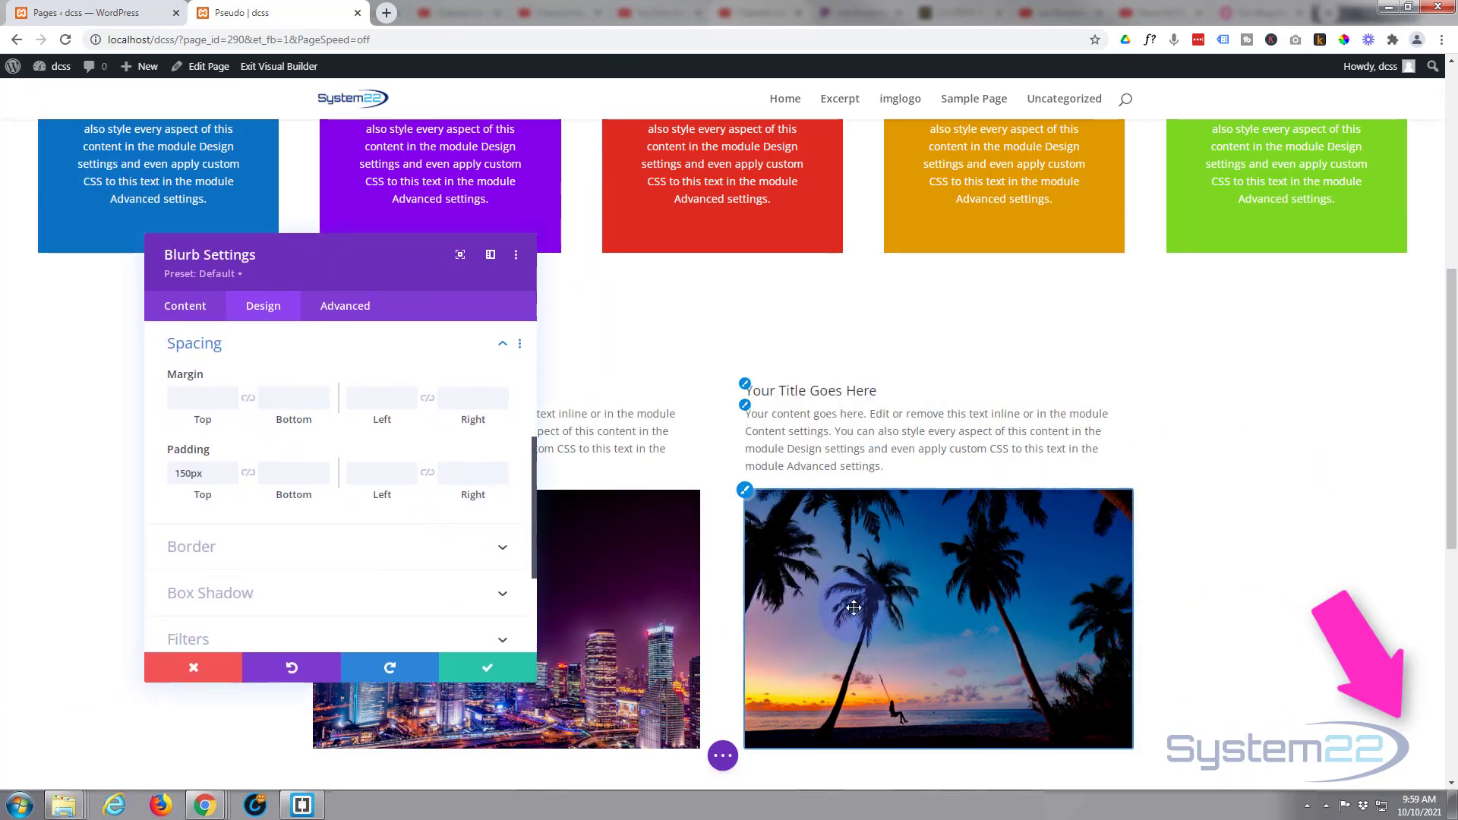
pyautogui.moveTo(844, 548)
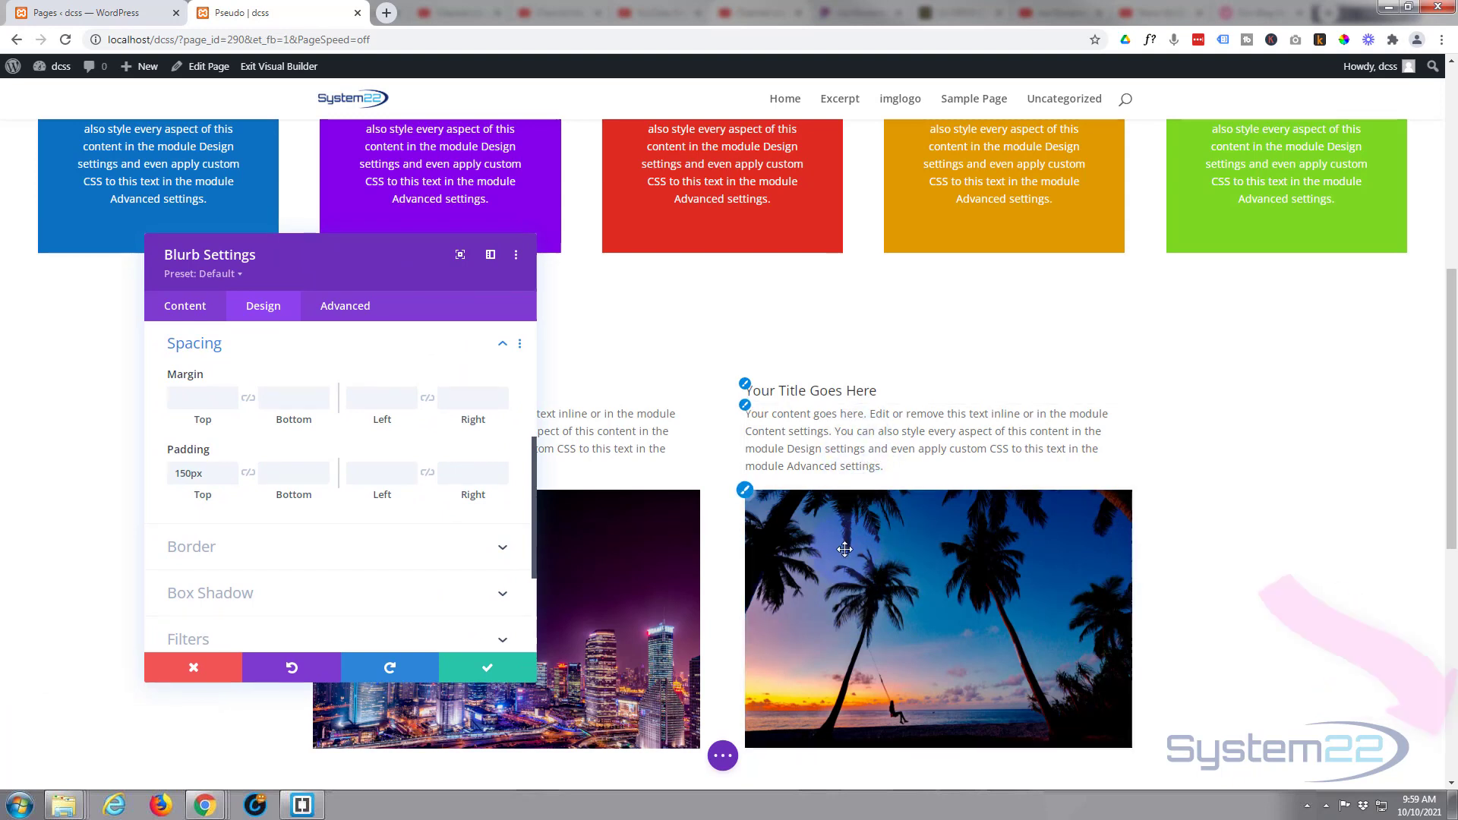
pyautogui.moveTo(855, 600)
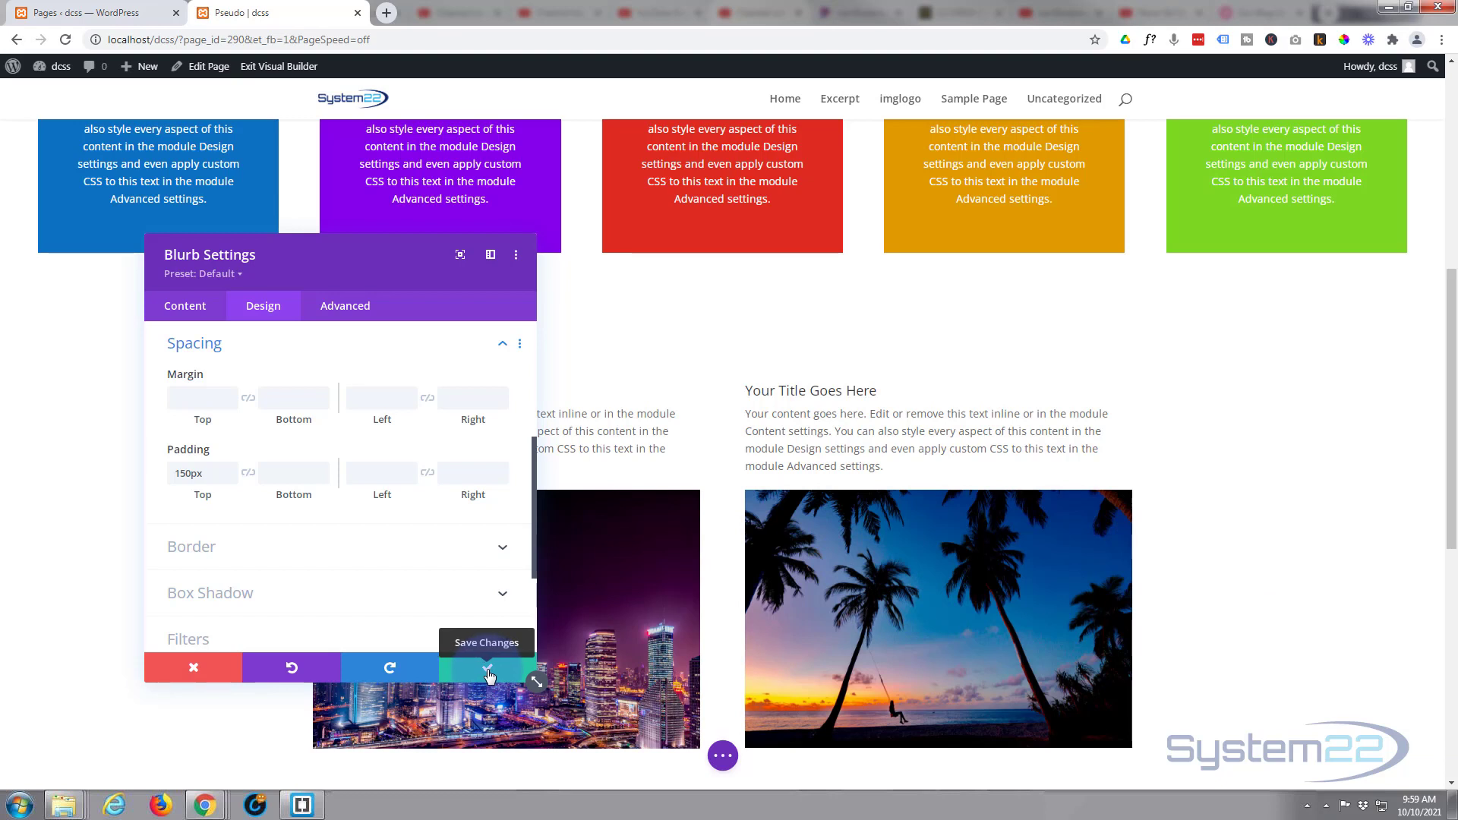
# - Review the Blurb Title custom CSS under Advanced, then save the blurb settings
pyautogui.click(344, 305)
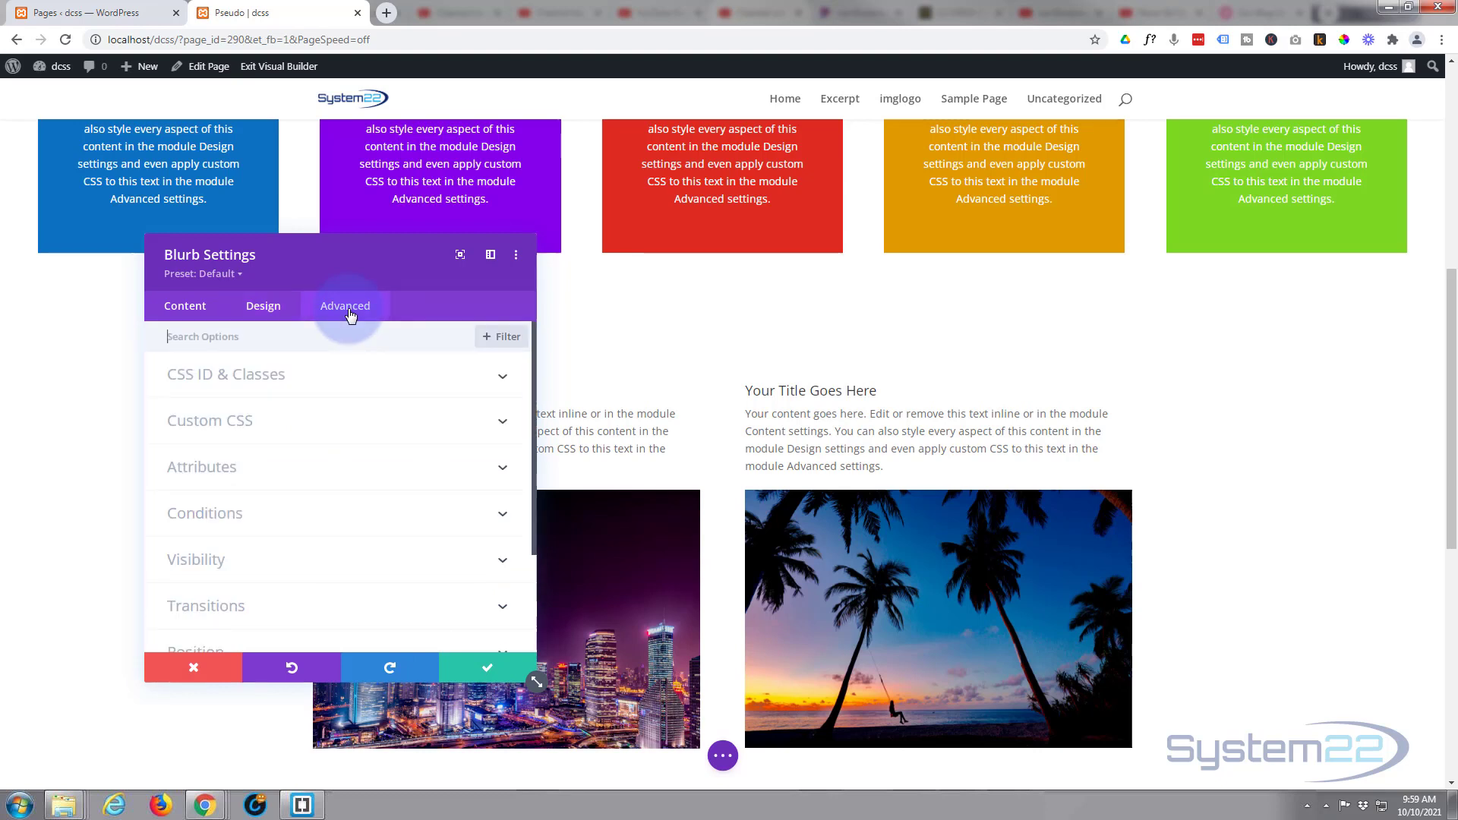
pyautogui.click(210, 420)
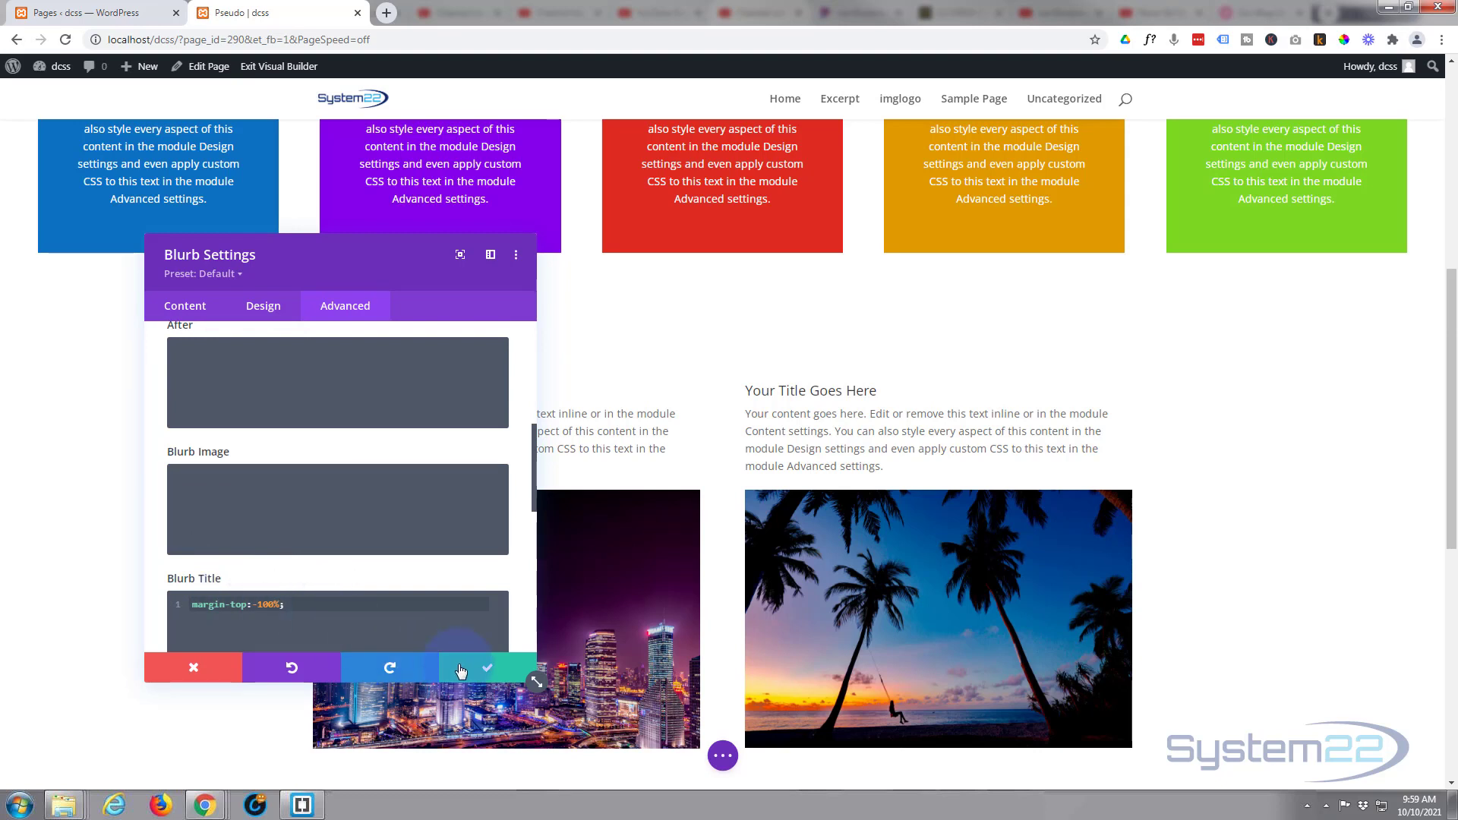
pyautogui.moveTo(486, 667)
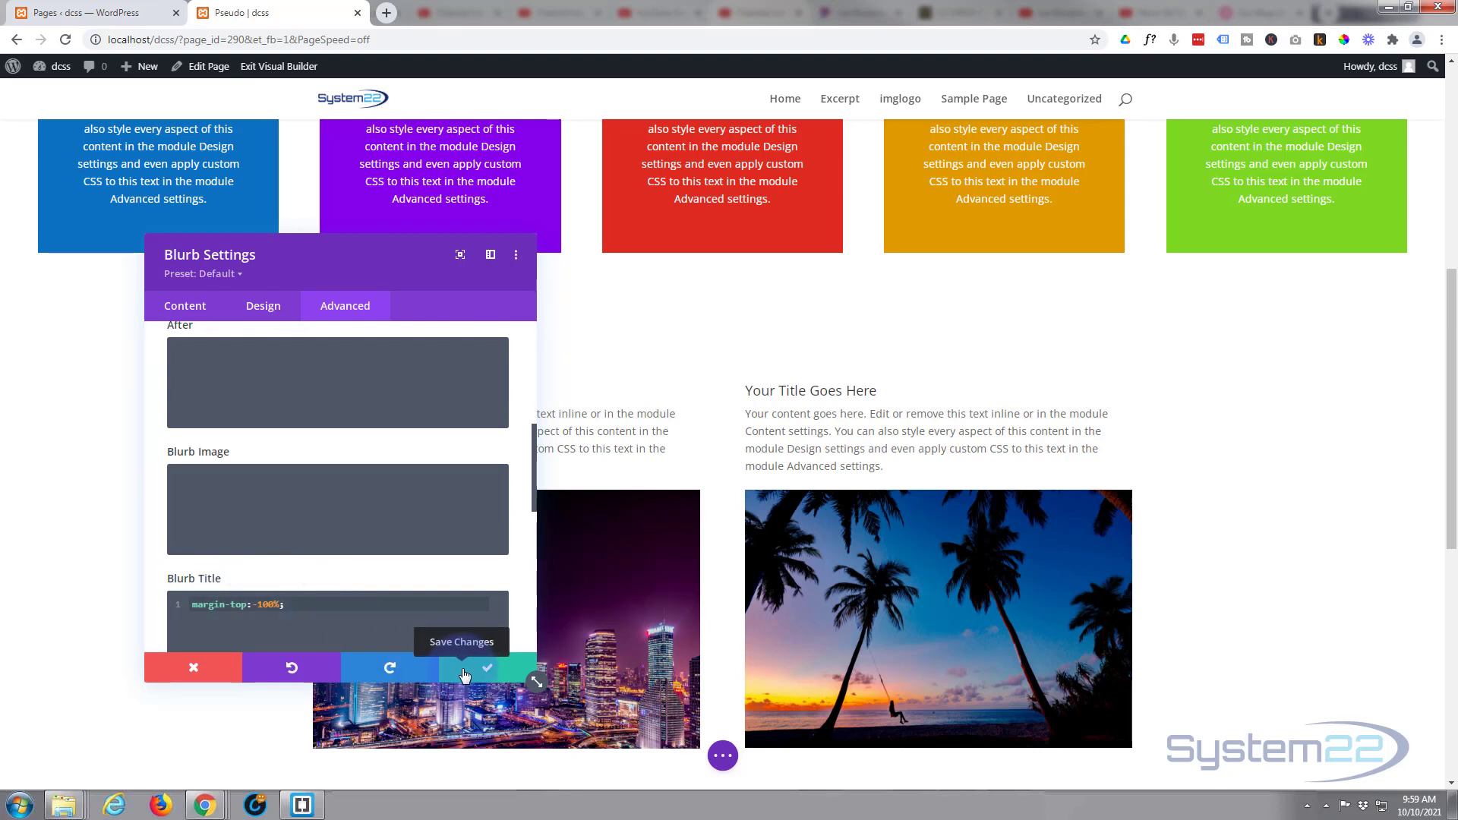
pyautogui.click(487, 668)
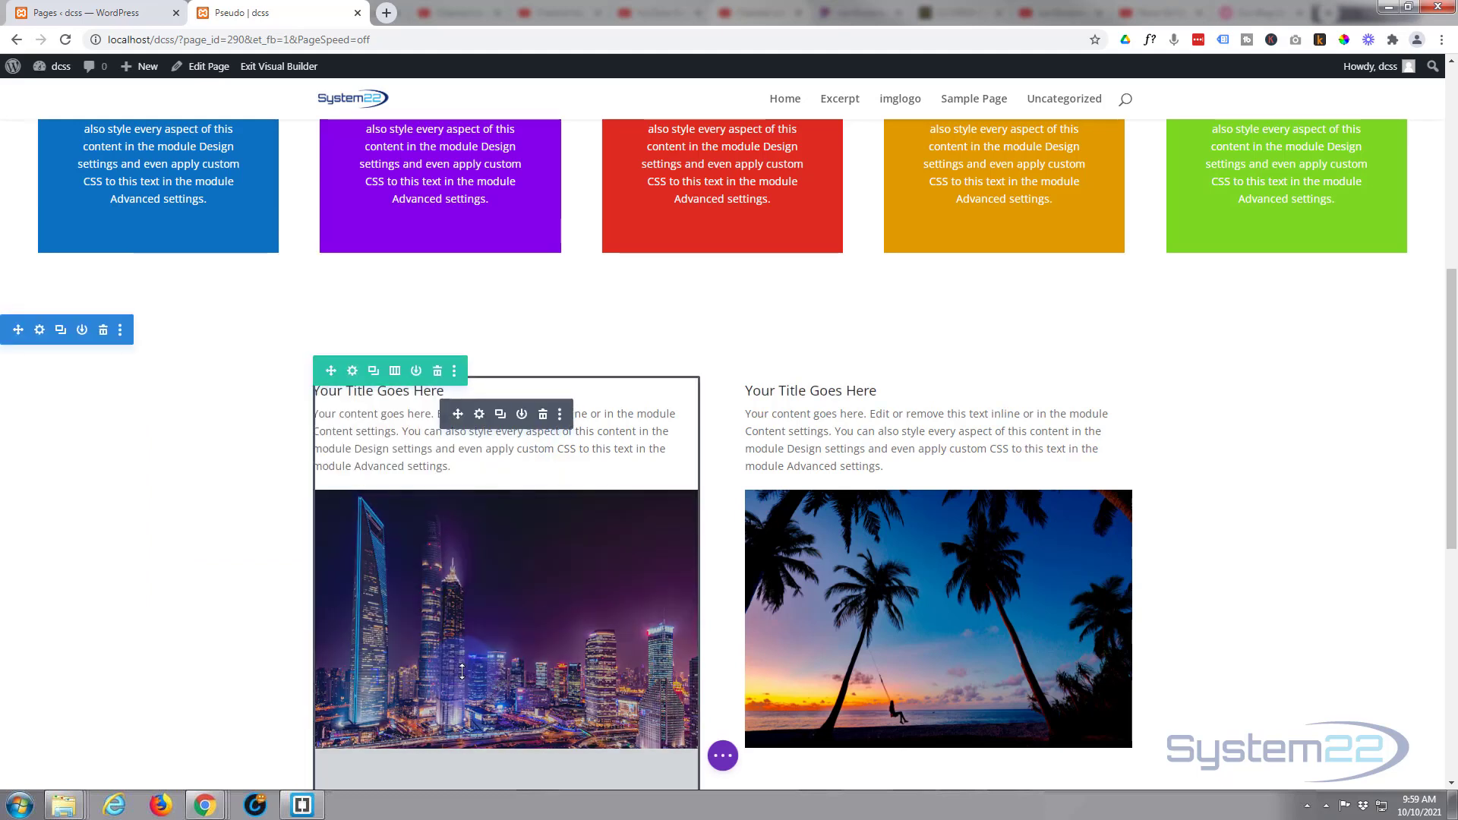